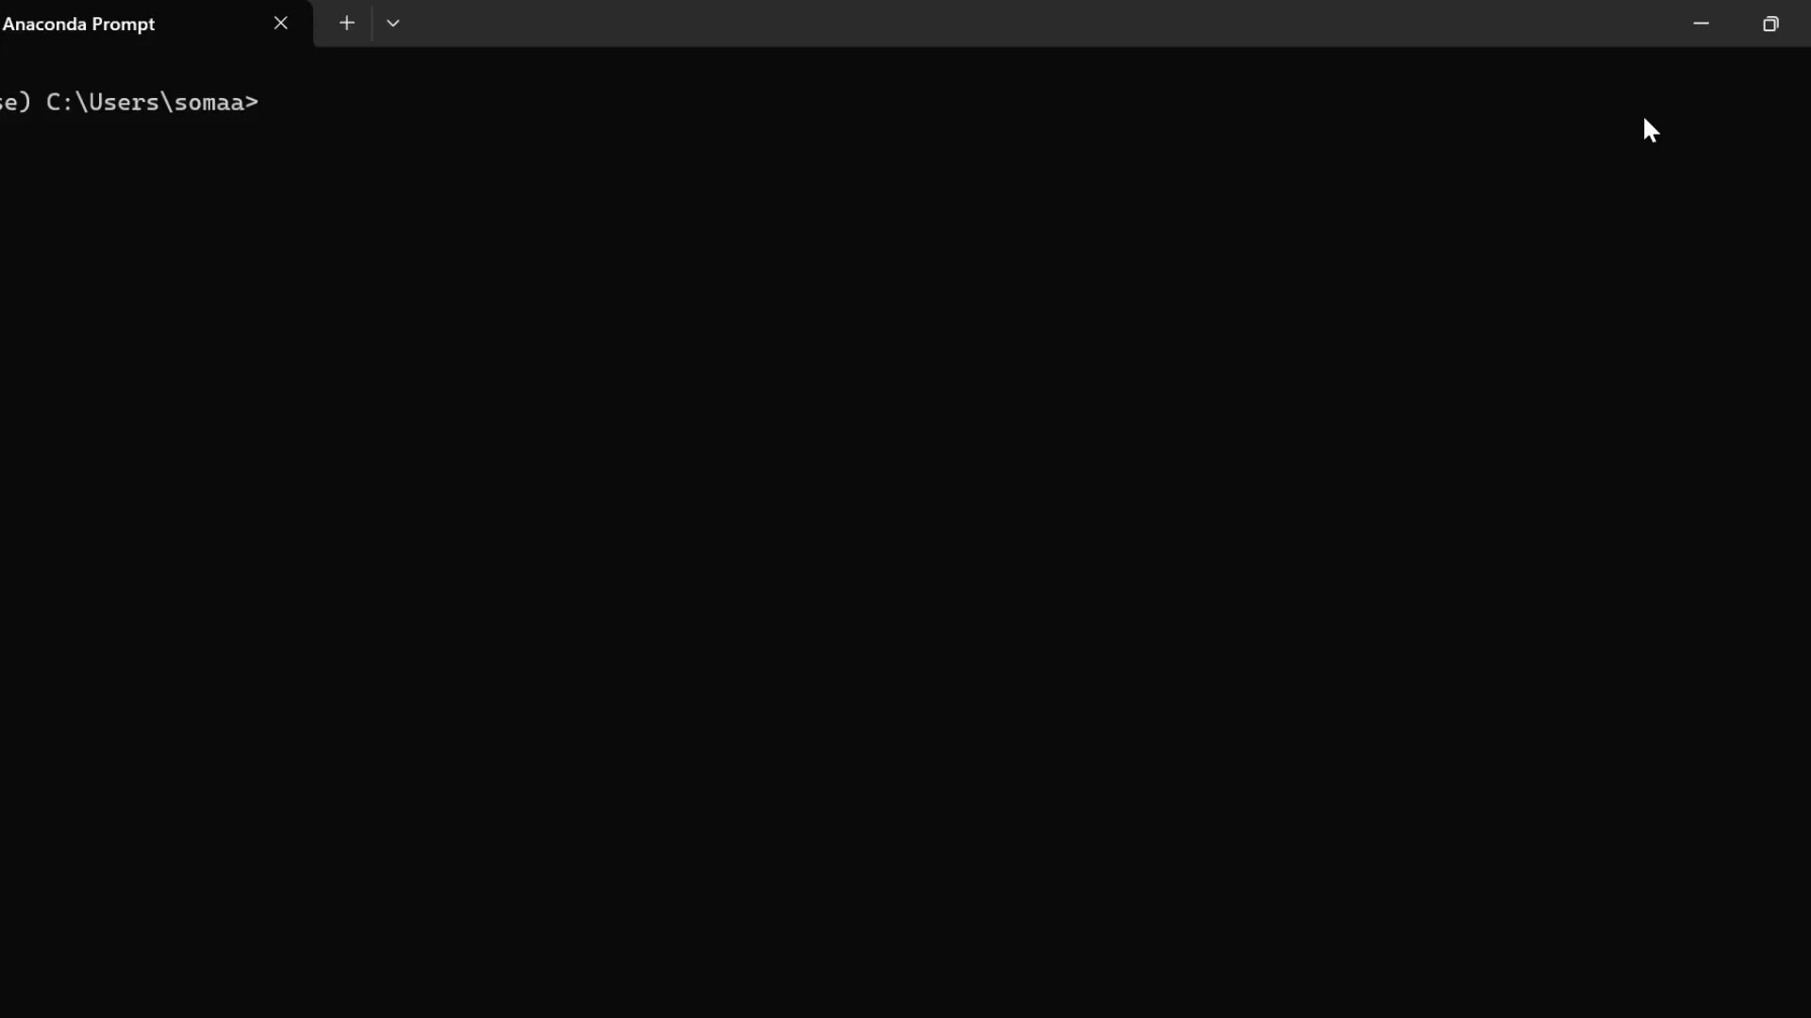
# Run 'jupyter kernelspec list' to show the installed ir and python3 kernels.
pyautogui.write('ju')
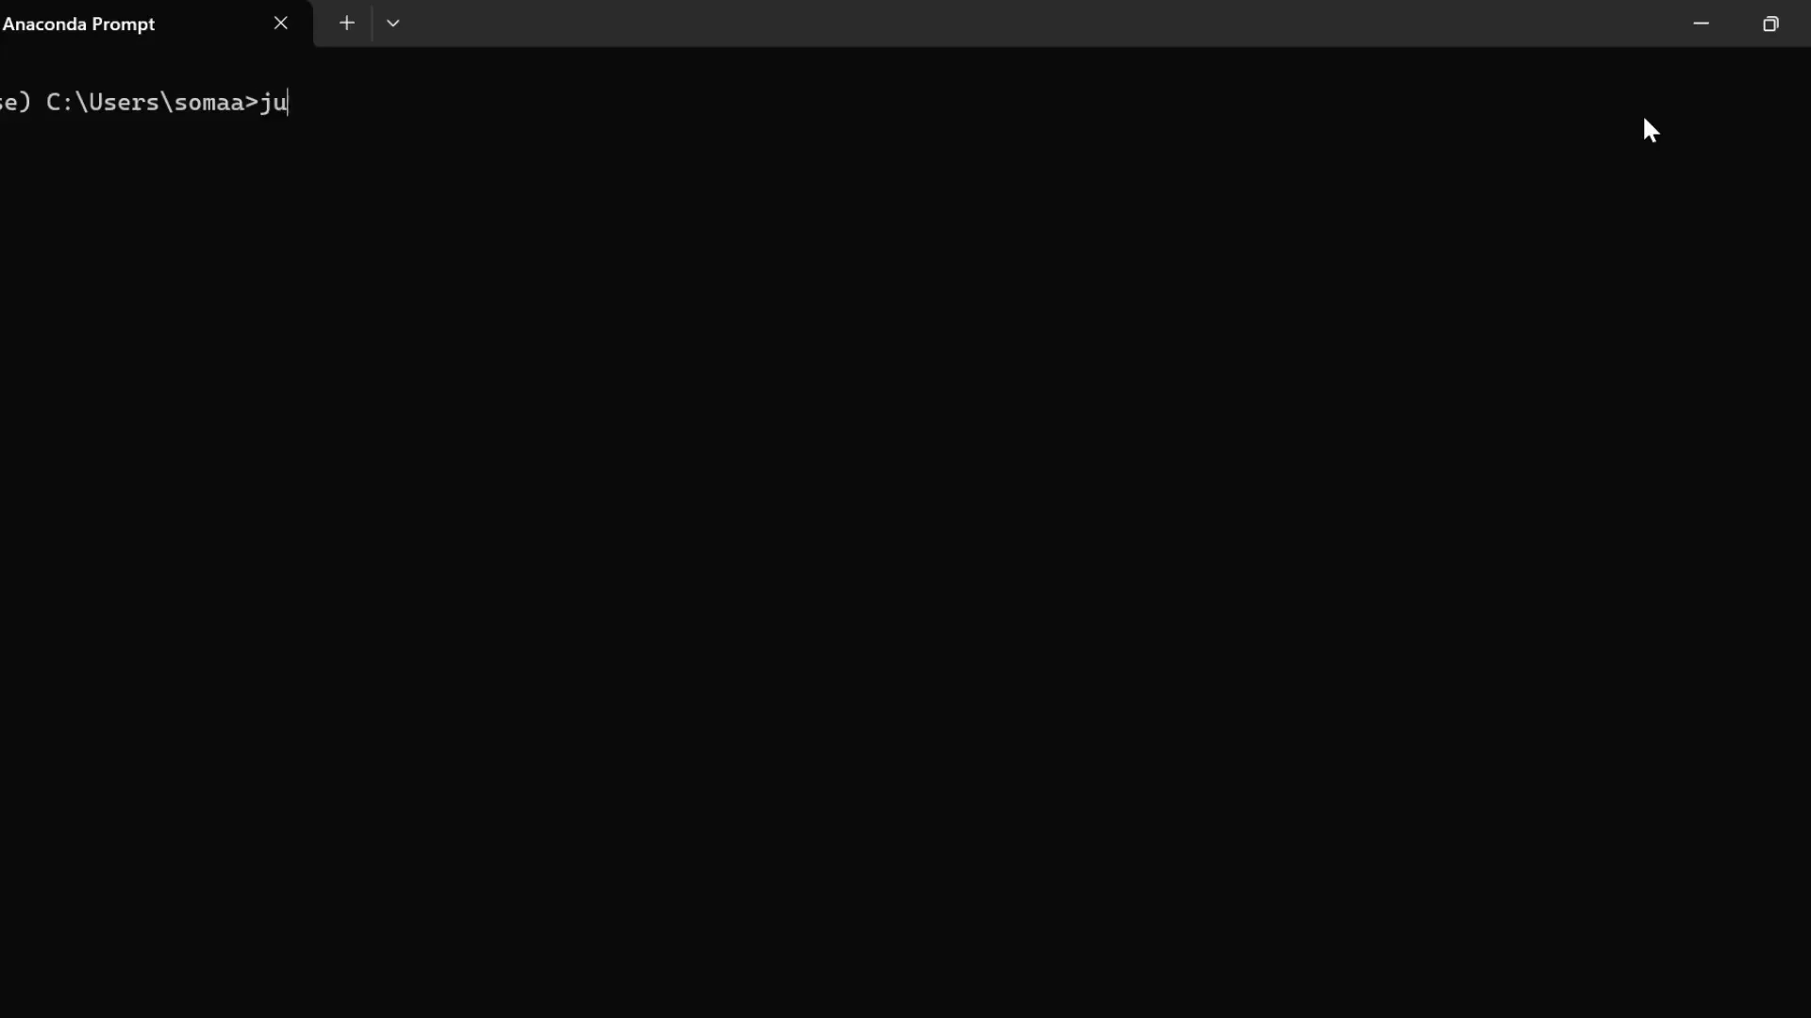
pyautogui.write('pyter ker')
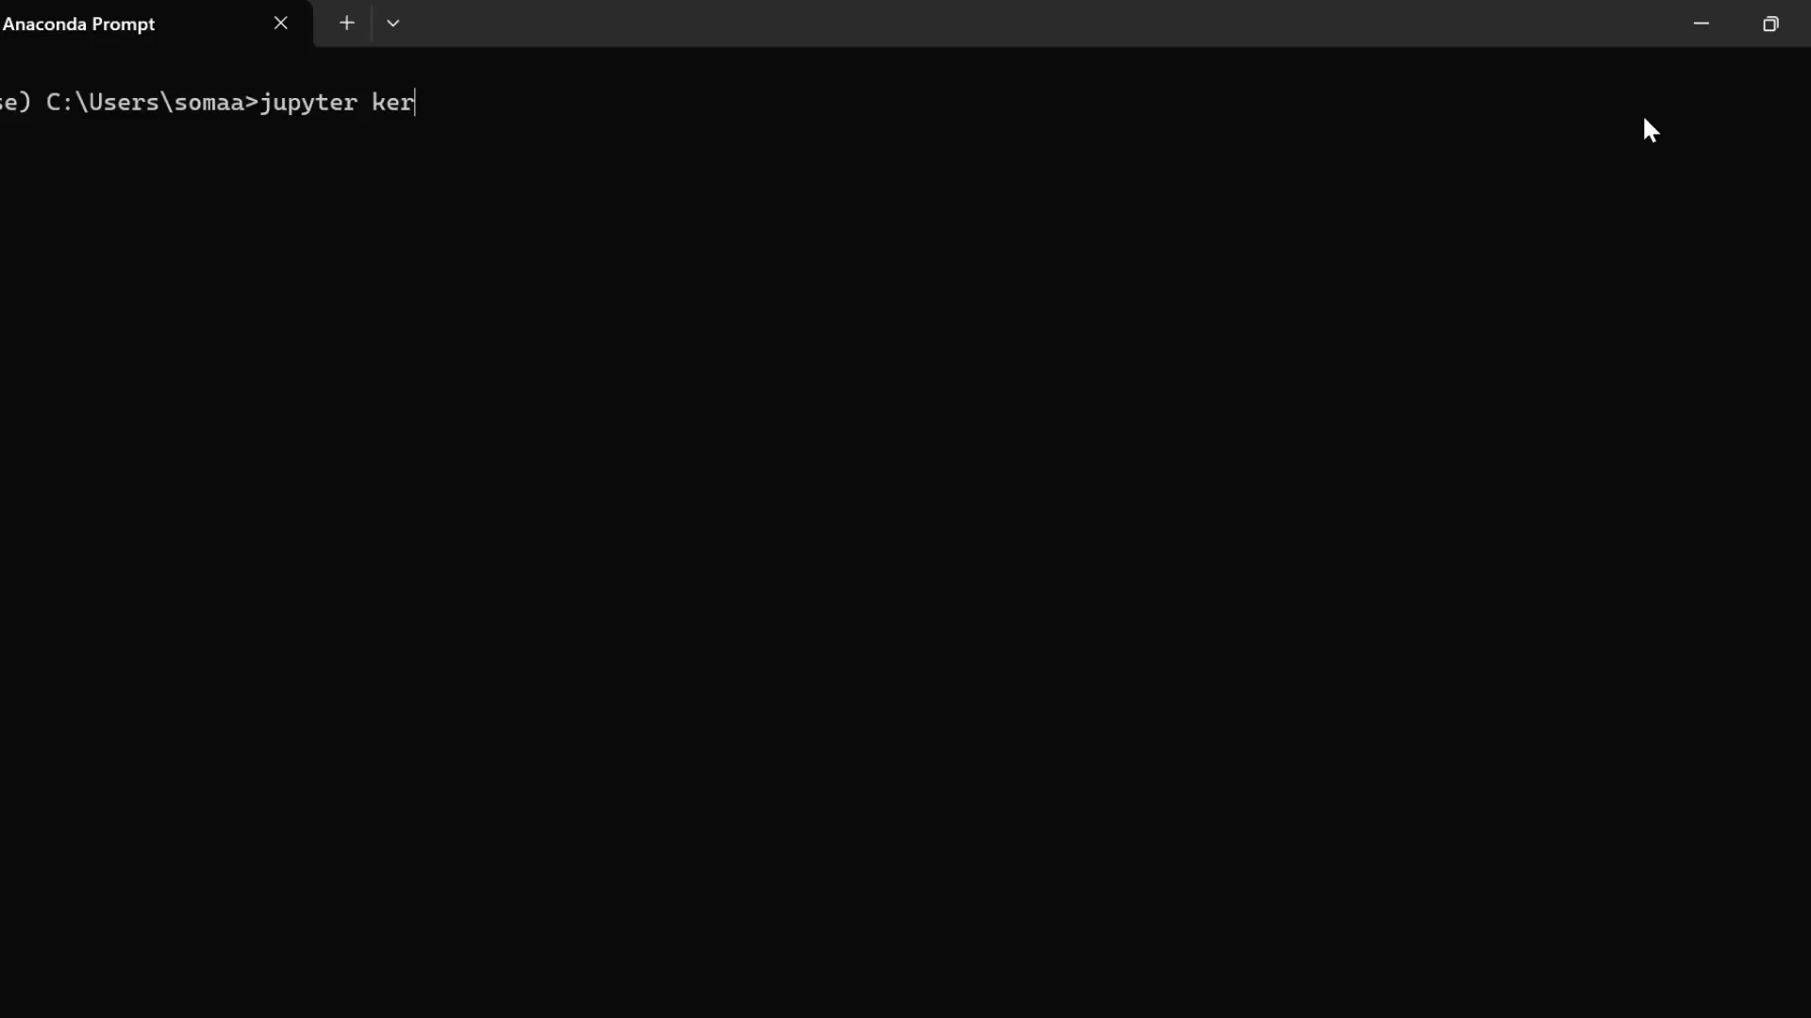
pyautogui.write('nelspec')
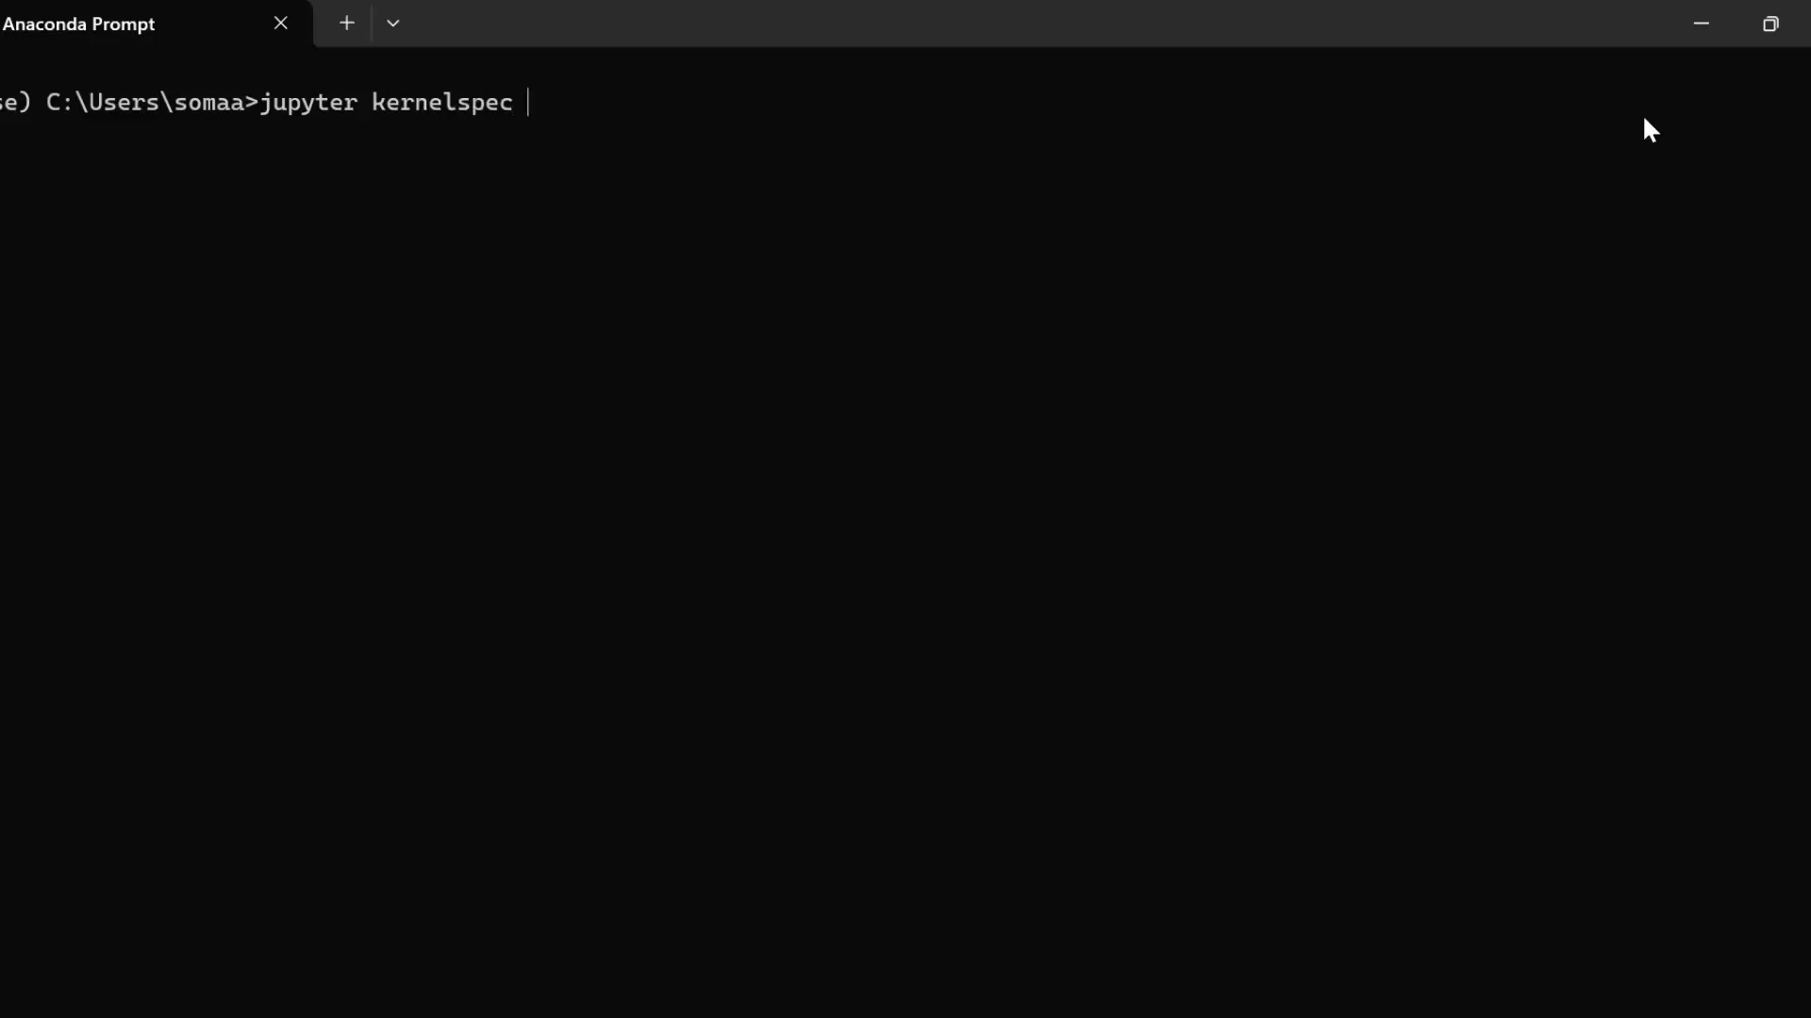
pyautogui.write('list')
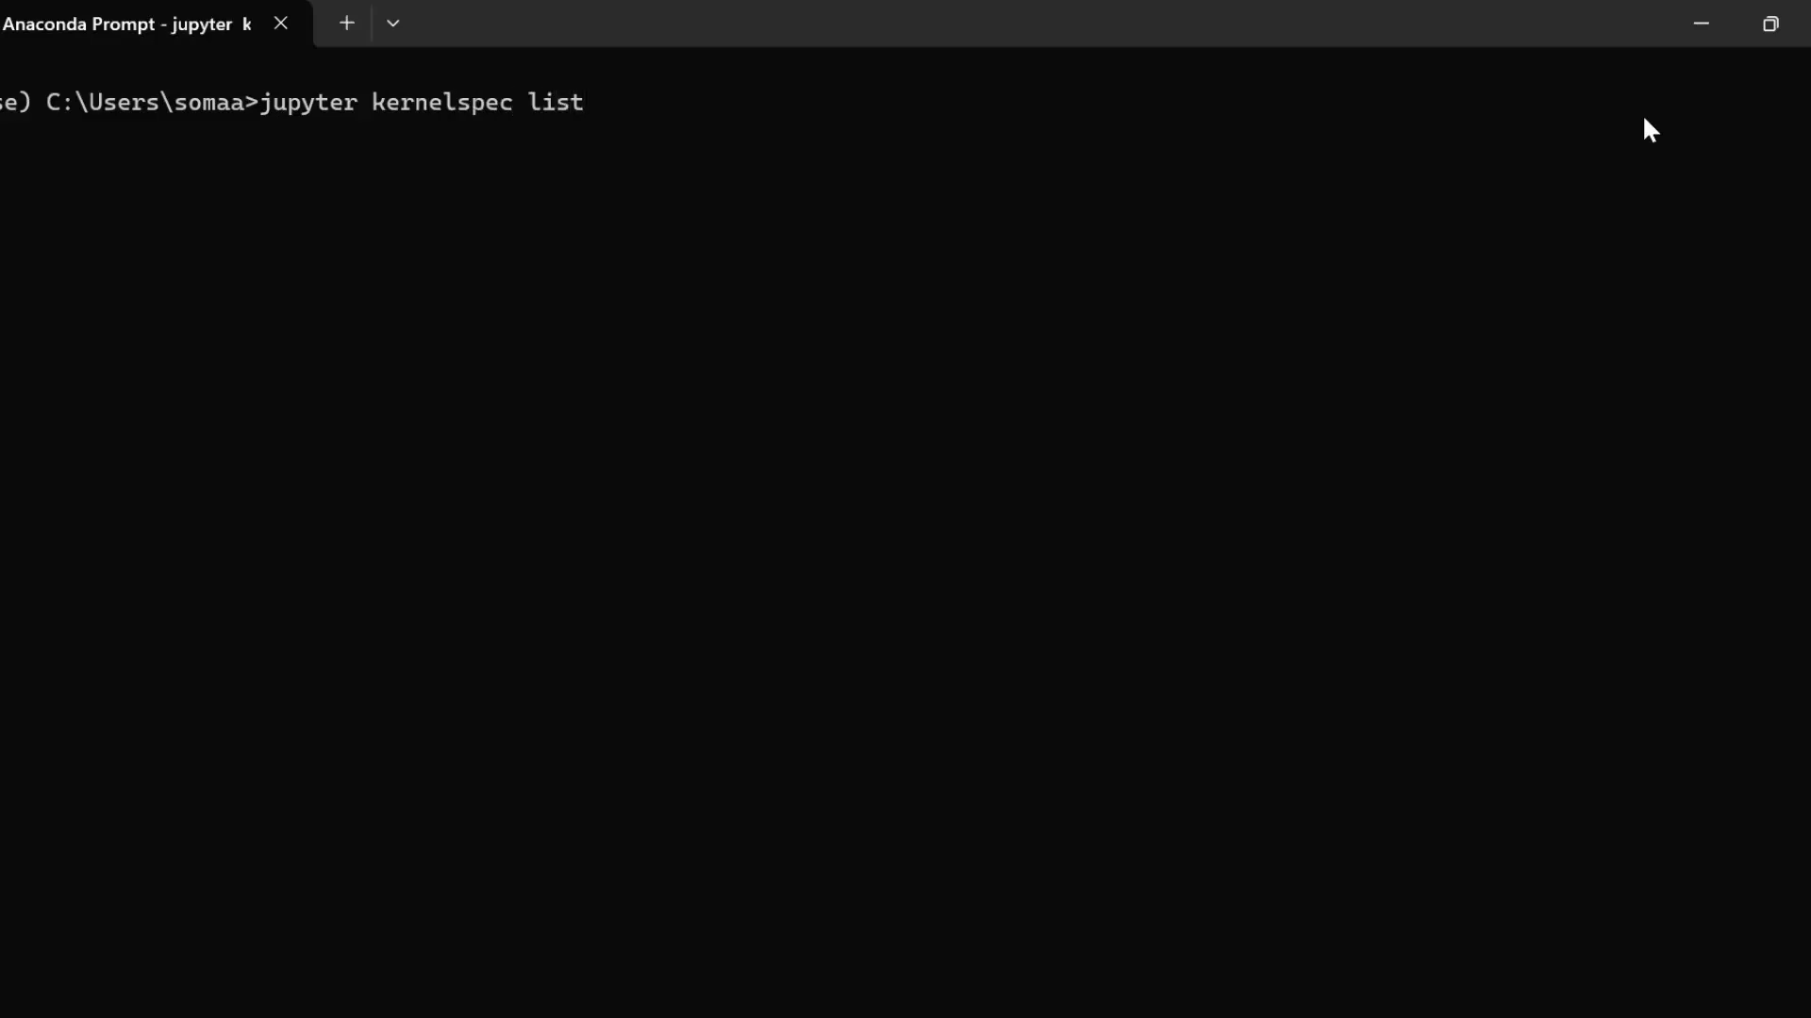
pyautogui.press('enter')
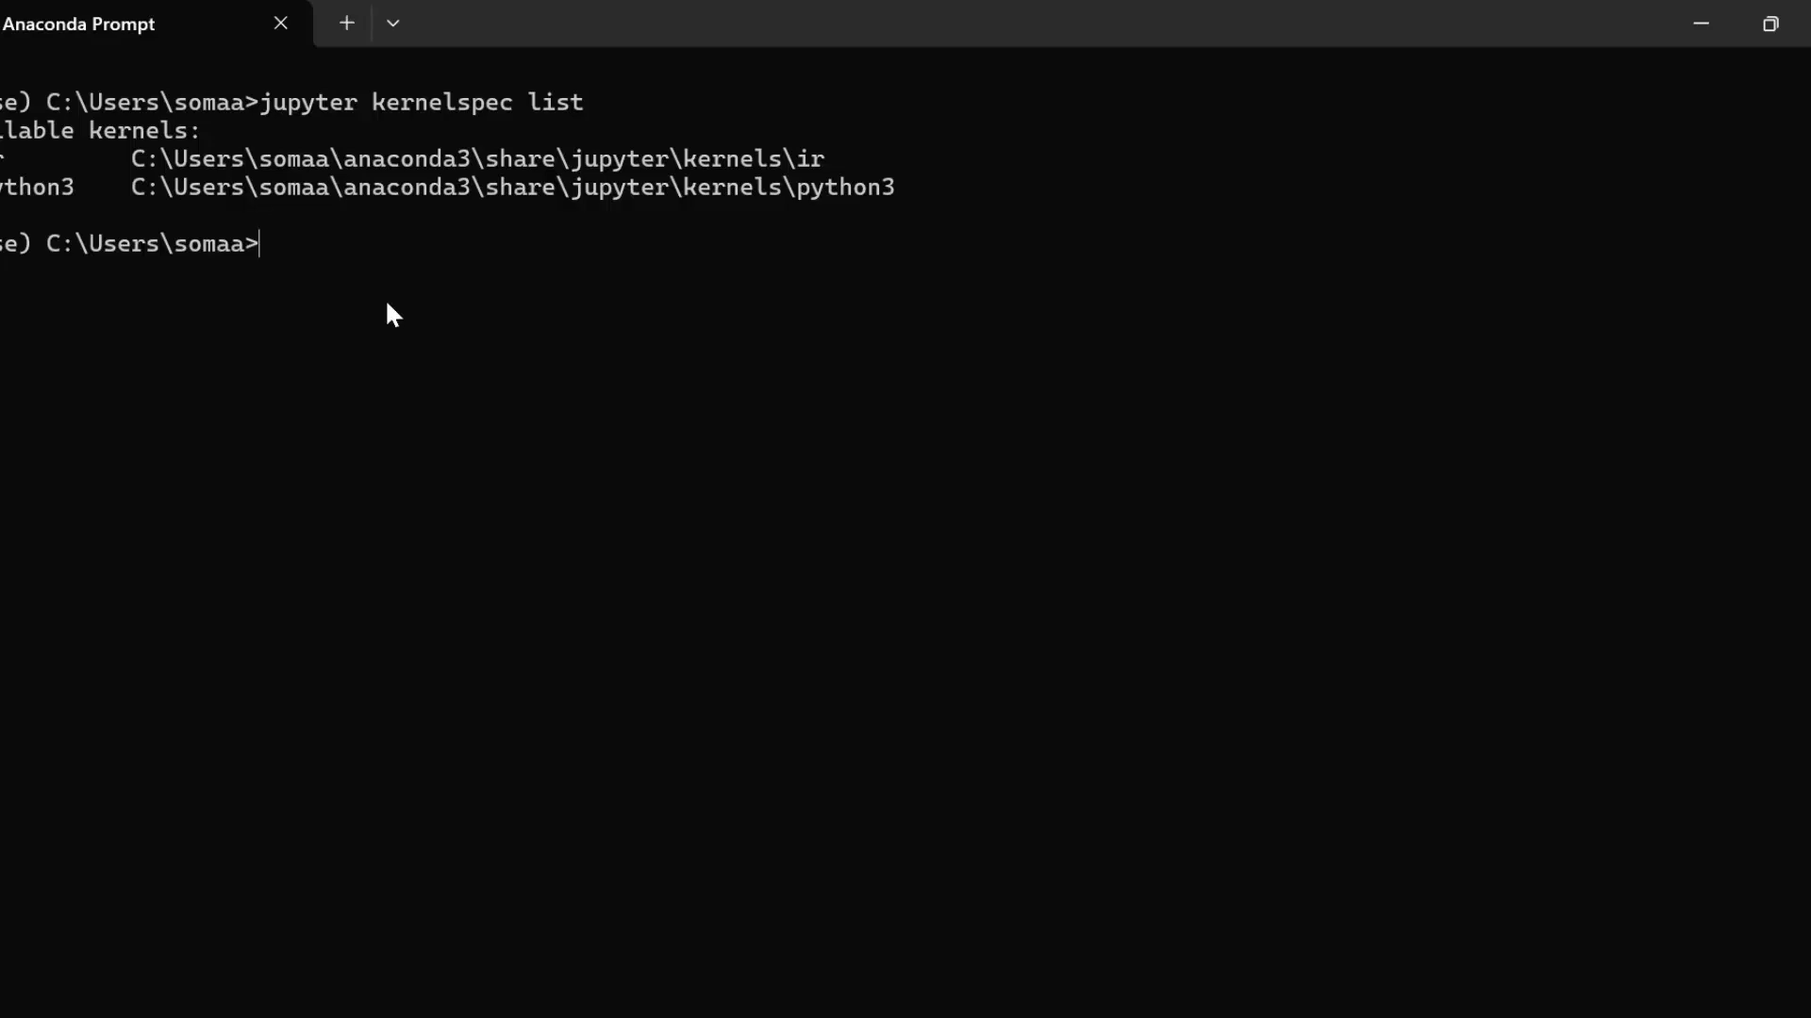
# Enter 'conda create -n myenv' to create the myenv environment.
pyautogui.write('conda')
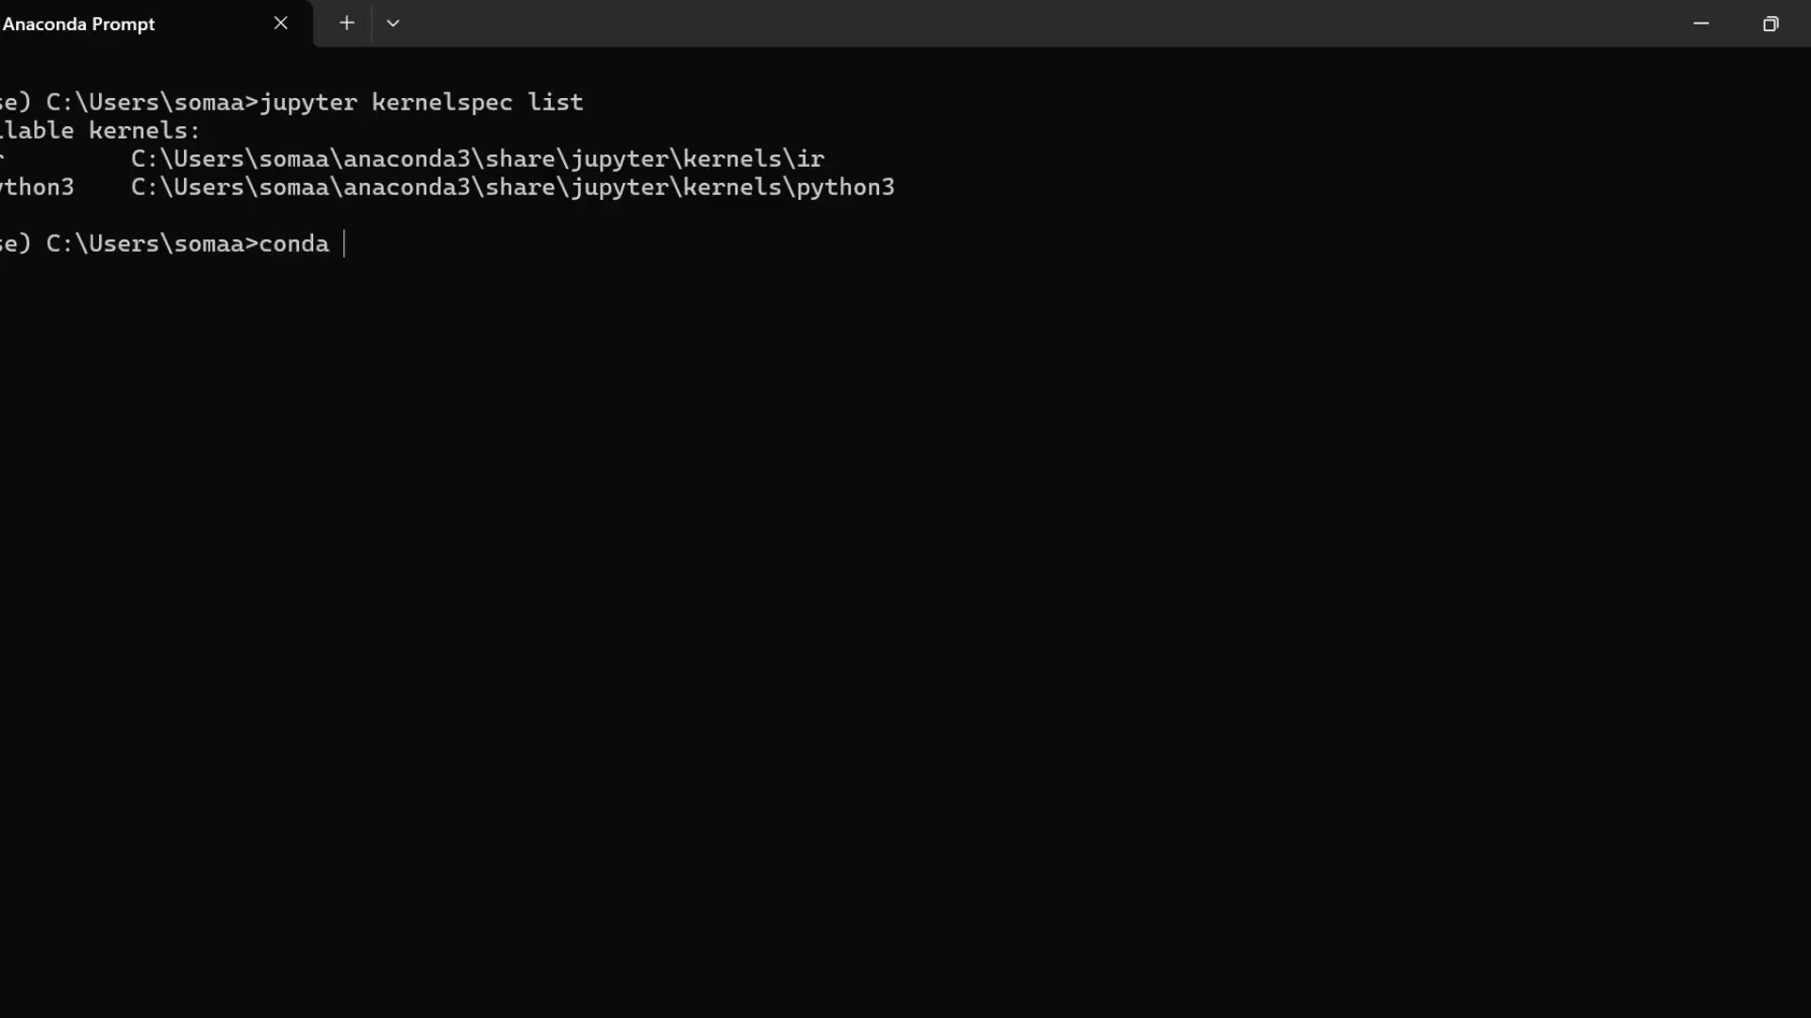
pyautogui.write('create')
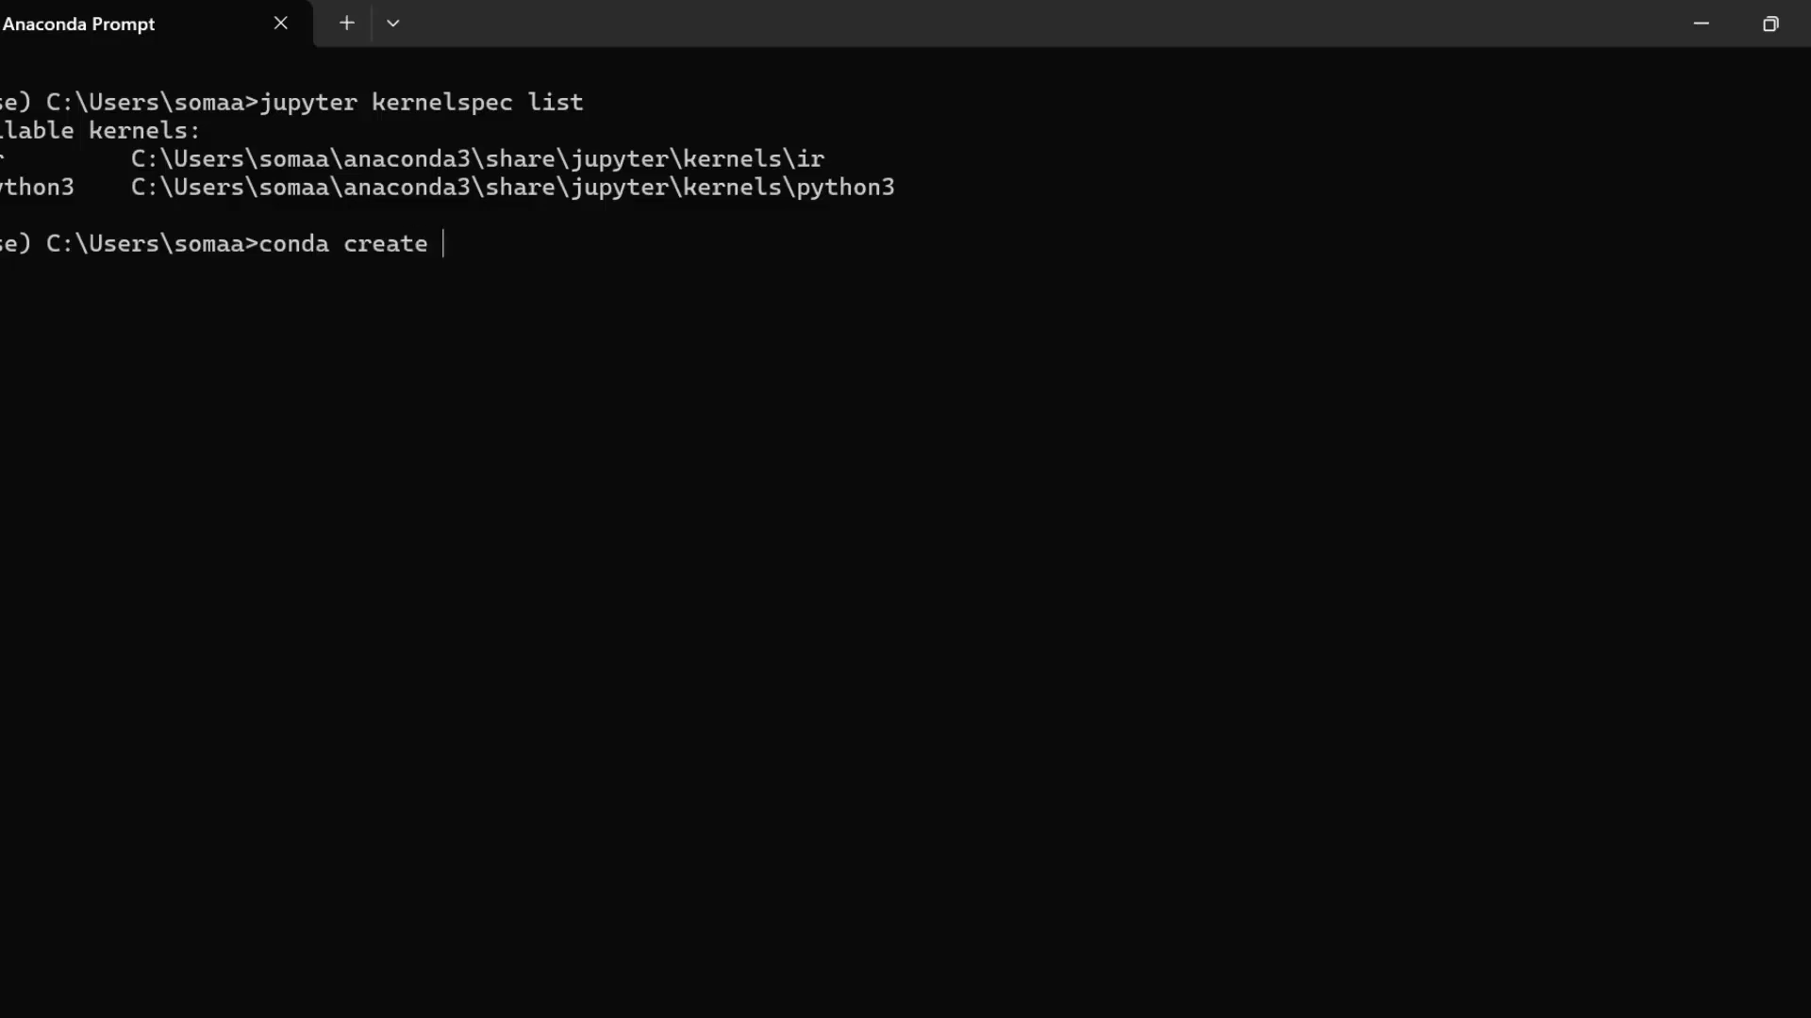
pyautogui.write('-n')
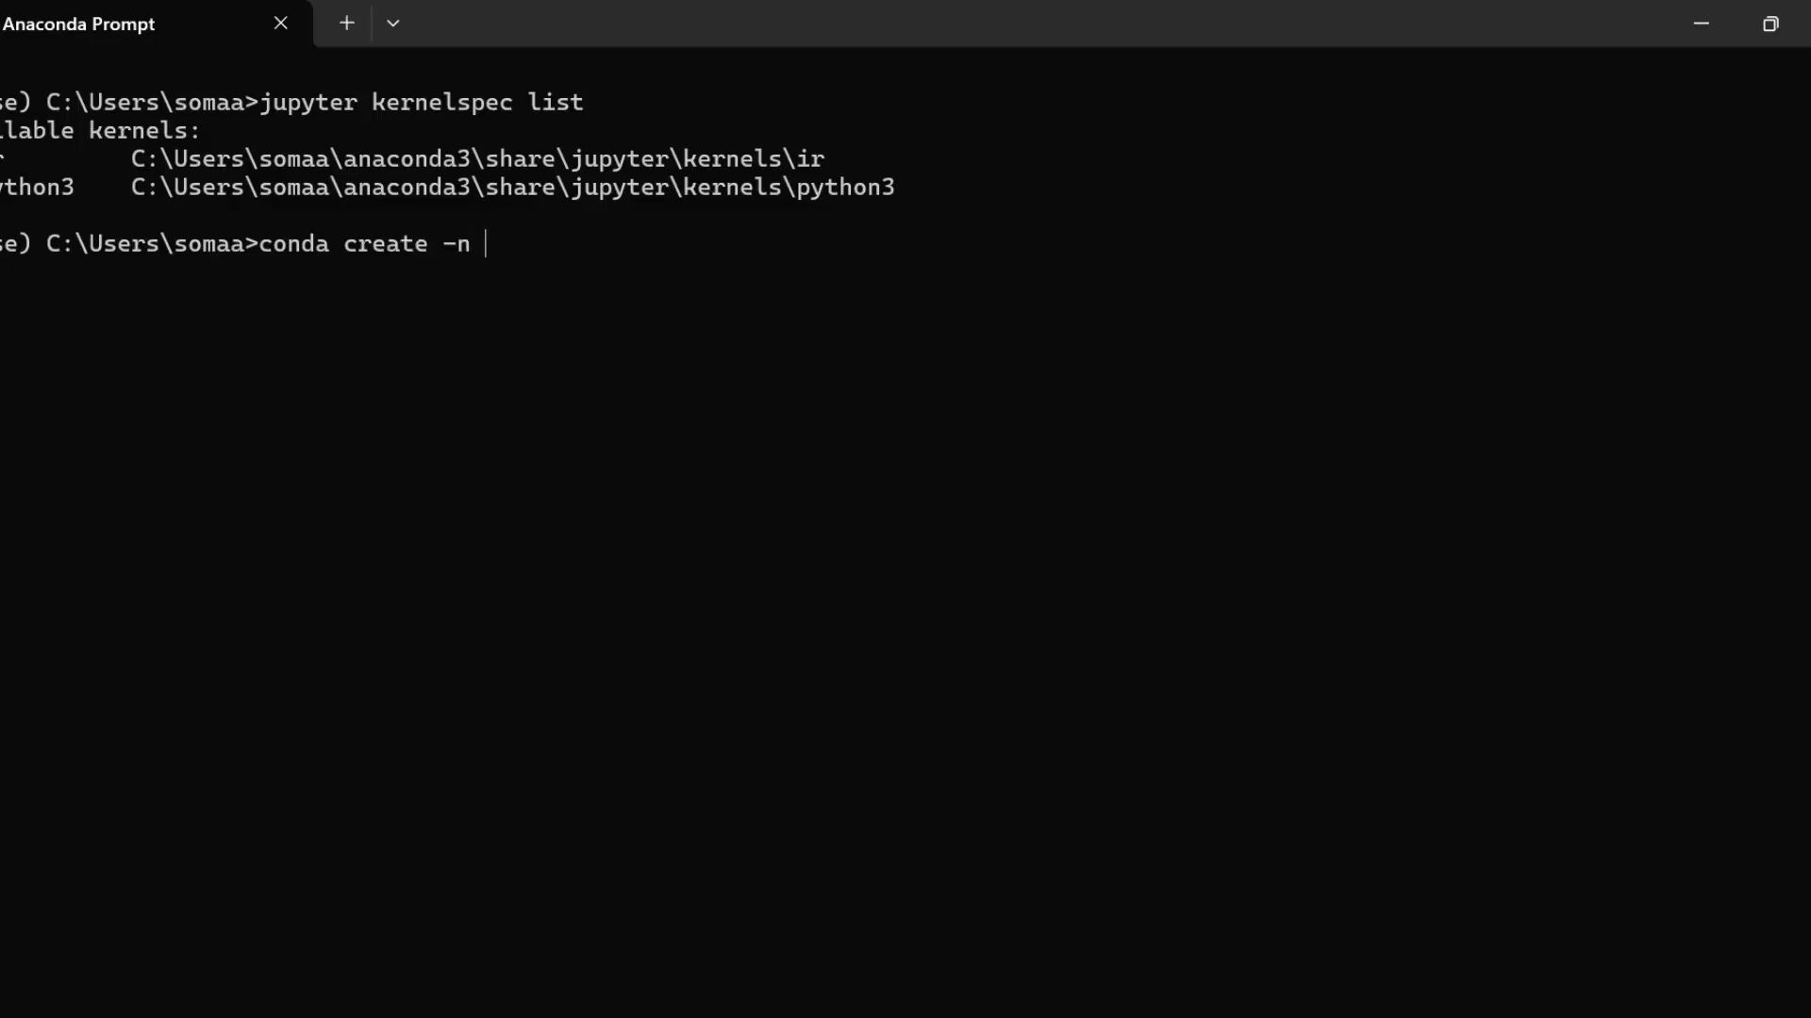
pyautogui.write('myenv')
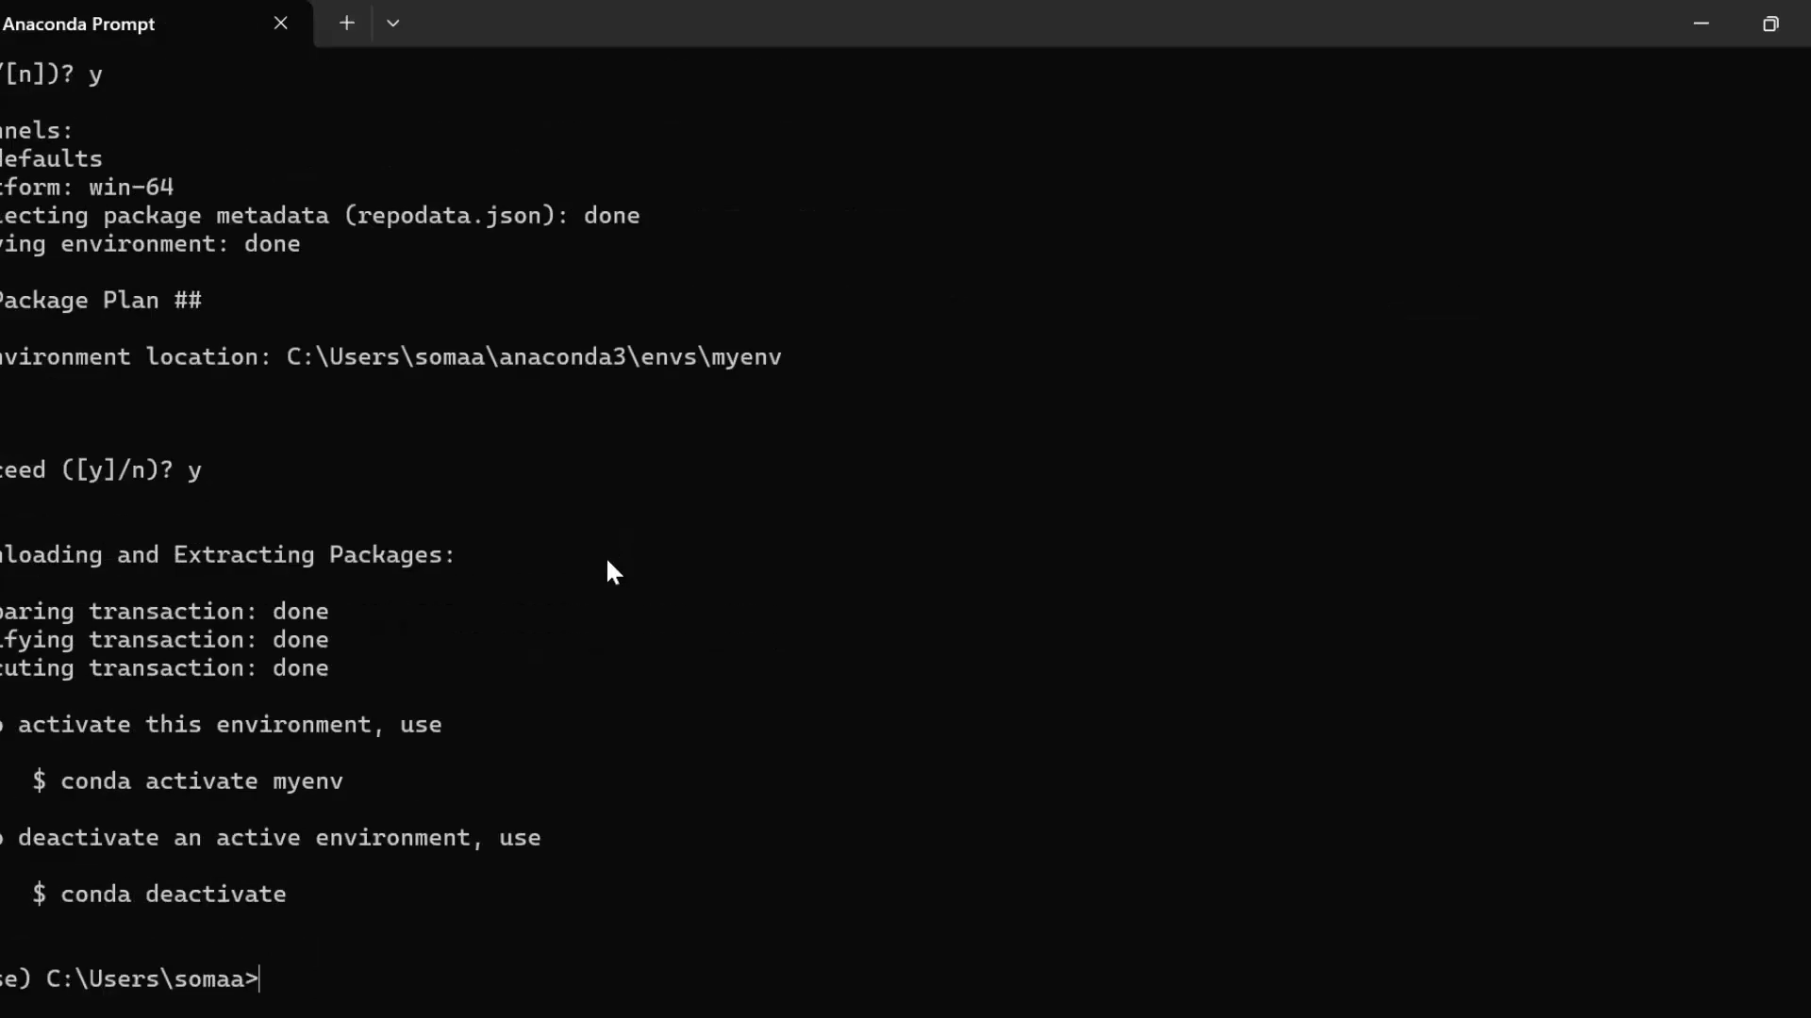
pyautogui.moveTo(610, 657)
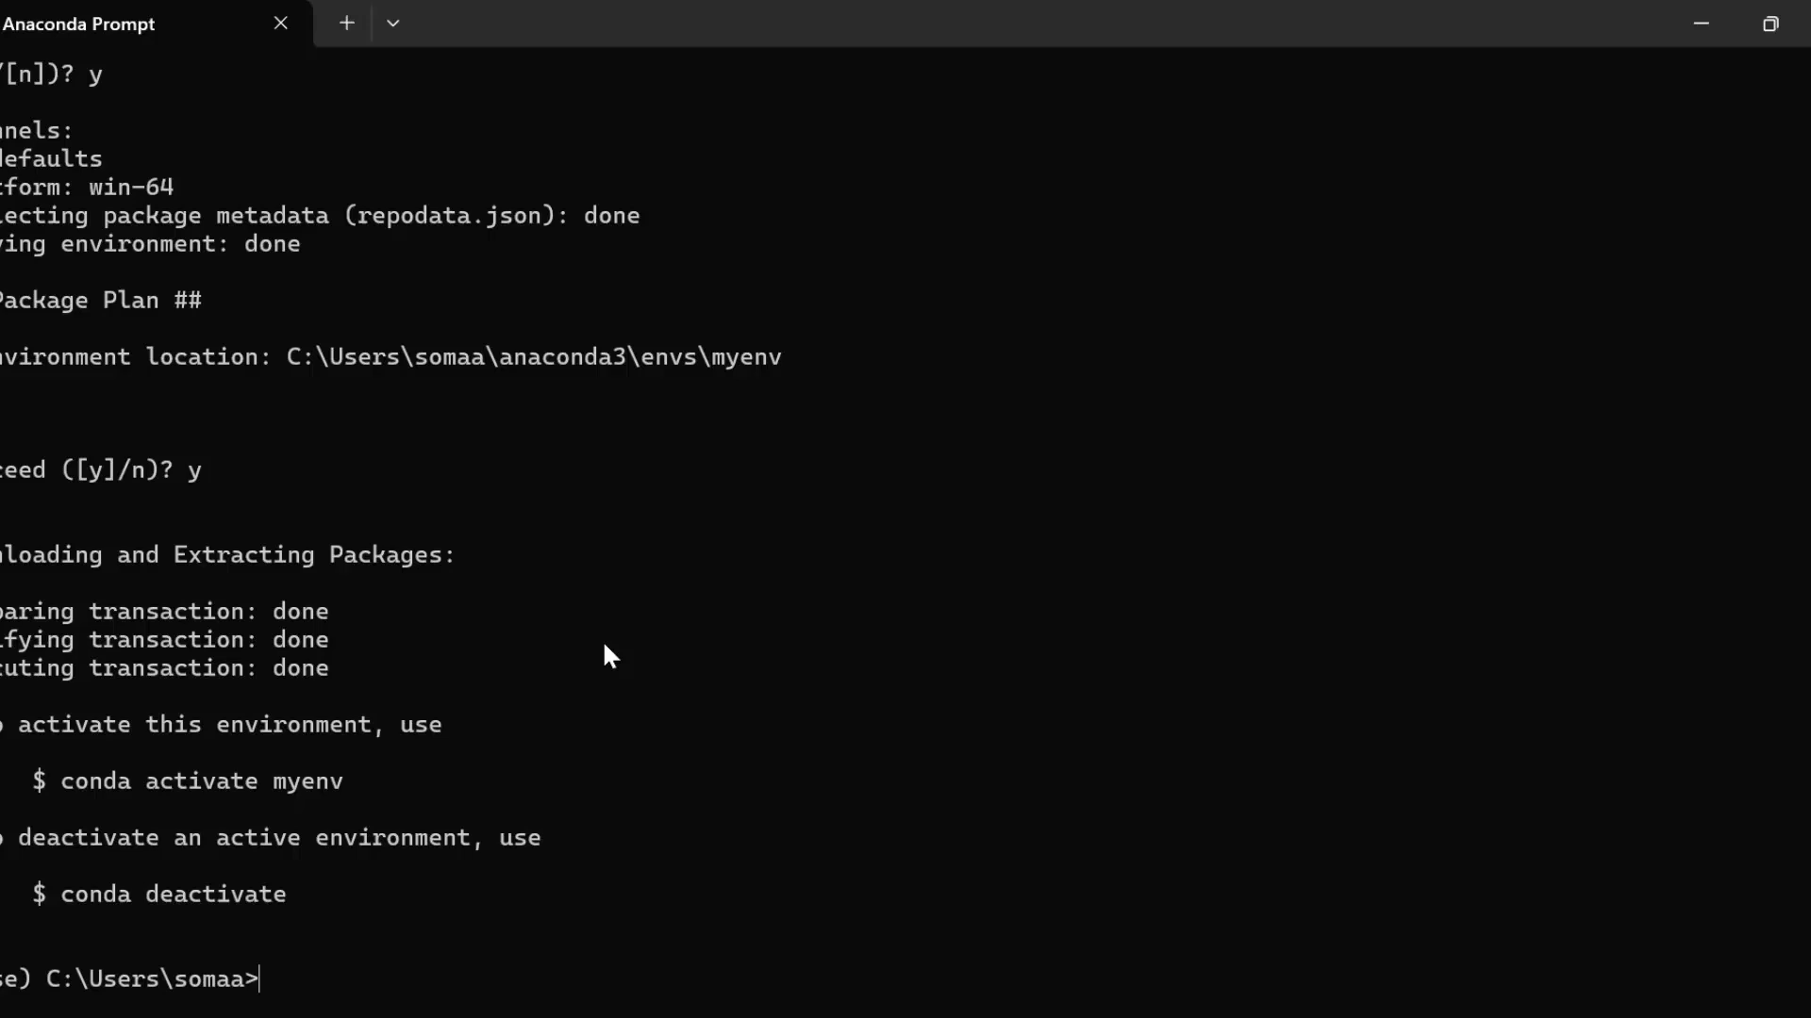
# Run 'conda activate myenv' so the prompt shows the myenv environment.
pyautogui.write('conda a')
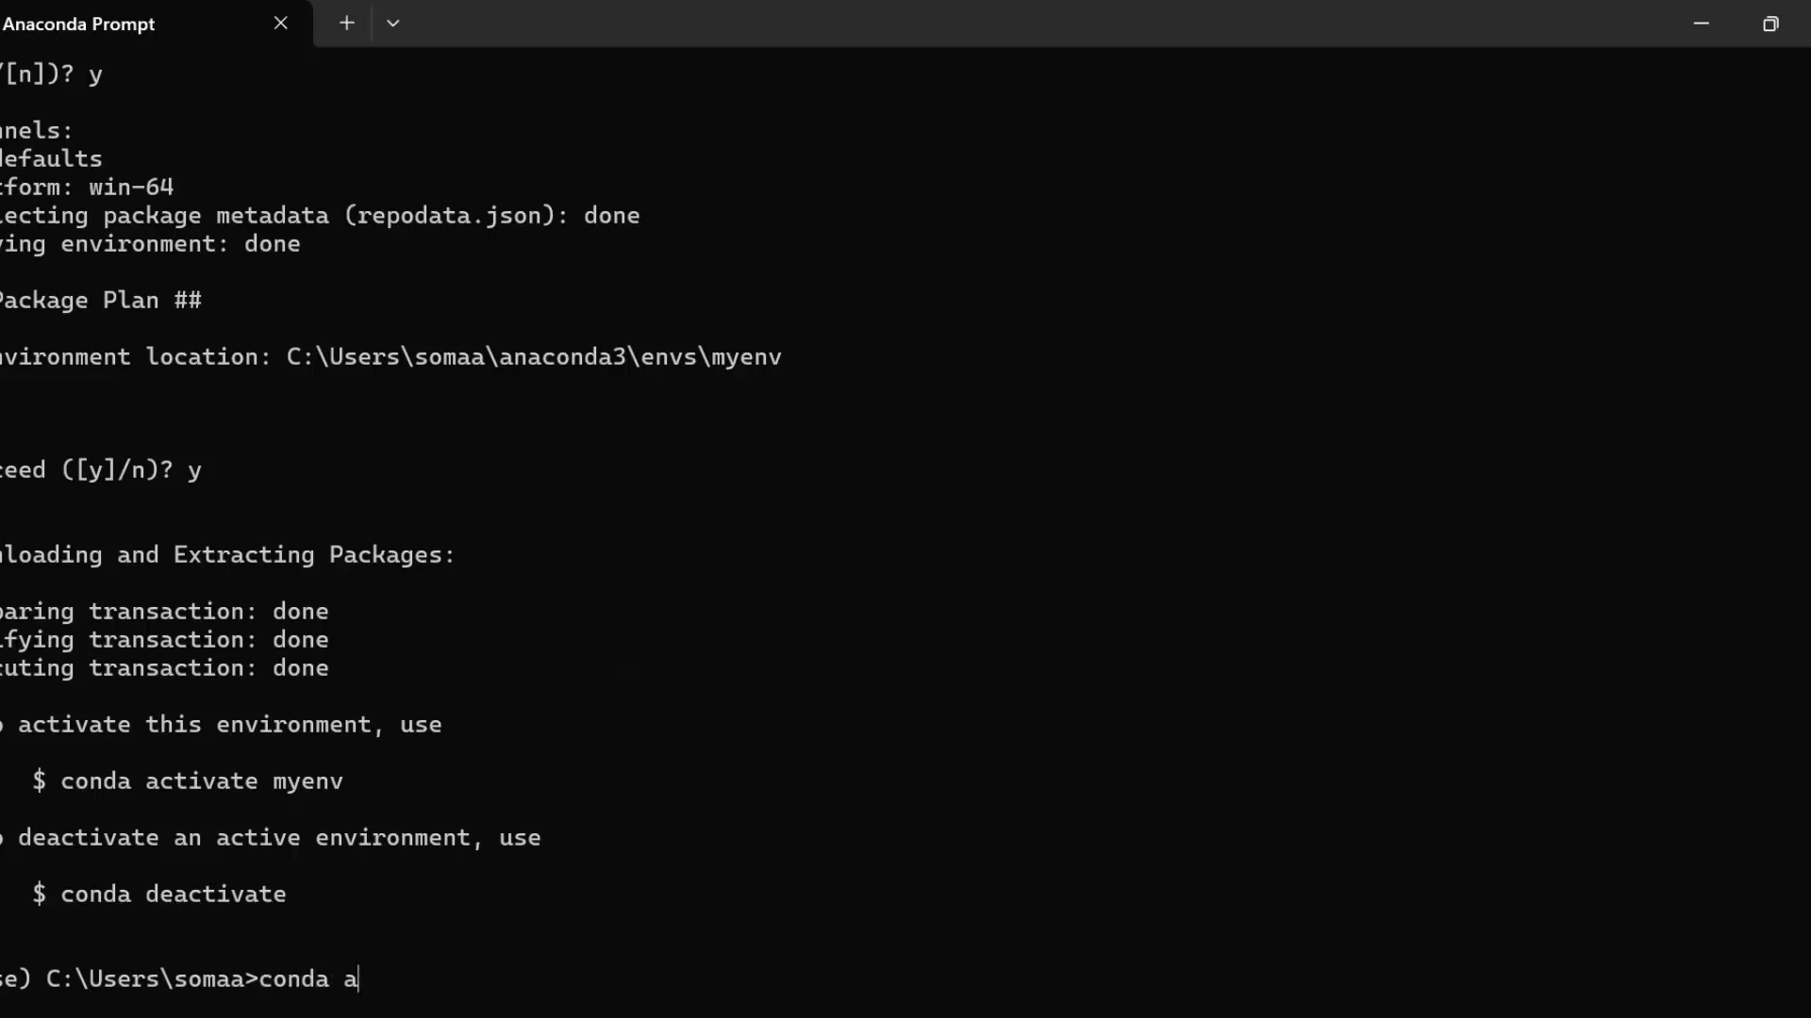
pyautogui.write('ctivate')
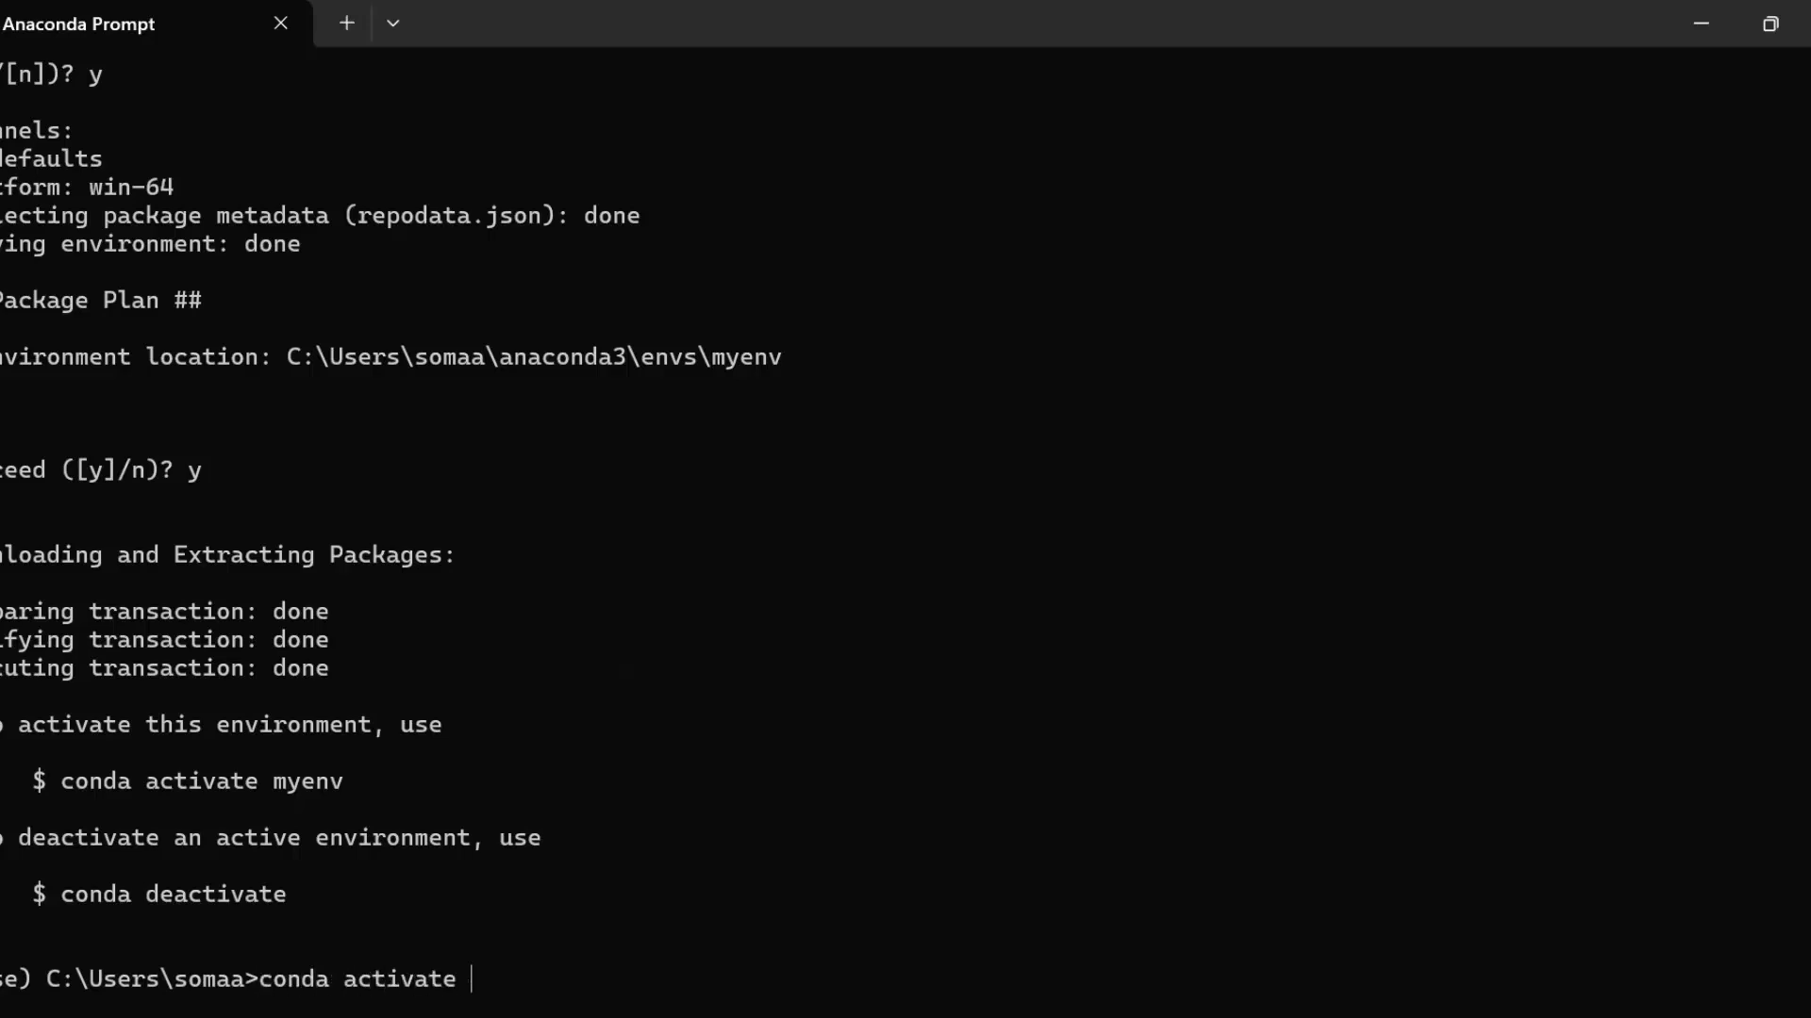
pyautogui.write('myenv')
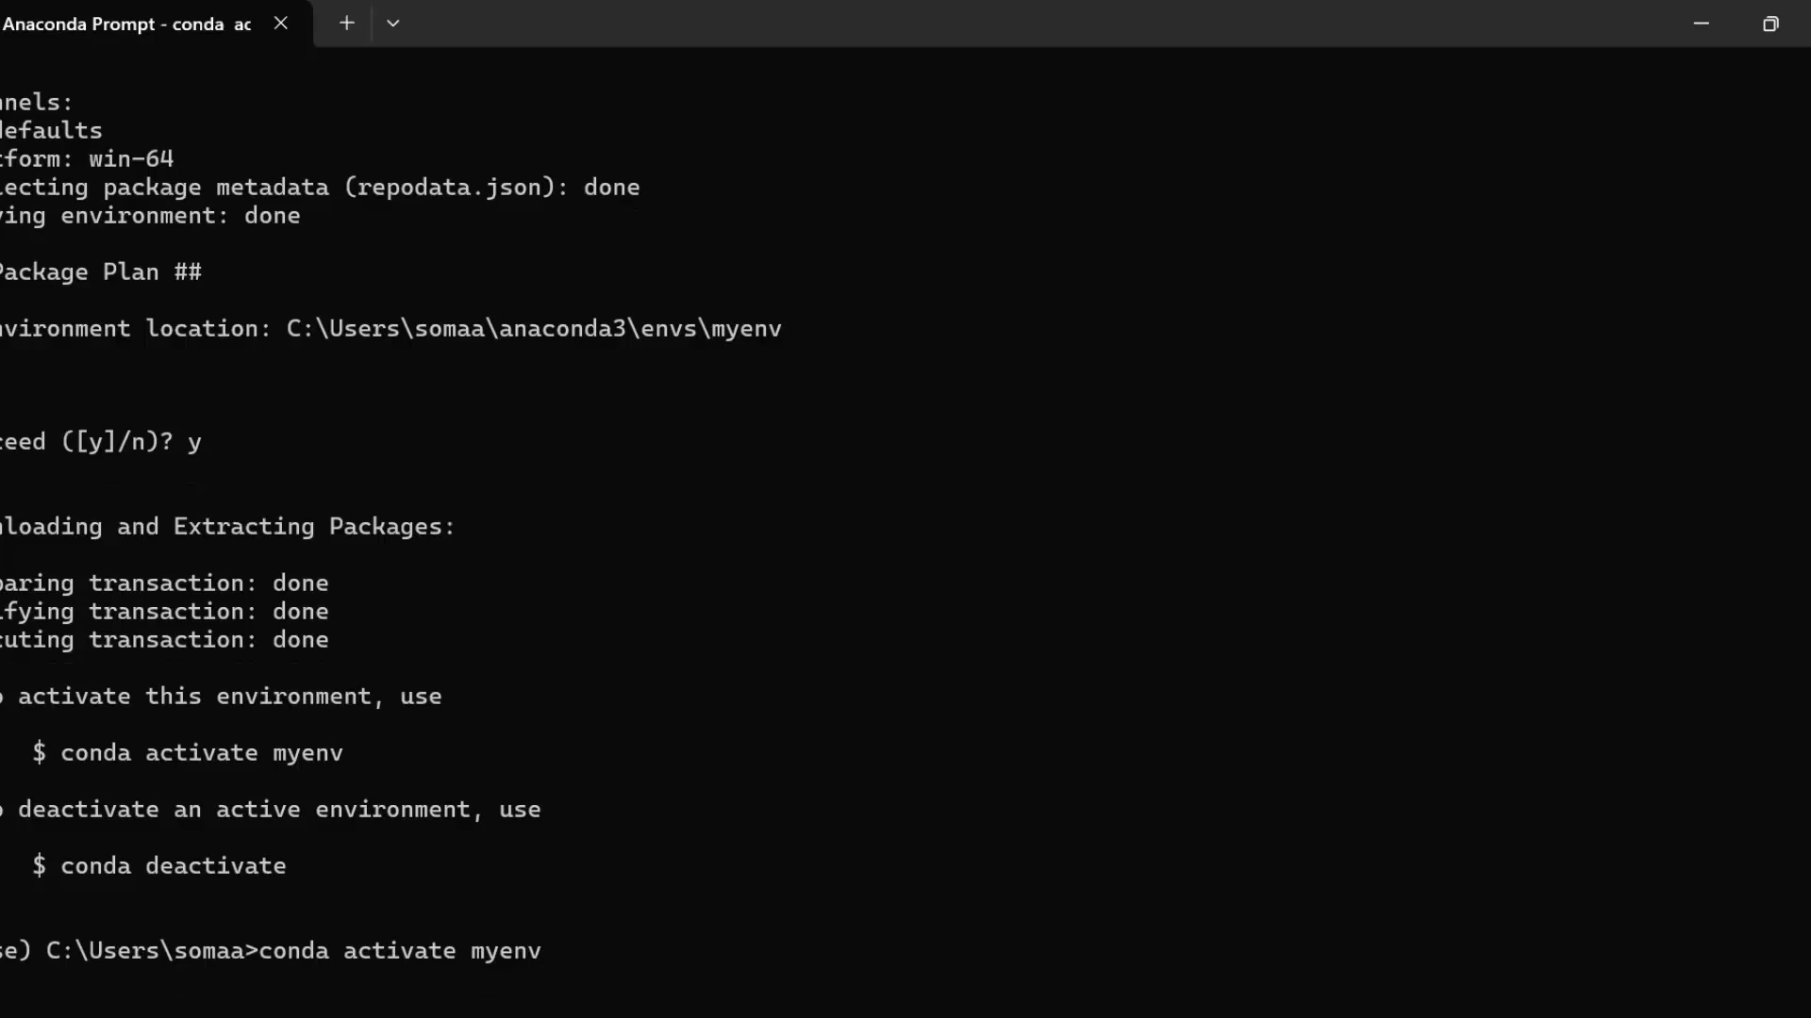
pyautogui.press('enter')
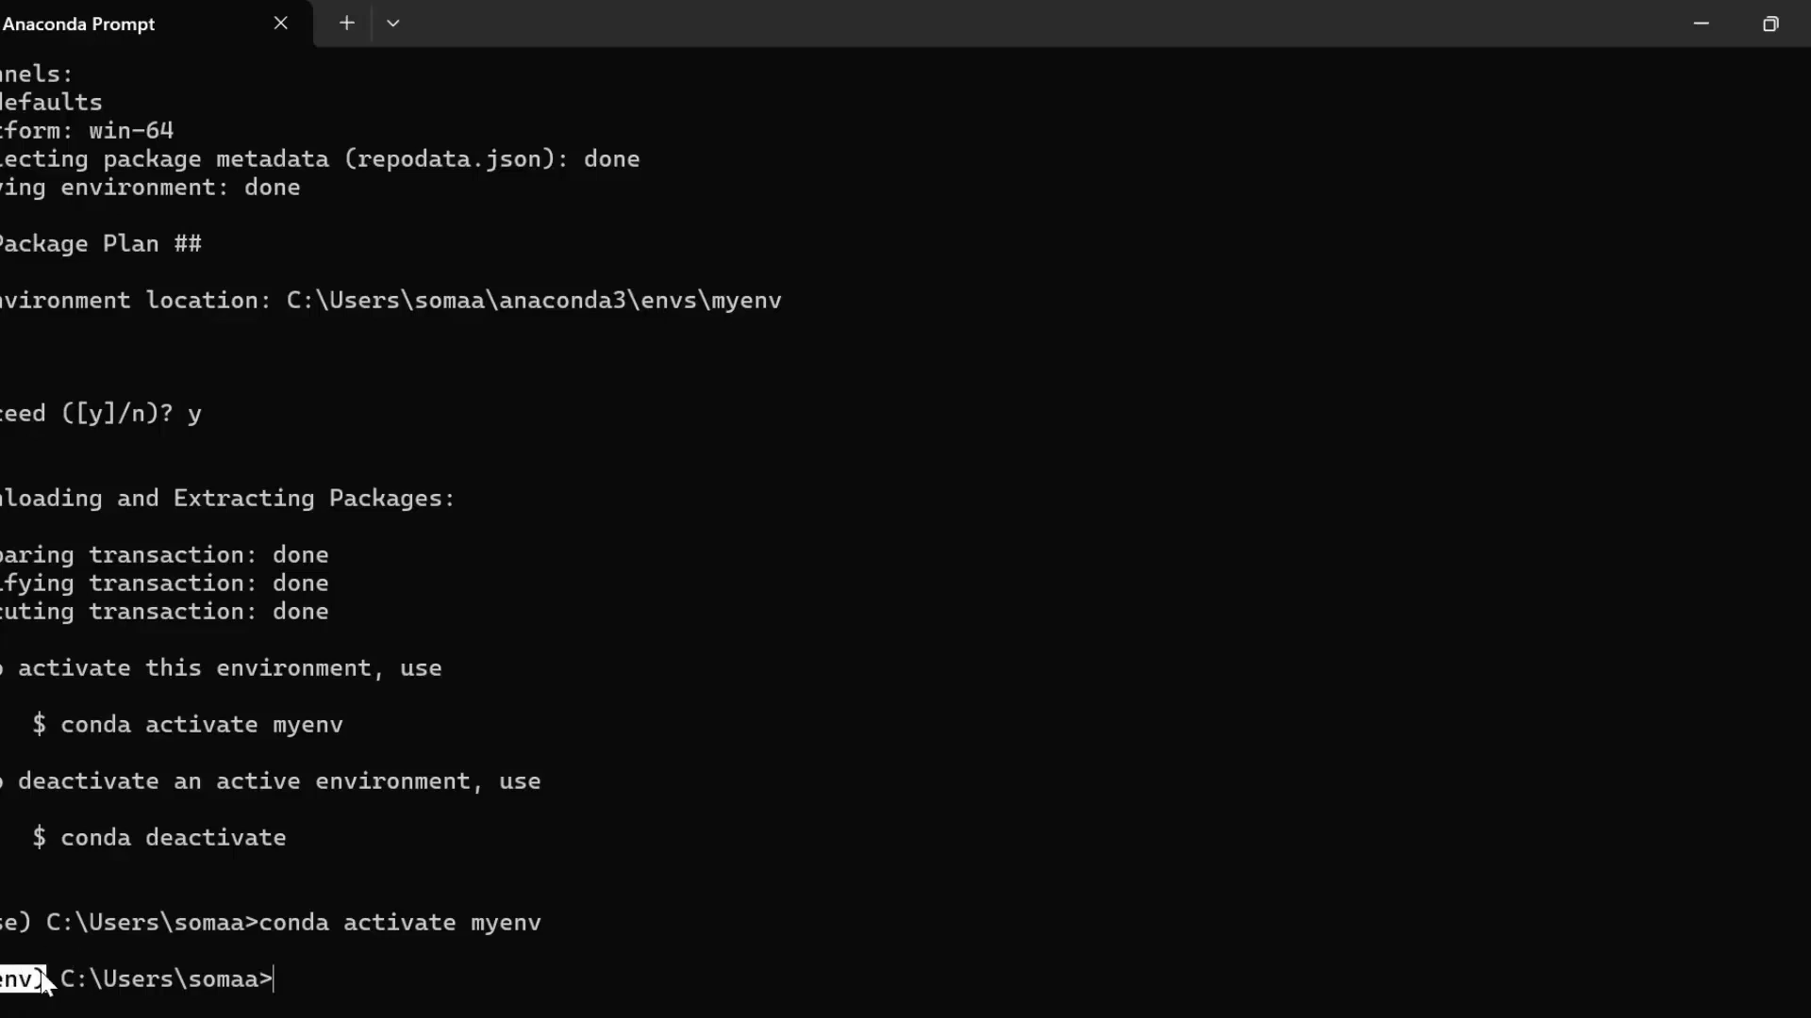
pyautogui.moveTo(317, 982)
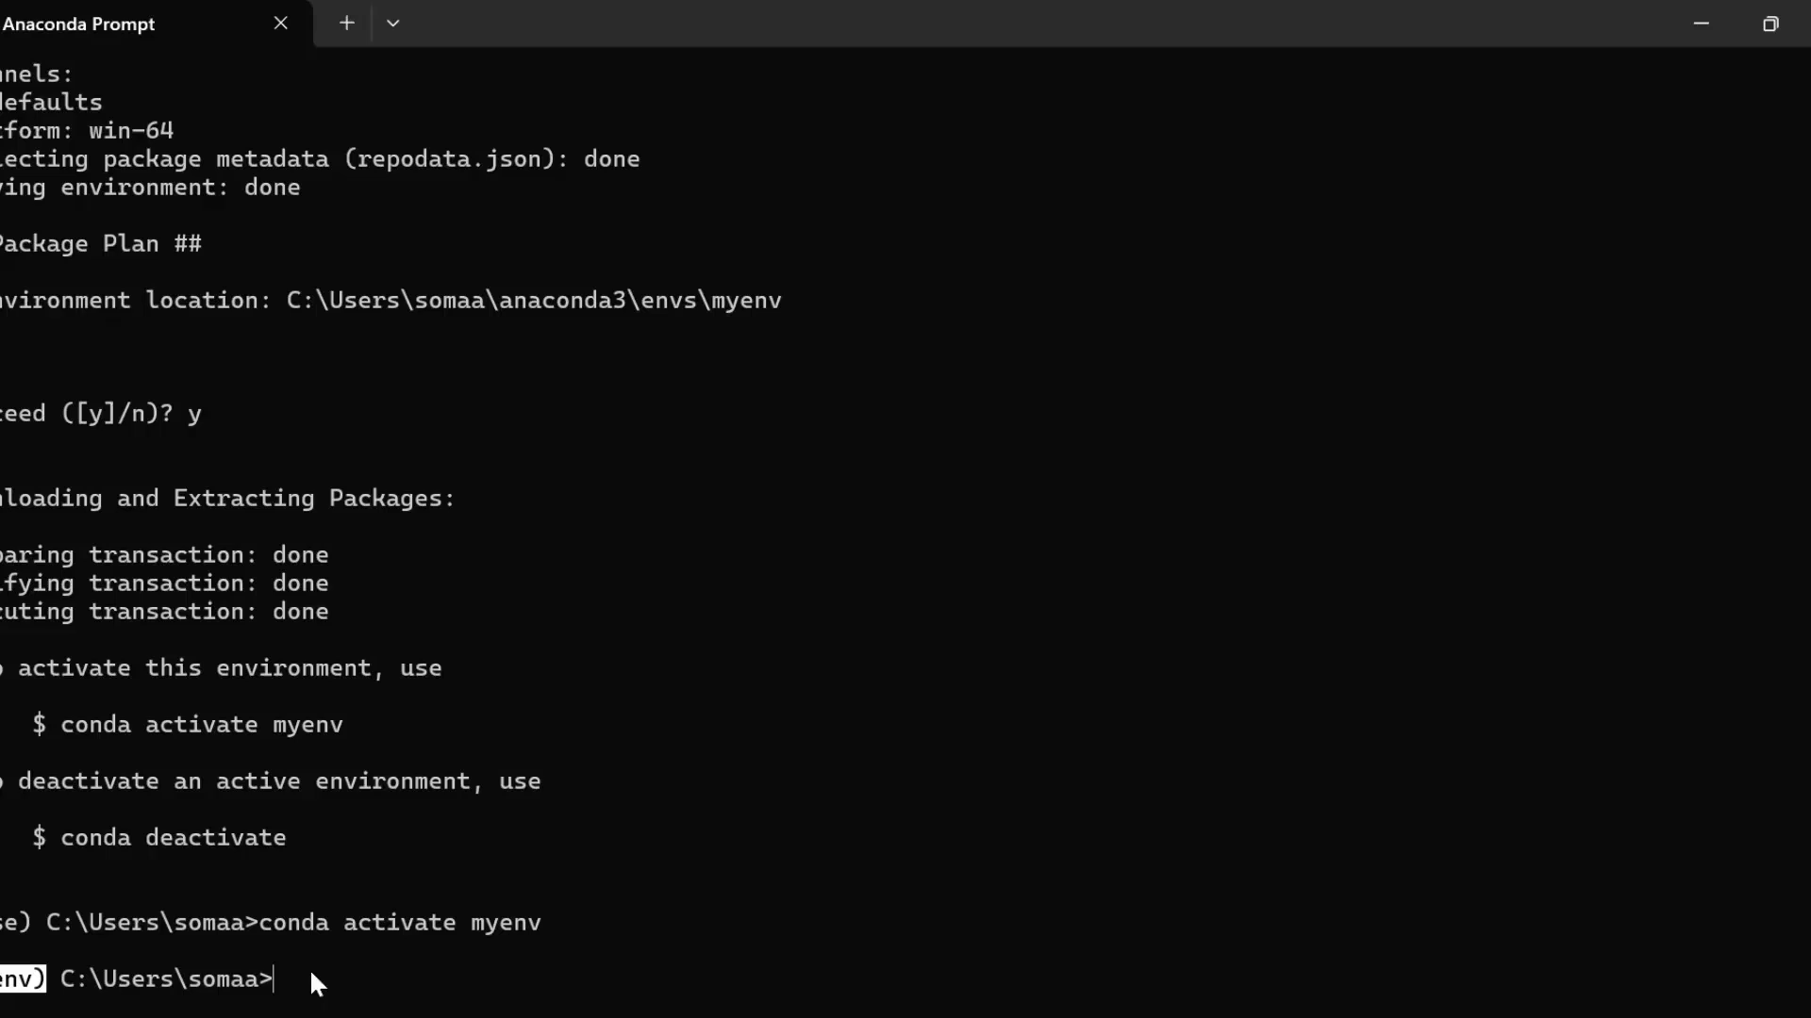
# Run 'pip install ipykernel' in myenv and scroll through the already-satisfied output.
pyautogui.write('pip insta')
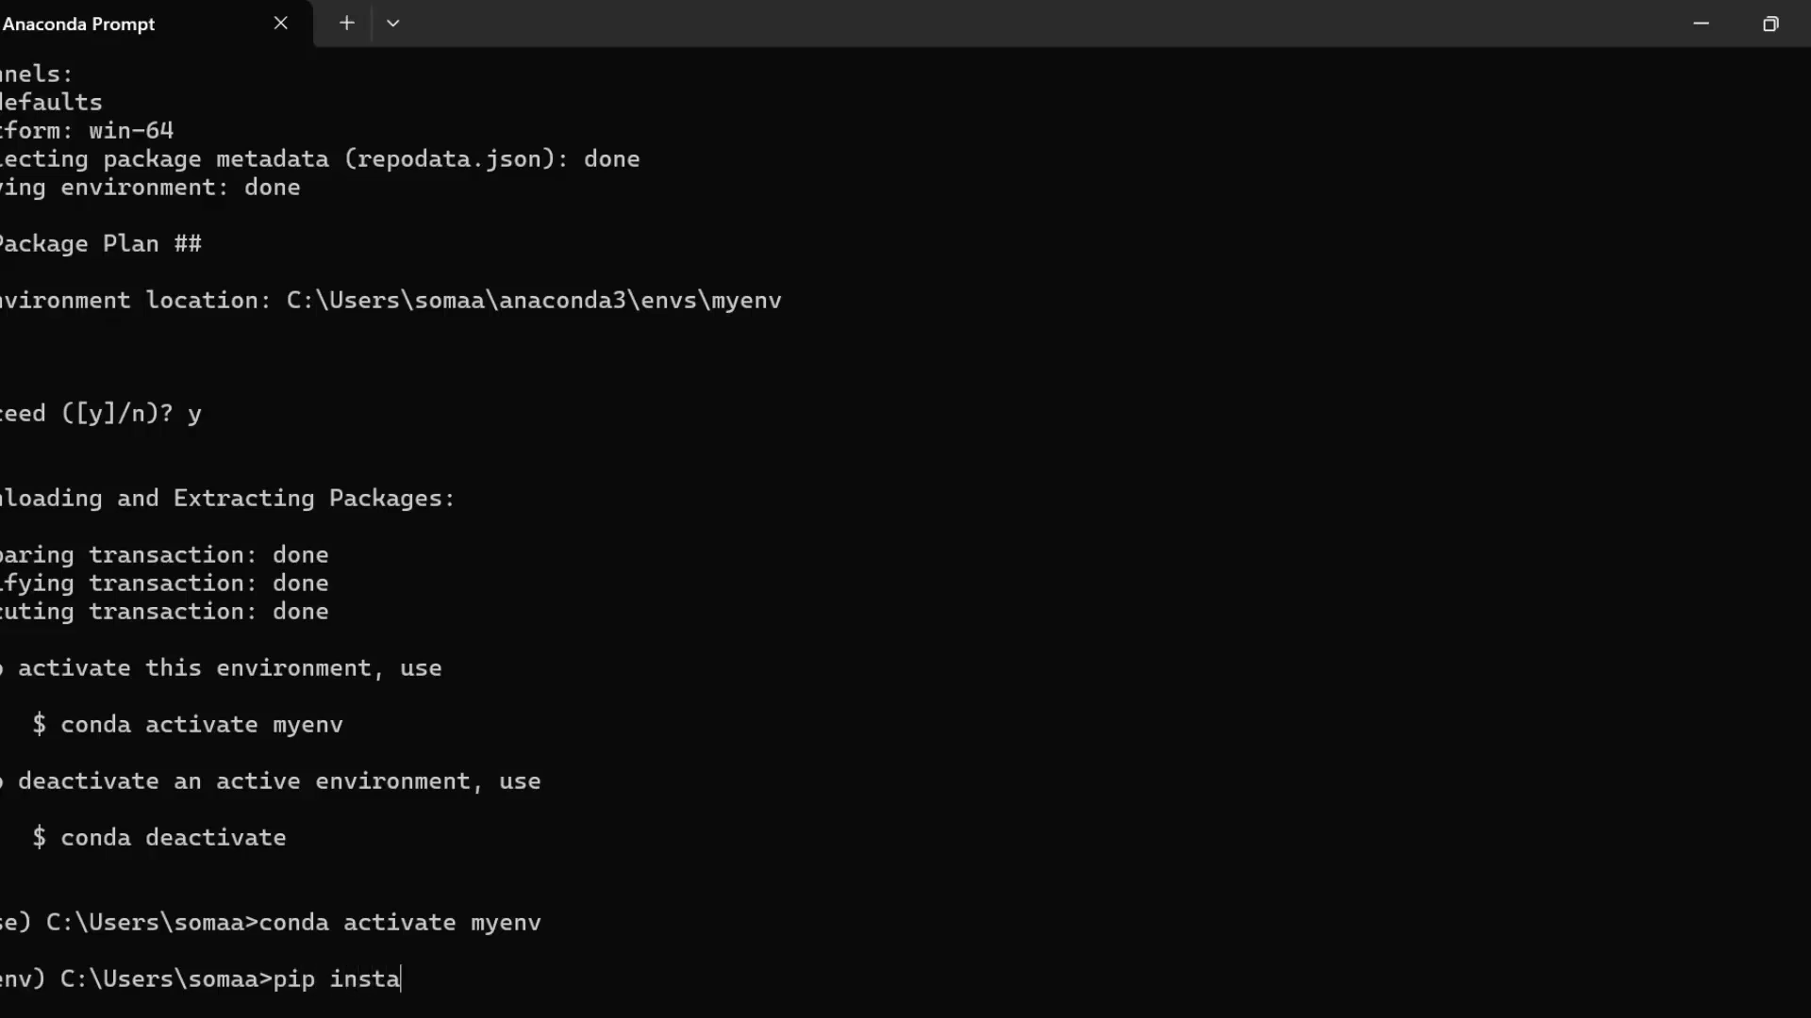
pyautogui.write('ll ipyk')
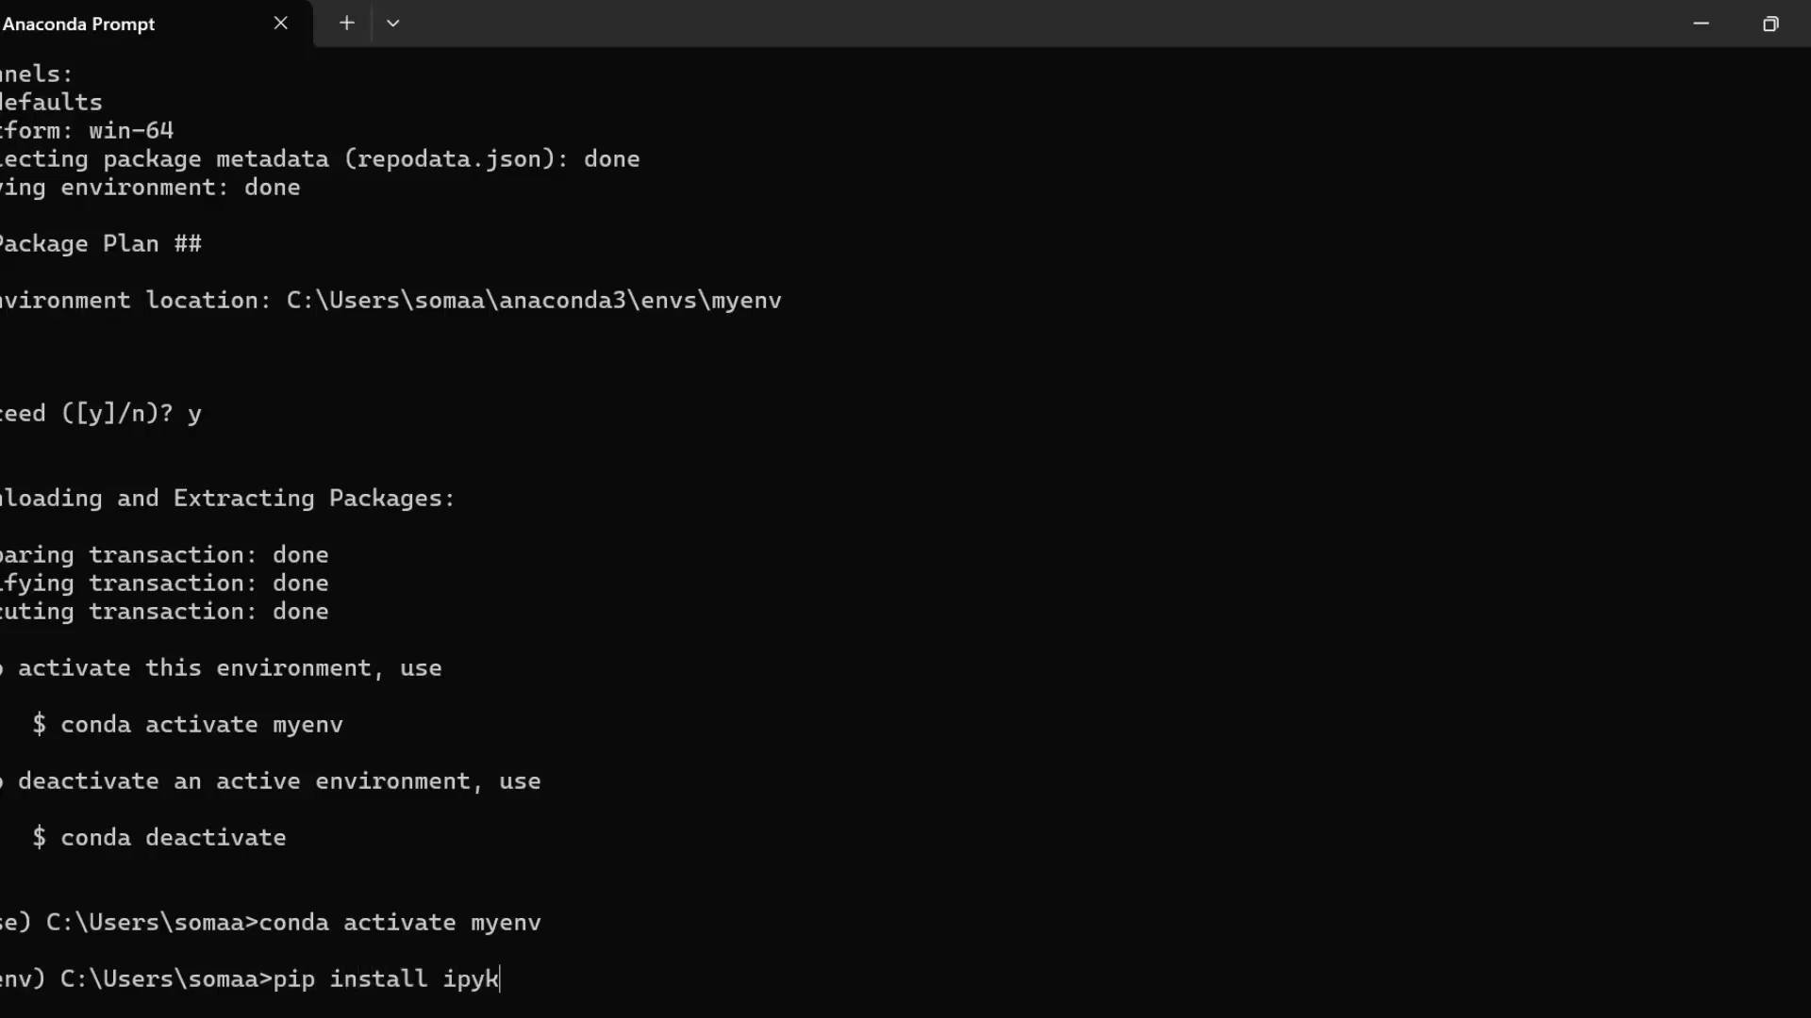
pyautogui.write('ernel')
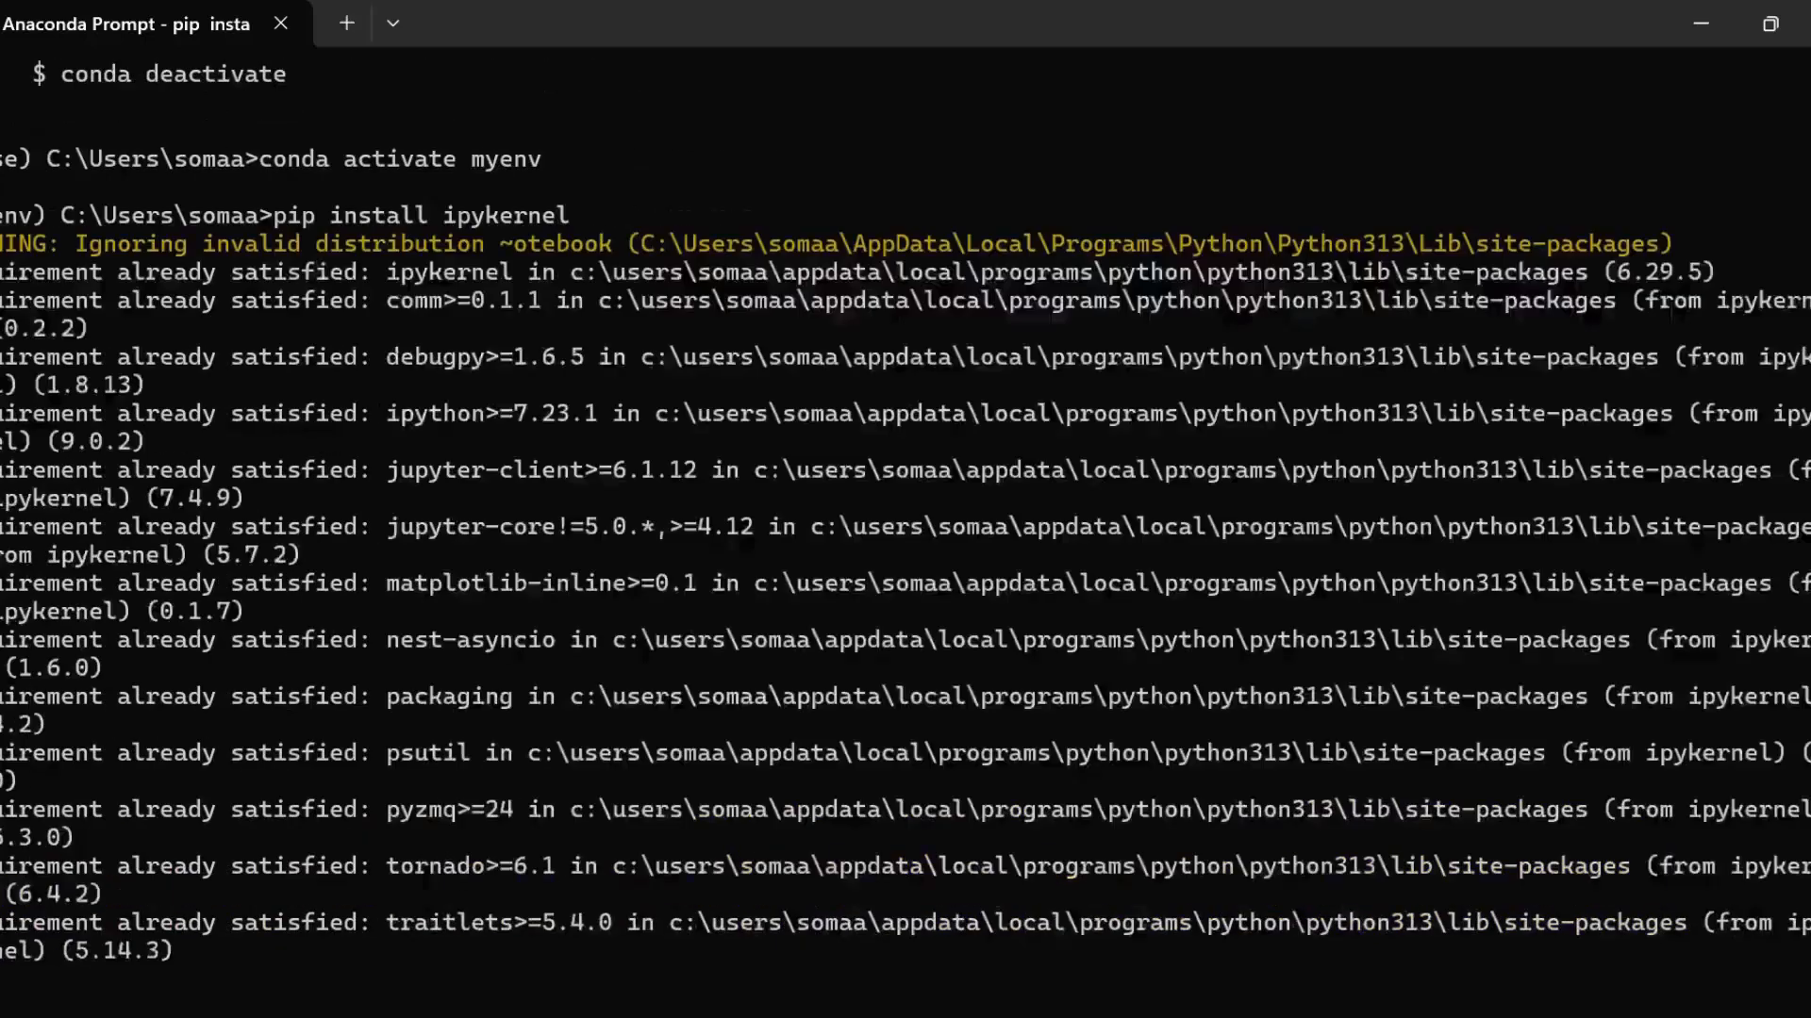
pyautogui.scroll(-3)
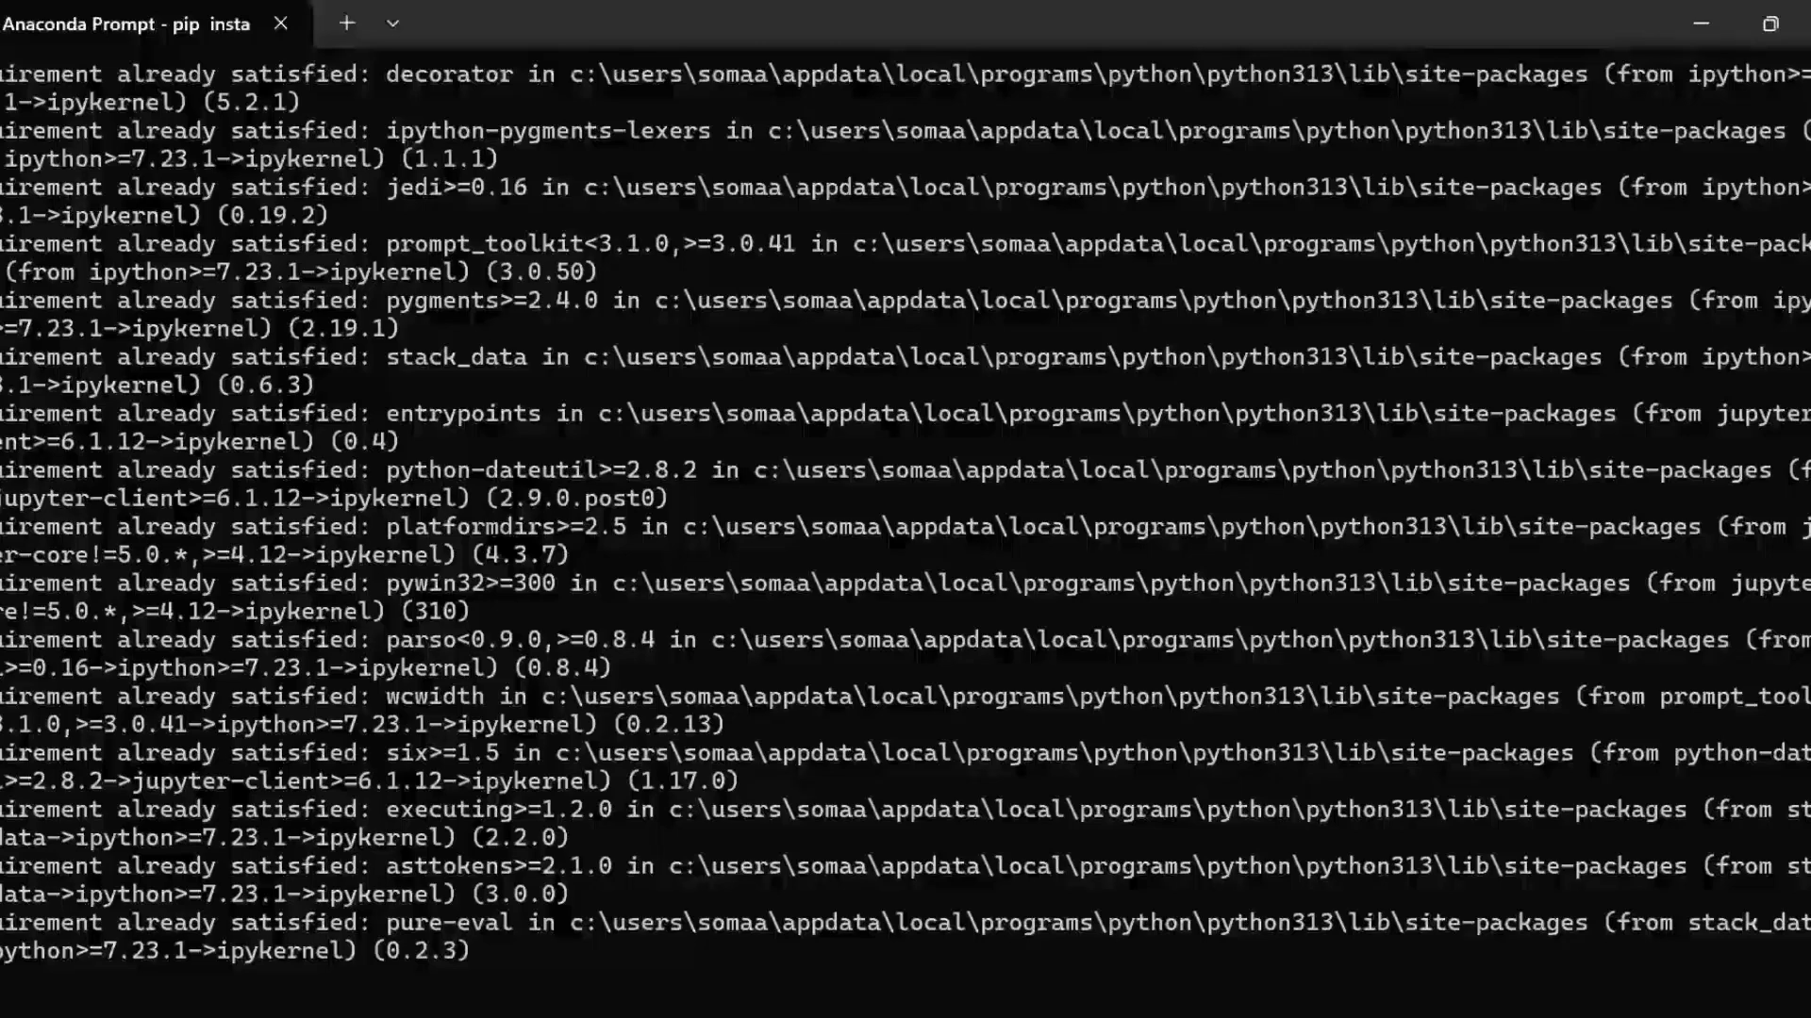
pyautogui.scroll(-3)
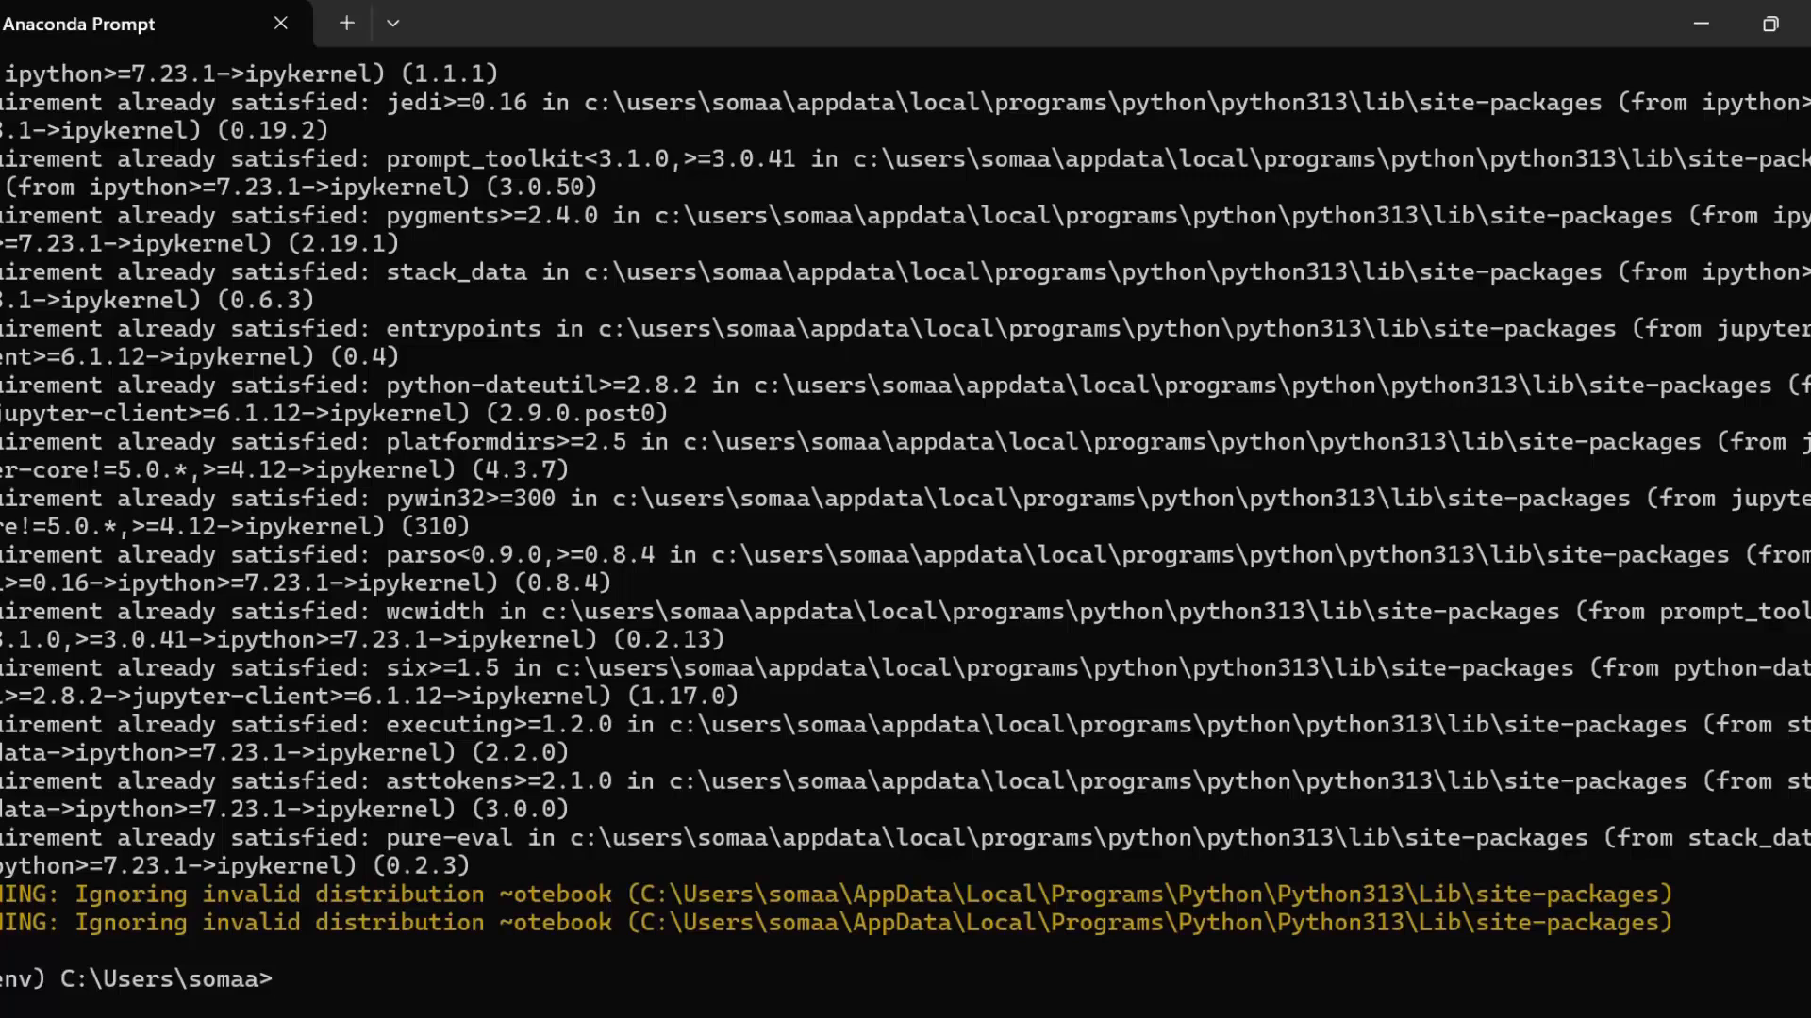
# Enter 'python -m ipykernel install --user --name=myenv' for the myenv kernel.
pyautogui.write('python')
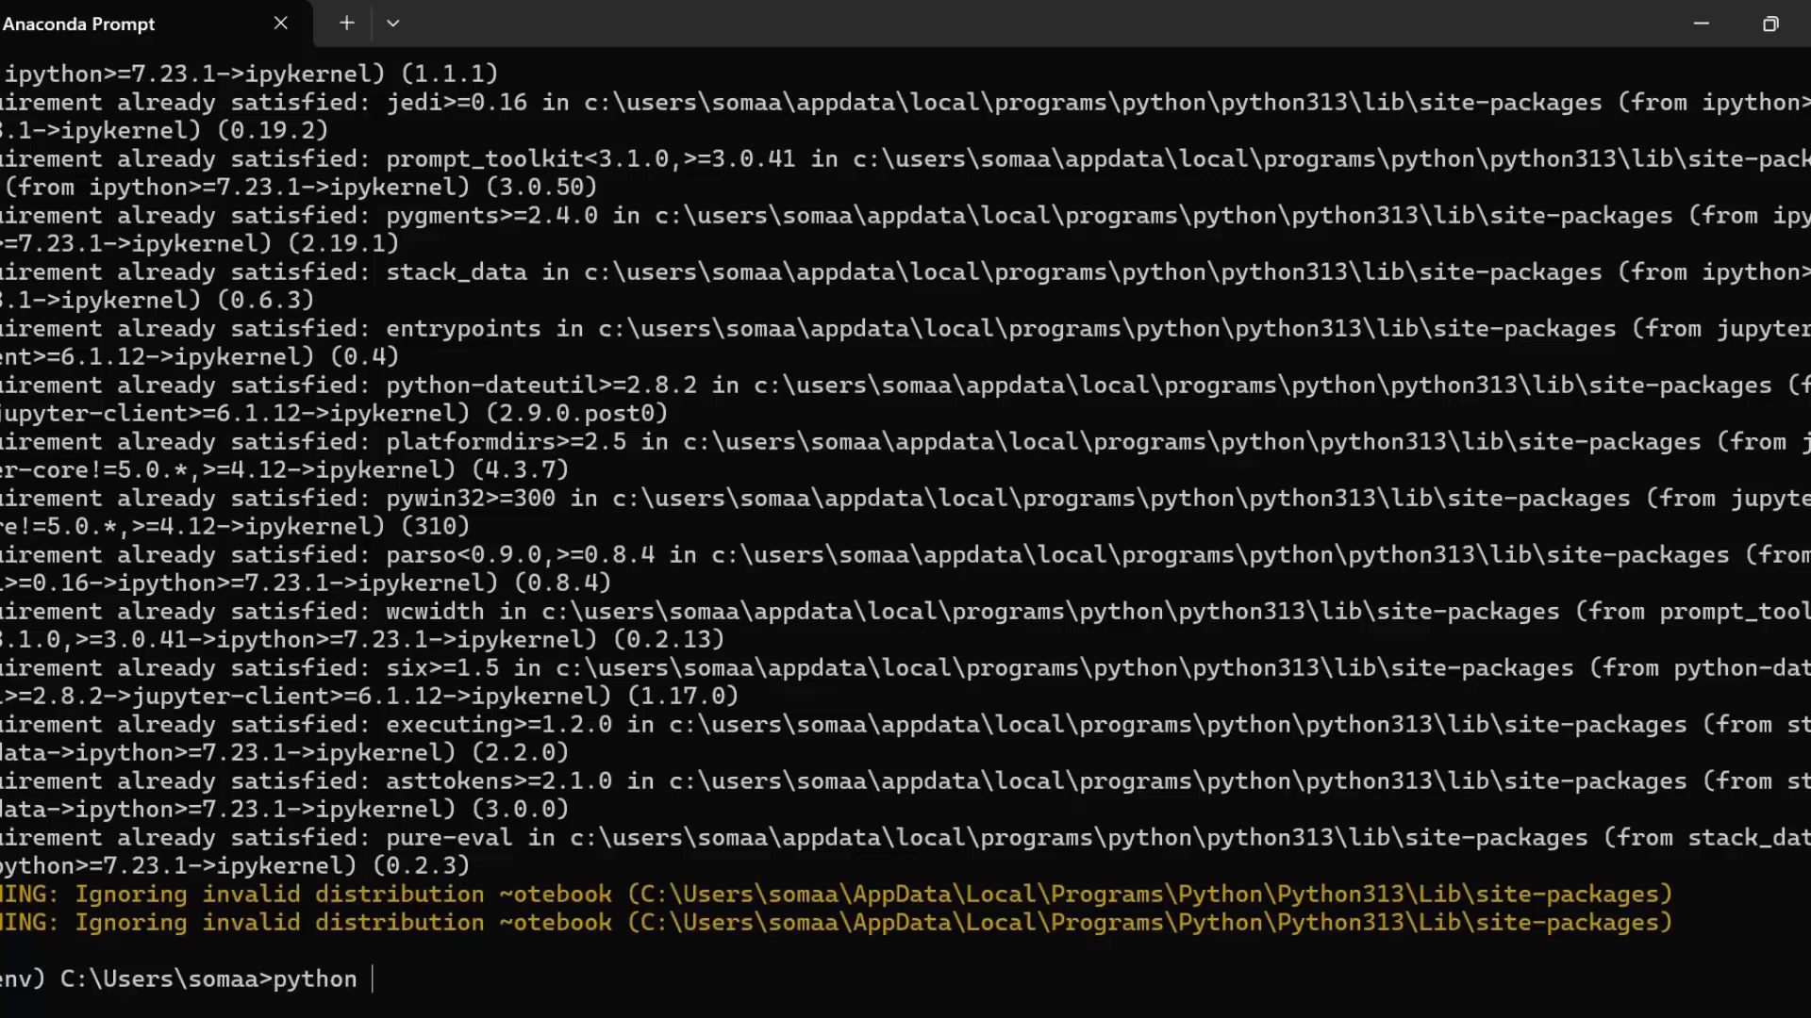
pyautogui.write('-m i')
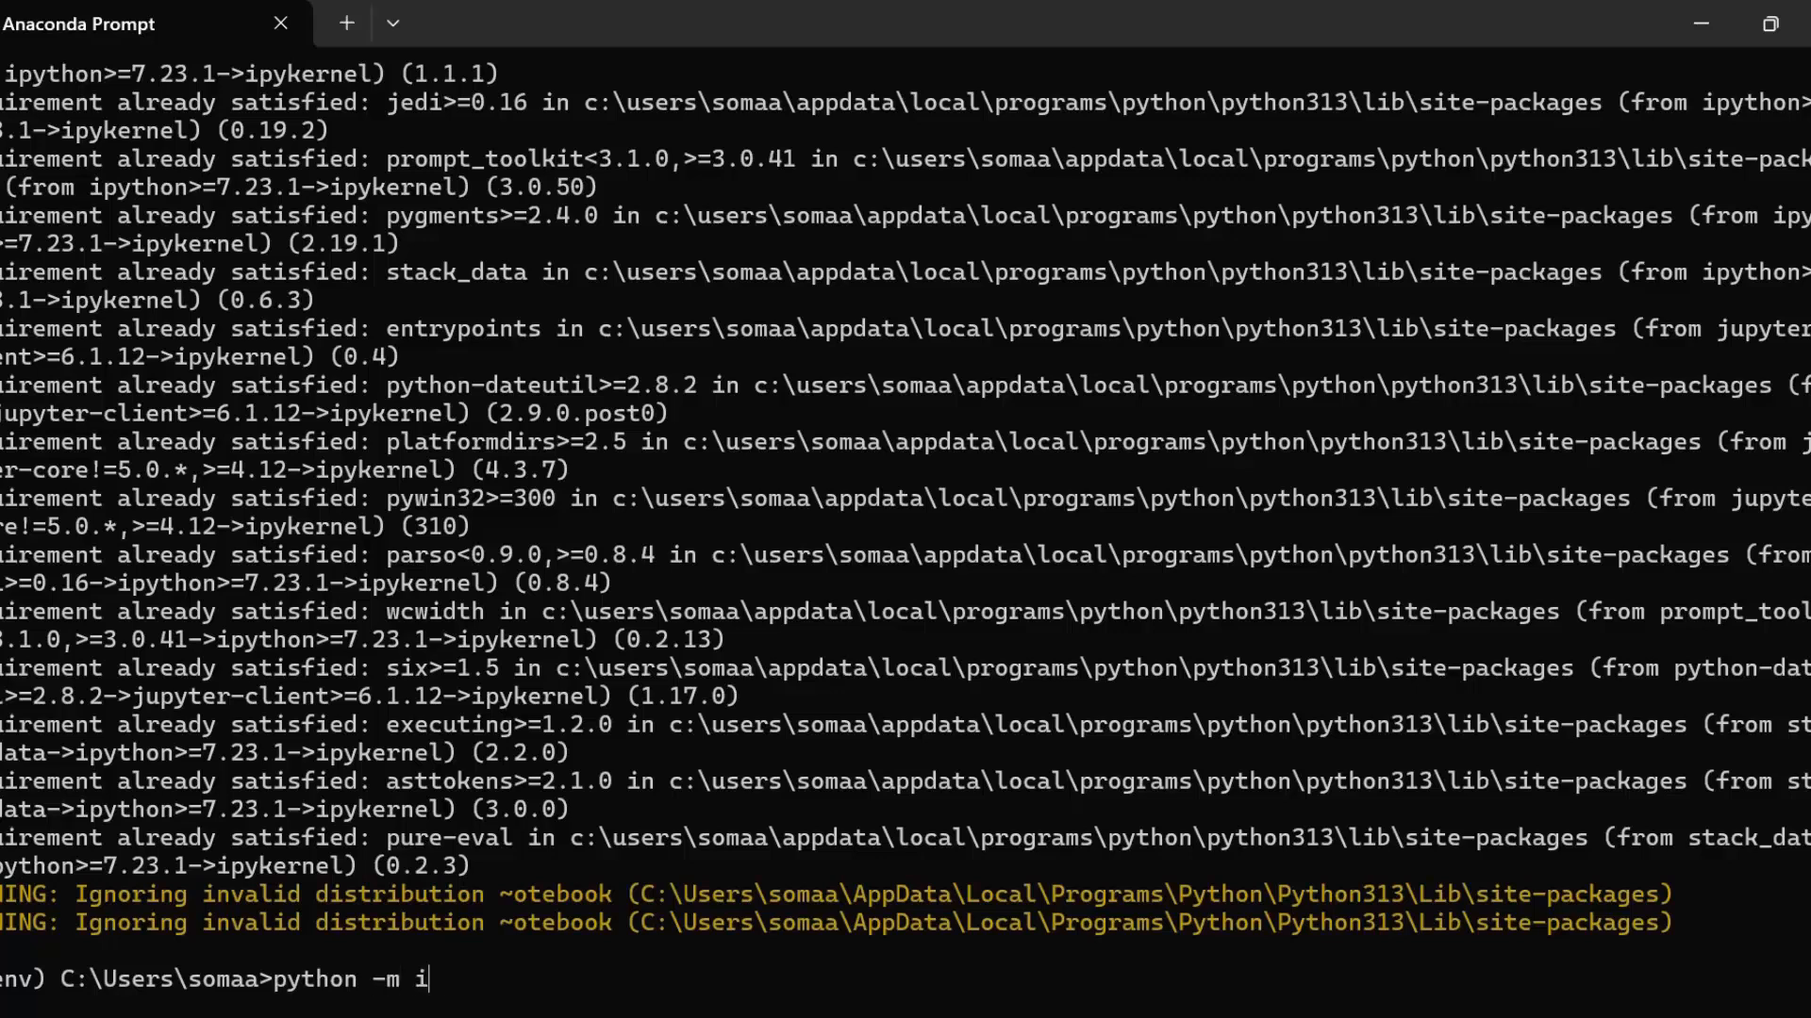
pyautogui.write('pykernel')
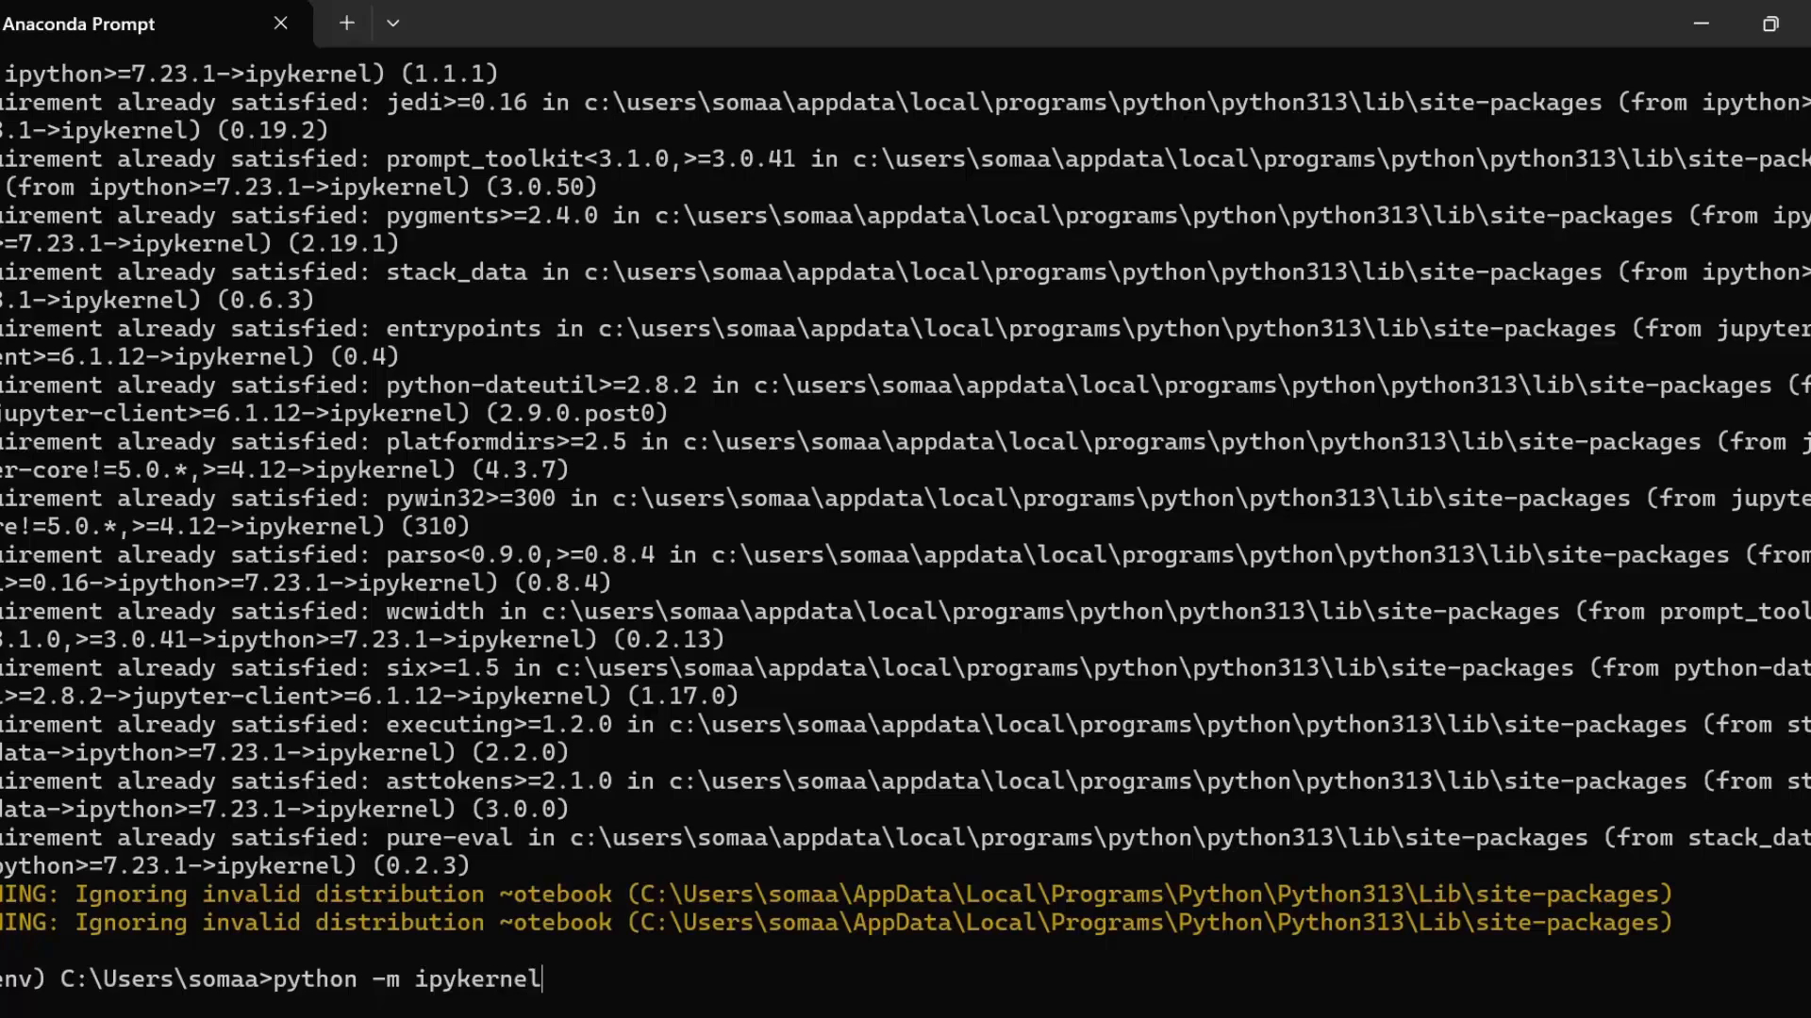
pyautogui.write('insta')
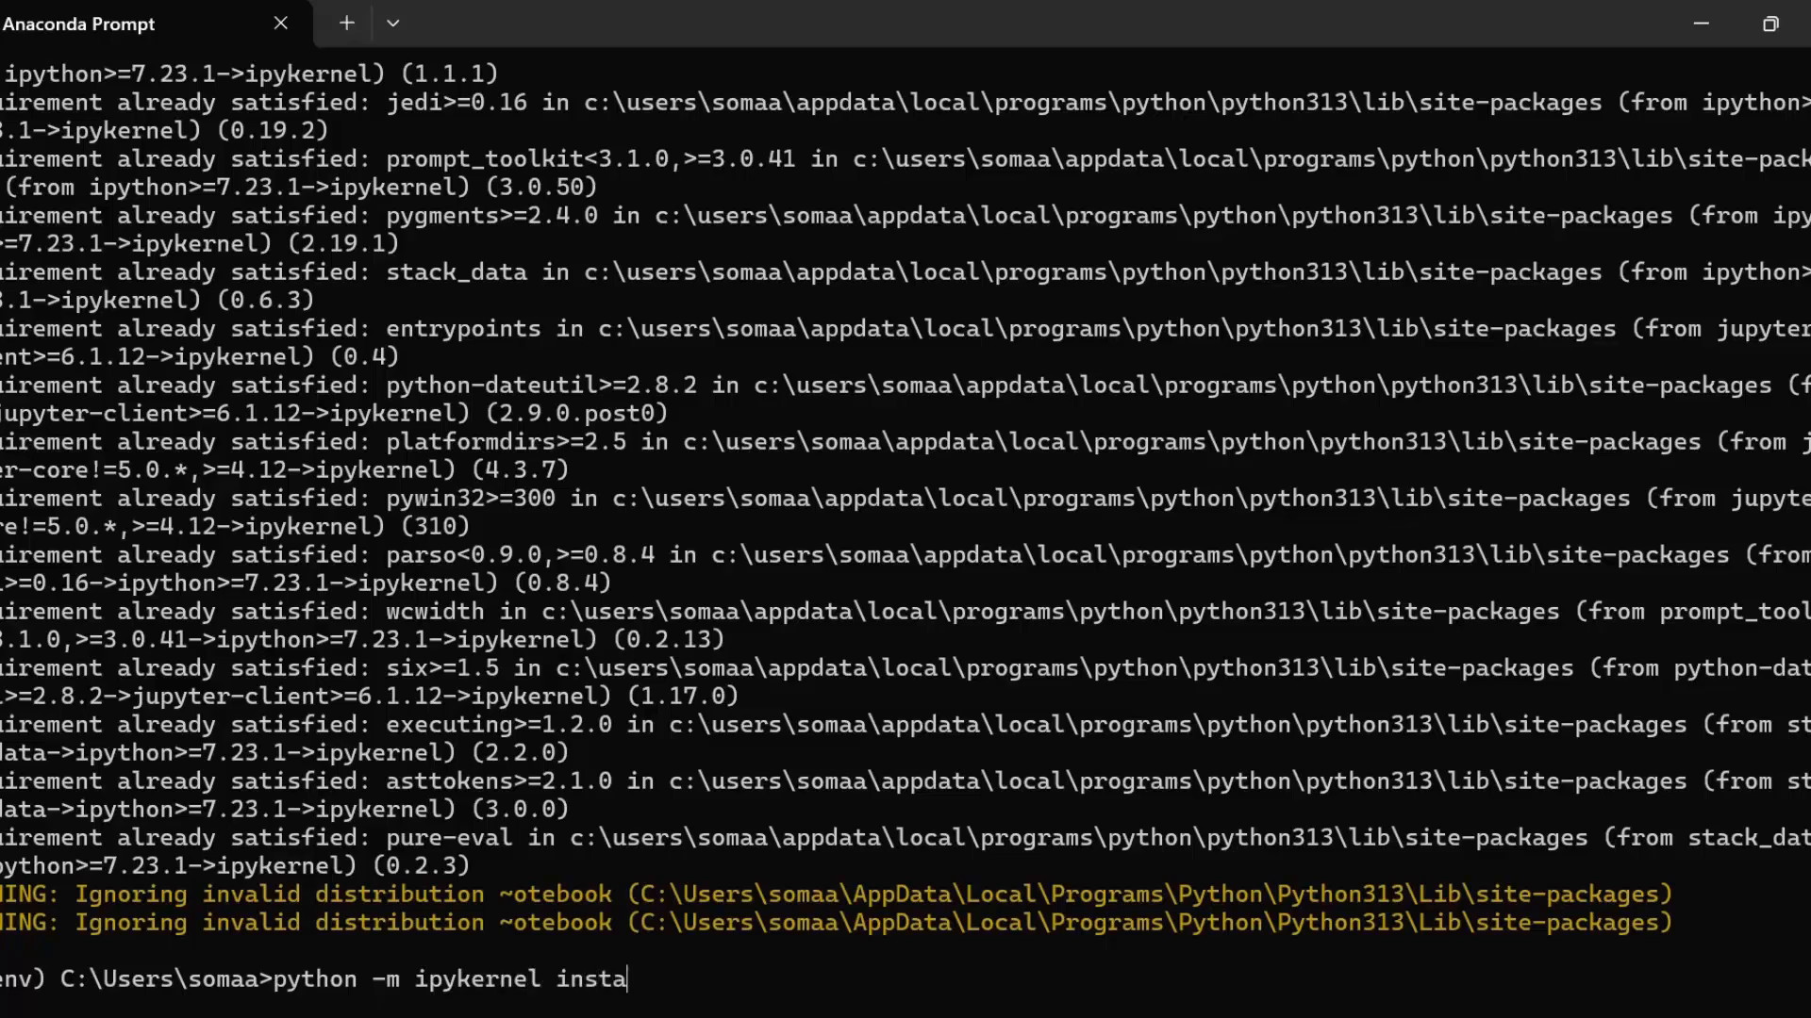
pyautogui.write('ll --u')
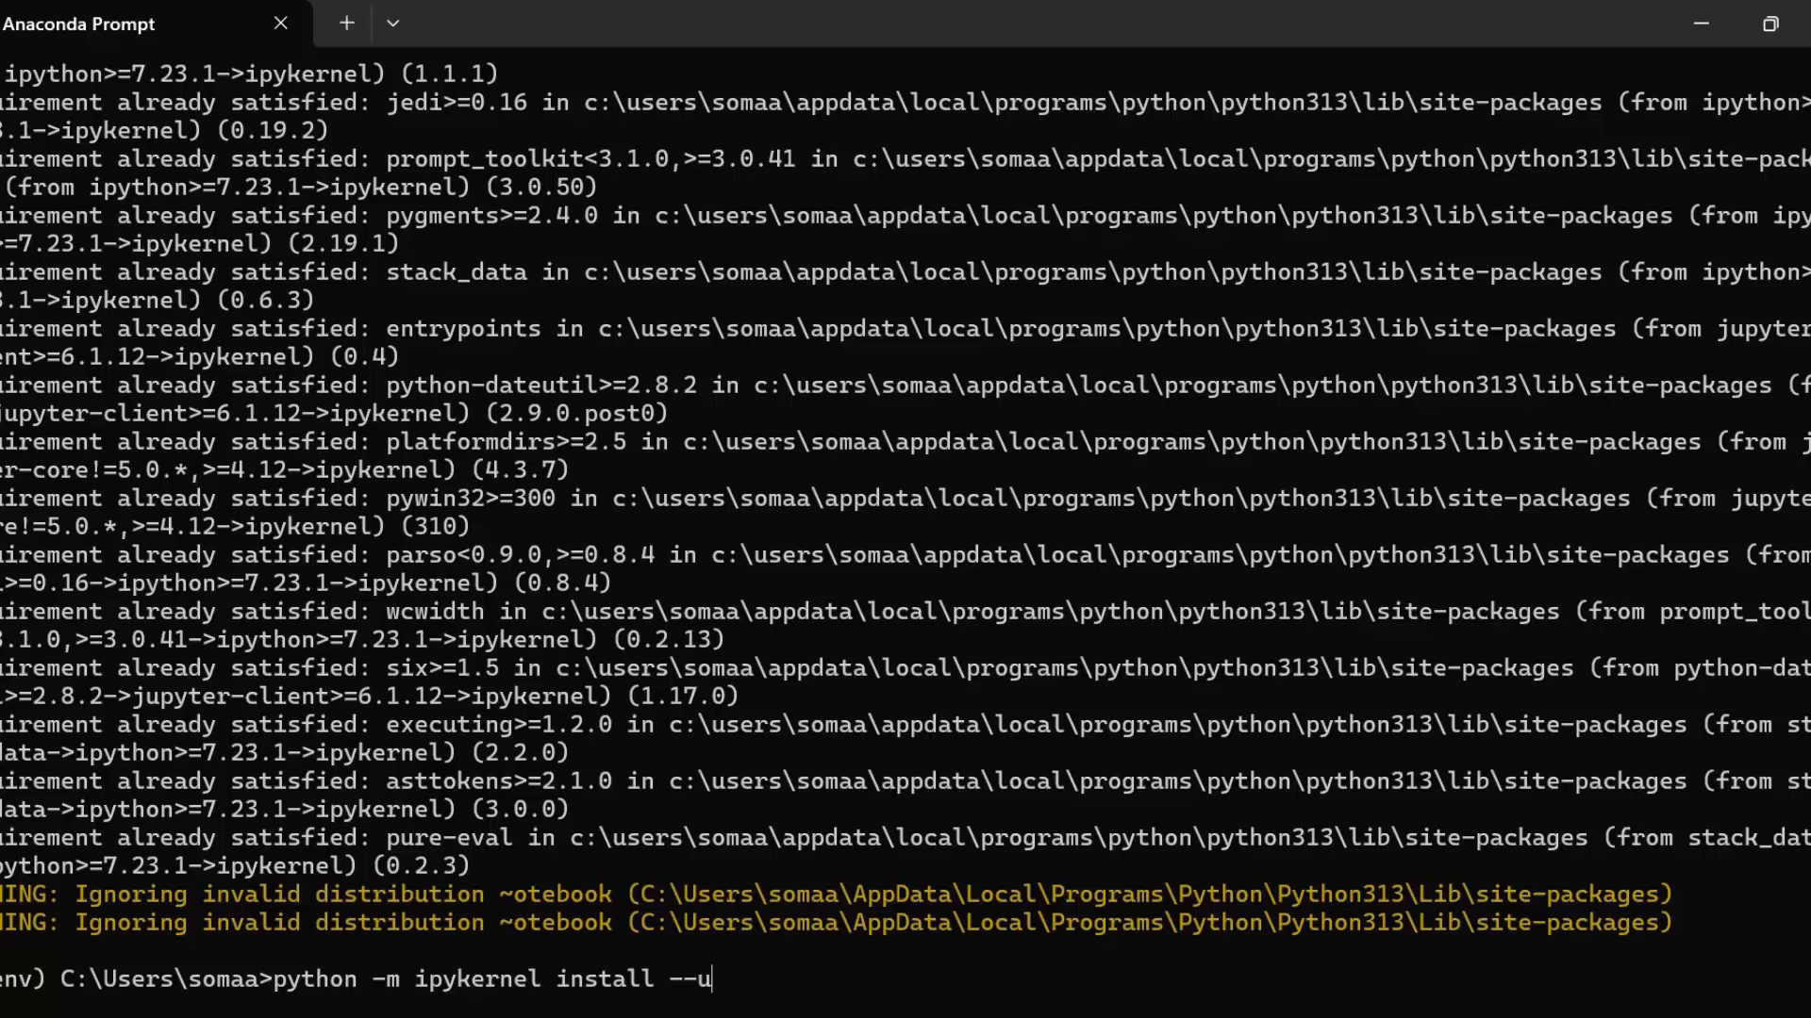
pyautogui.write('ser --')
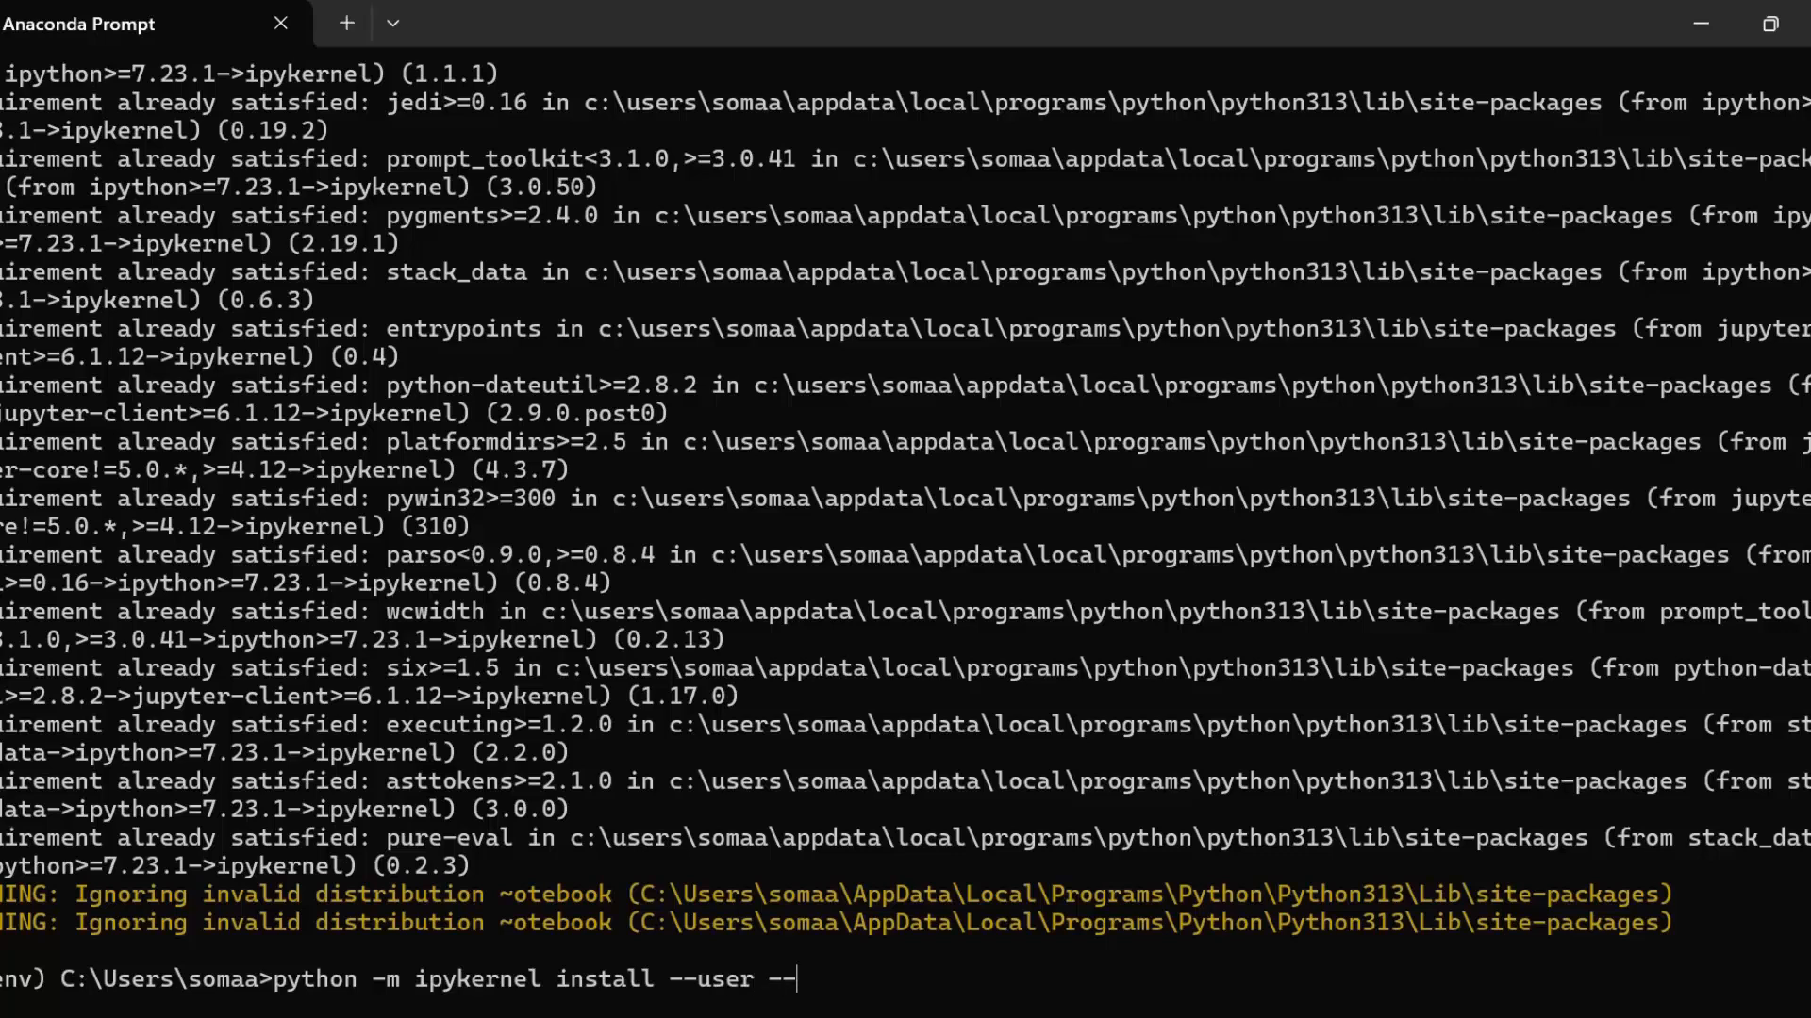
pyautogui.write('name')
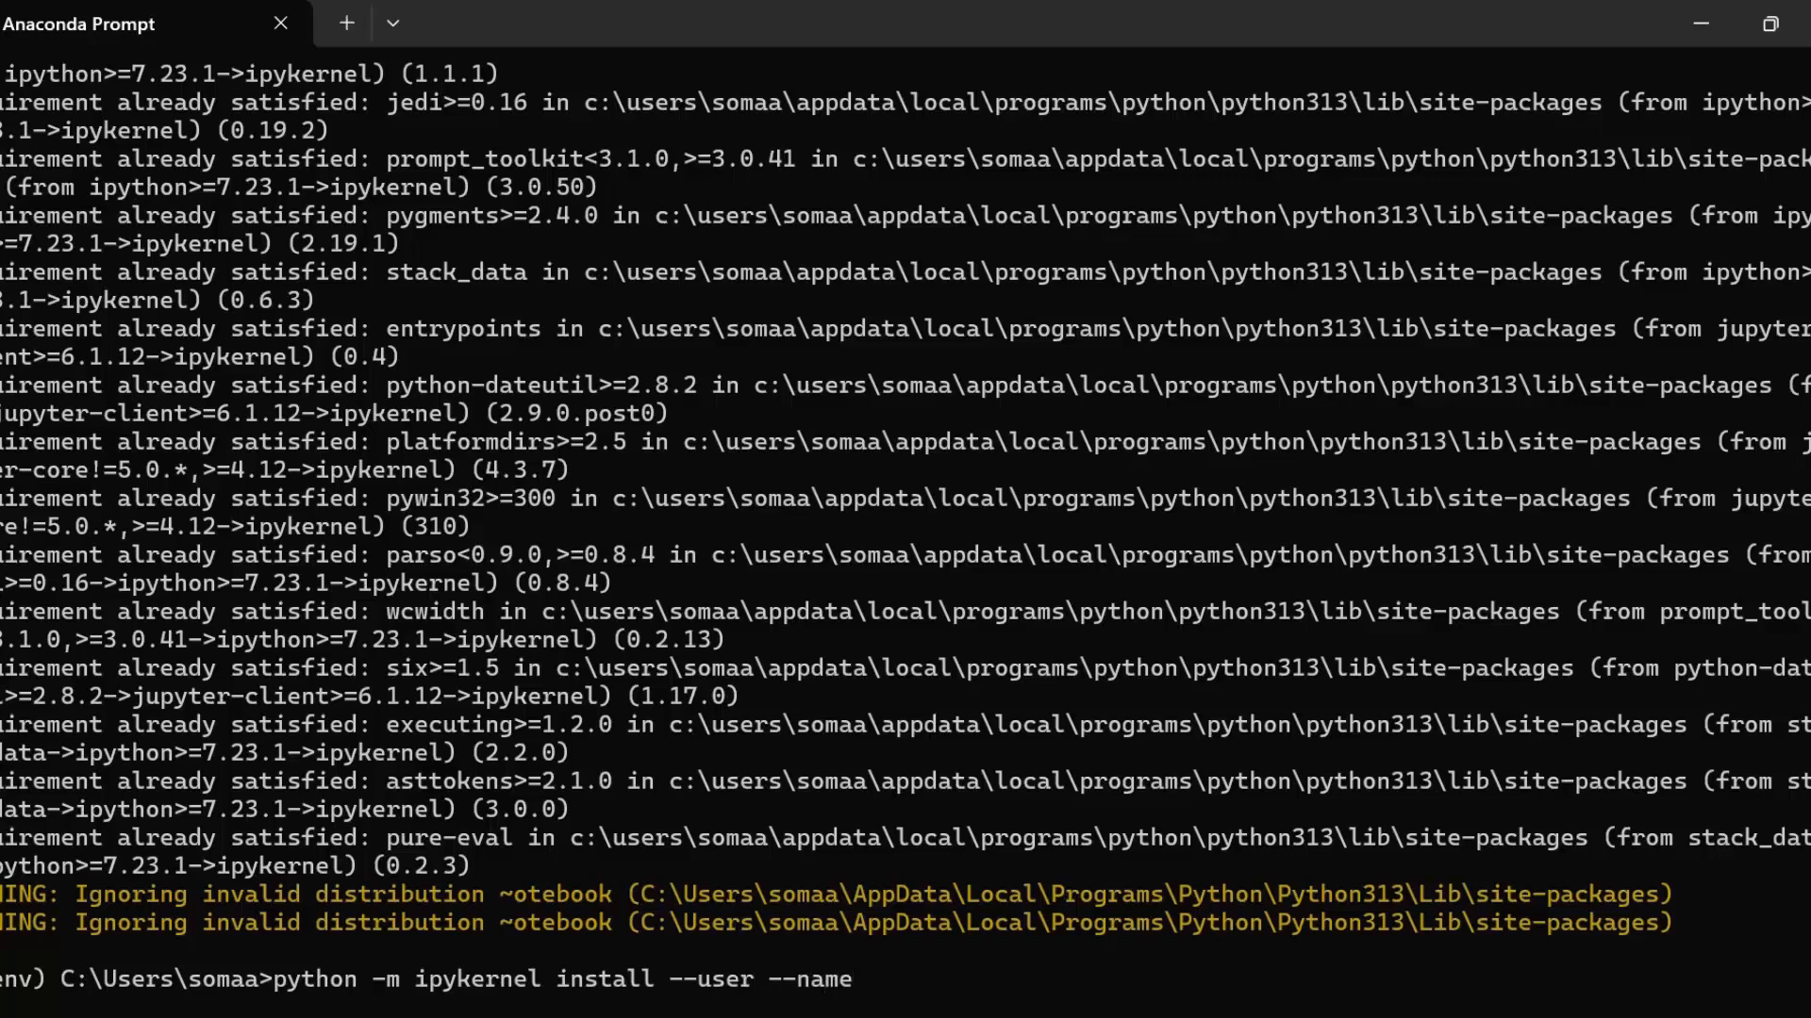
pyautogui.write('=myenv')
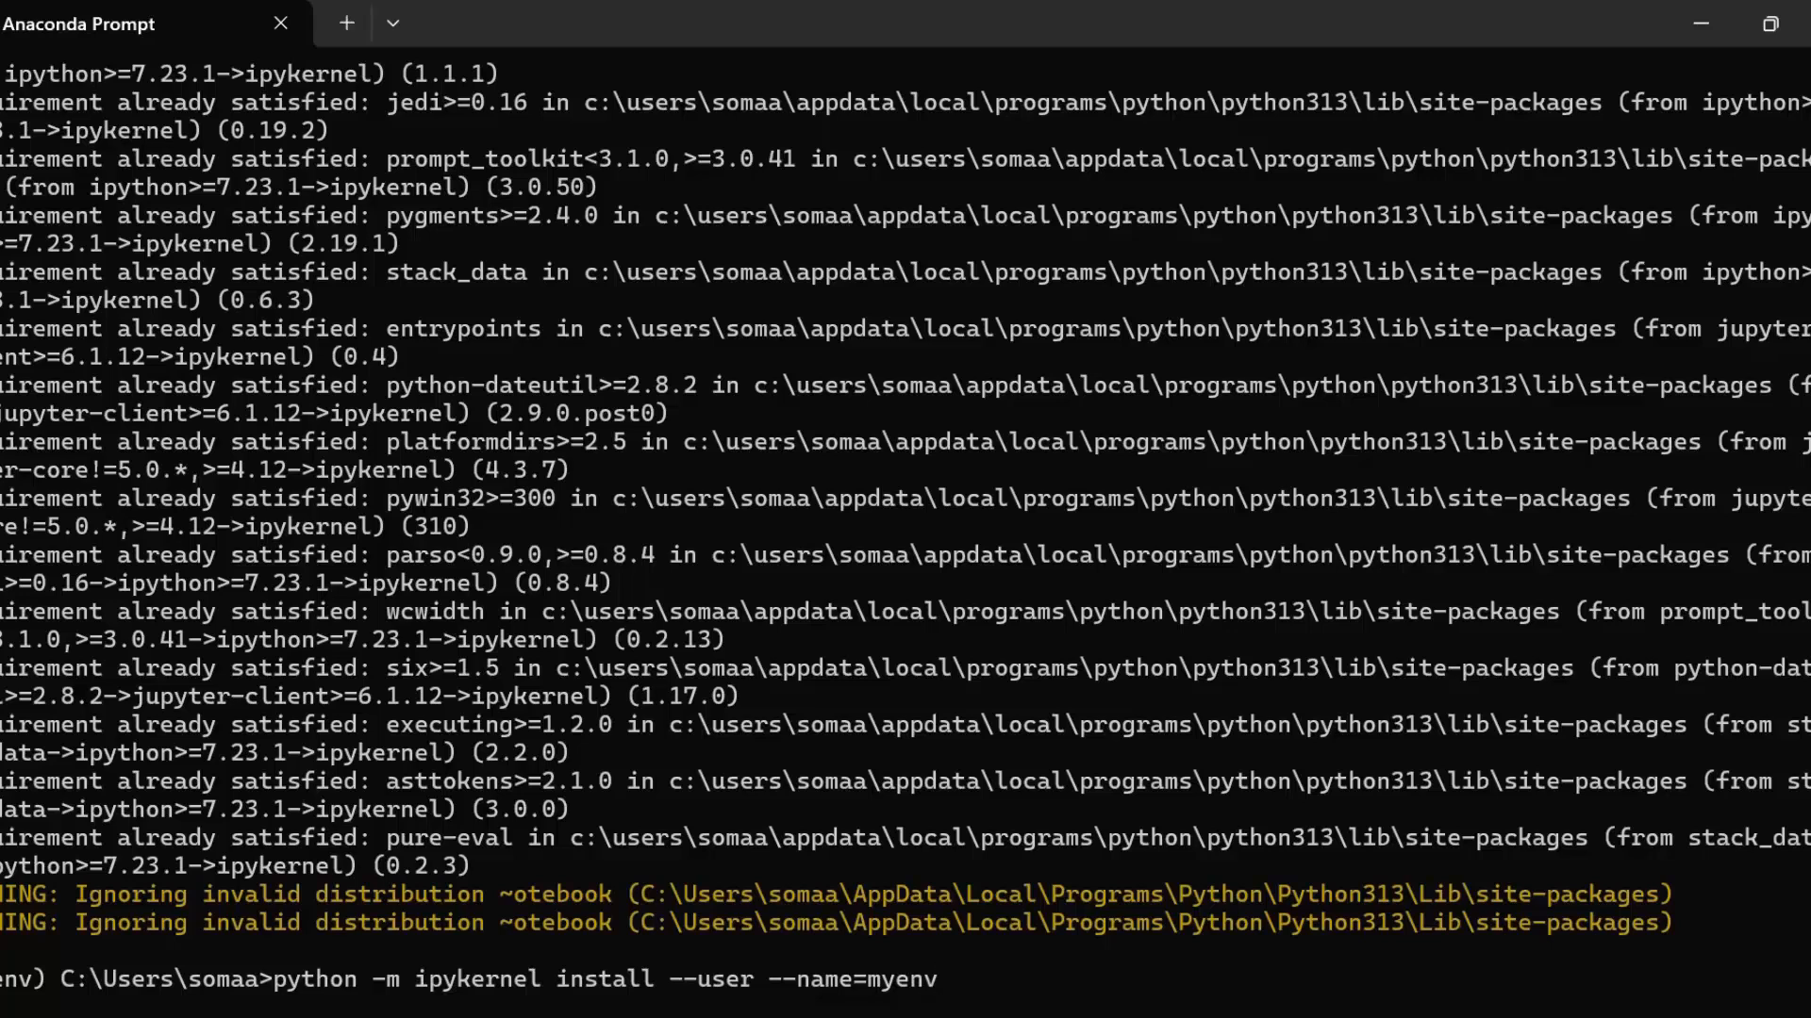
# Add the display name "Python (myenv)" to the kernel install command.
pyautogui.write('--dis')
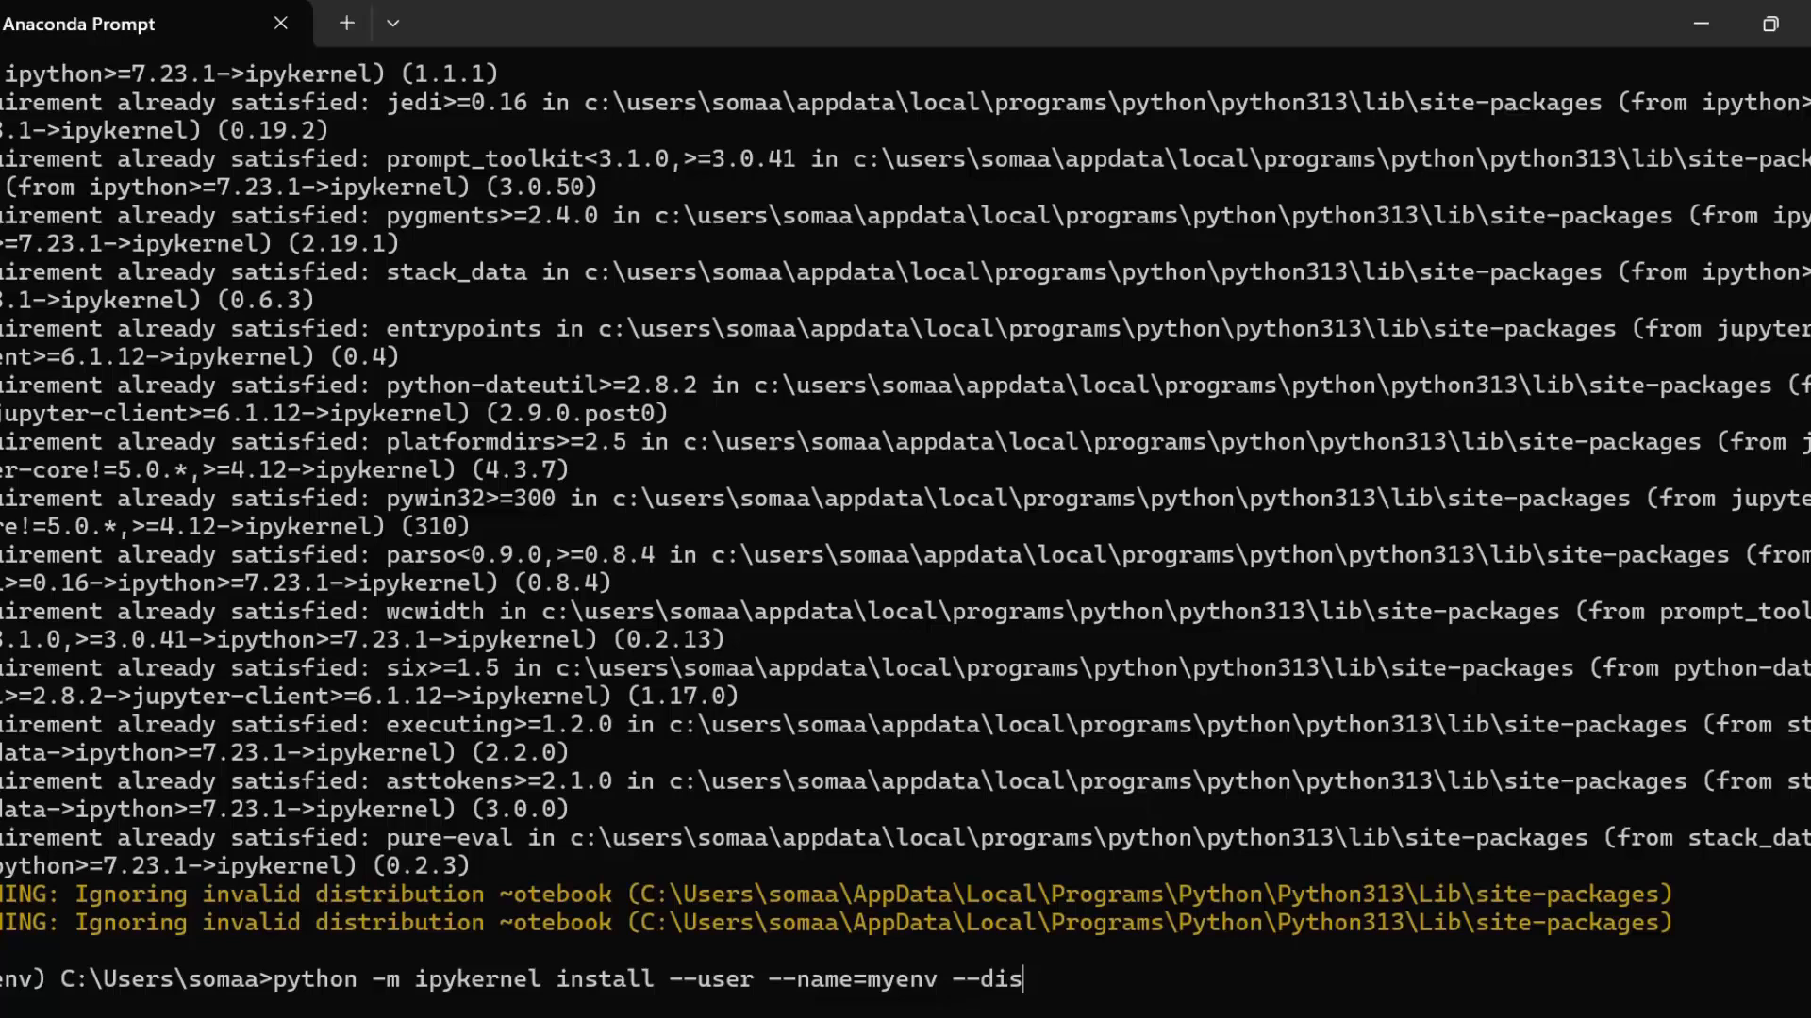
pyautogui.write('play')
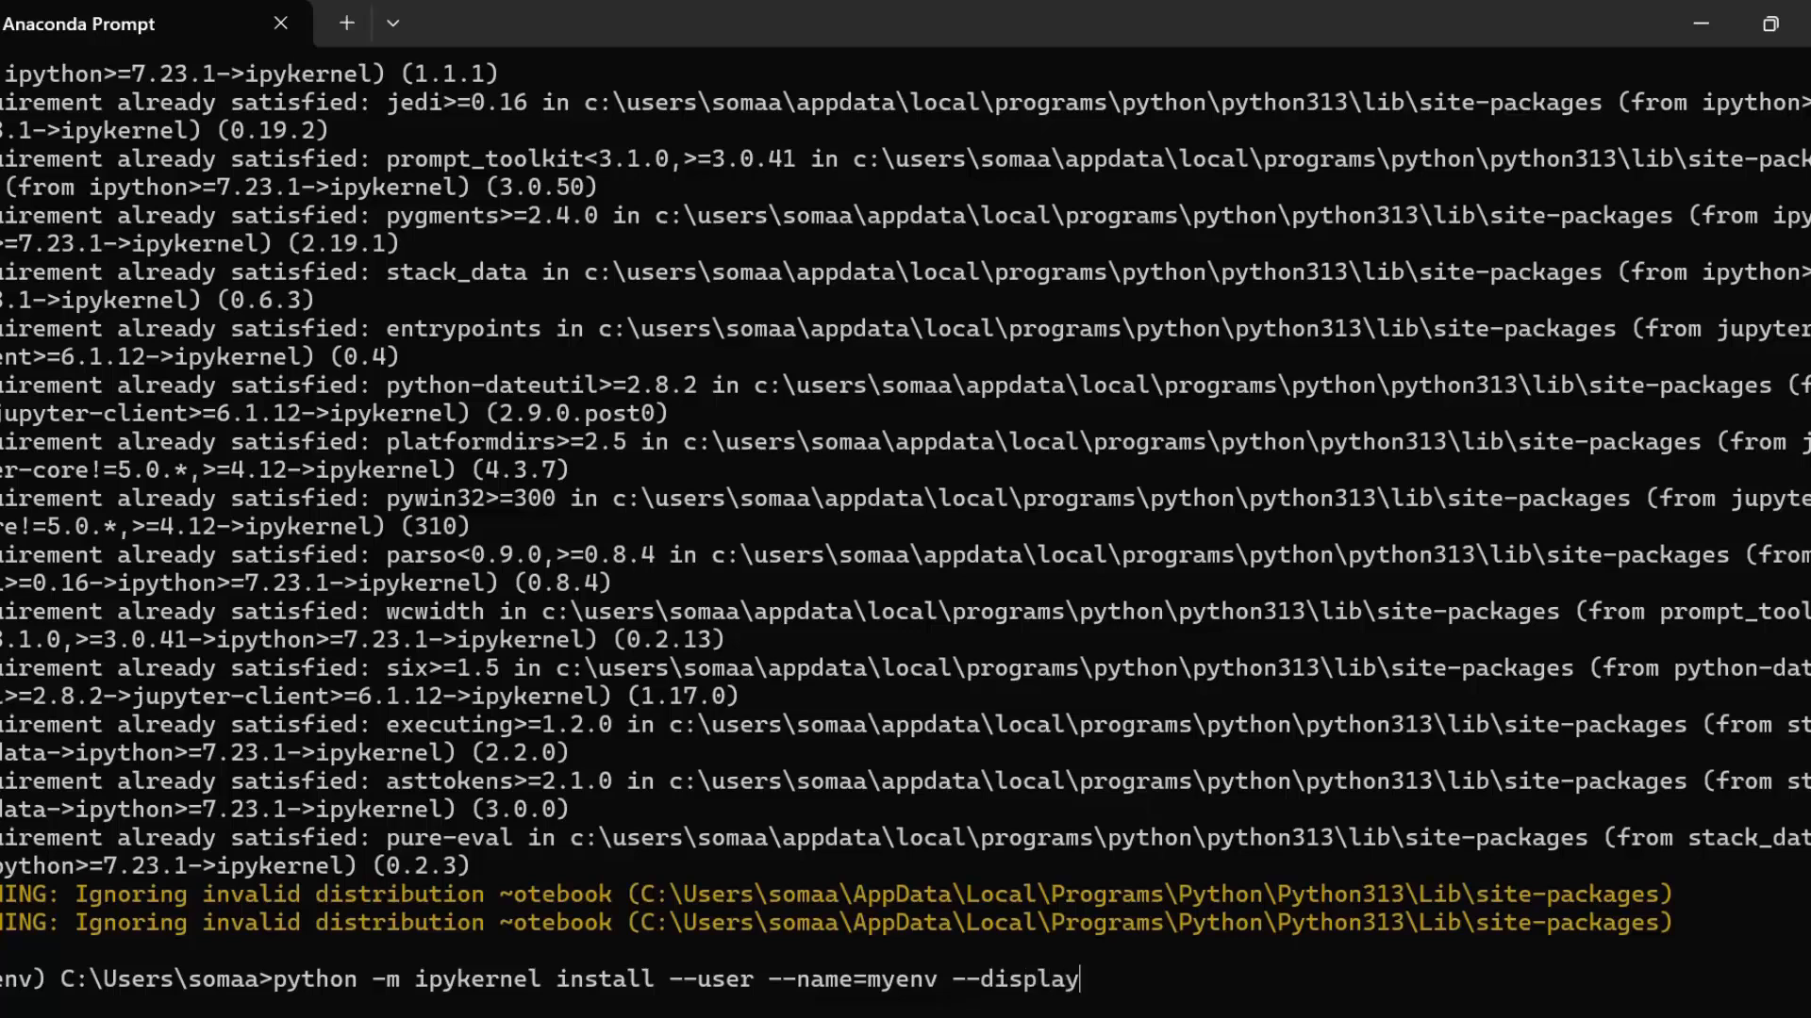
pyautogui.write('-name')
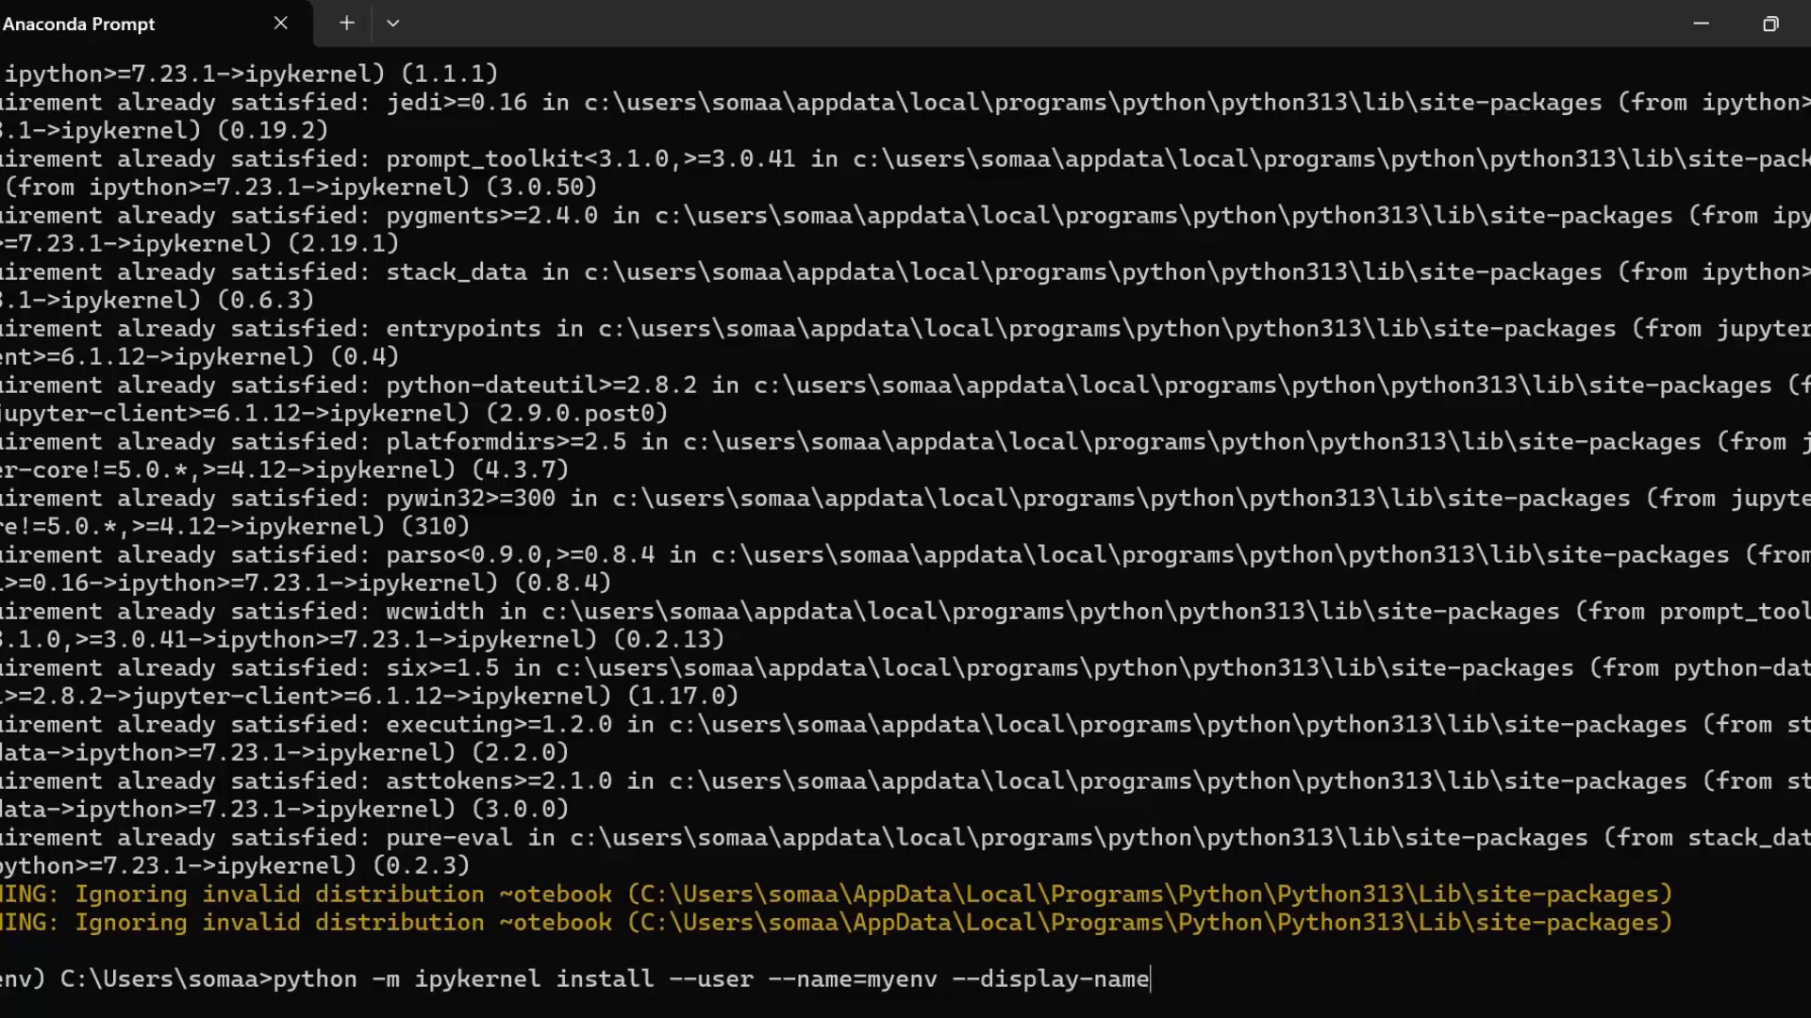
pyautogui.write('"Python')
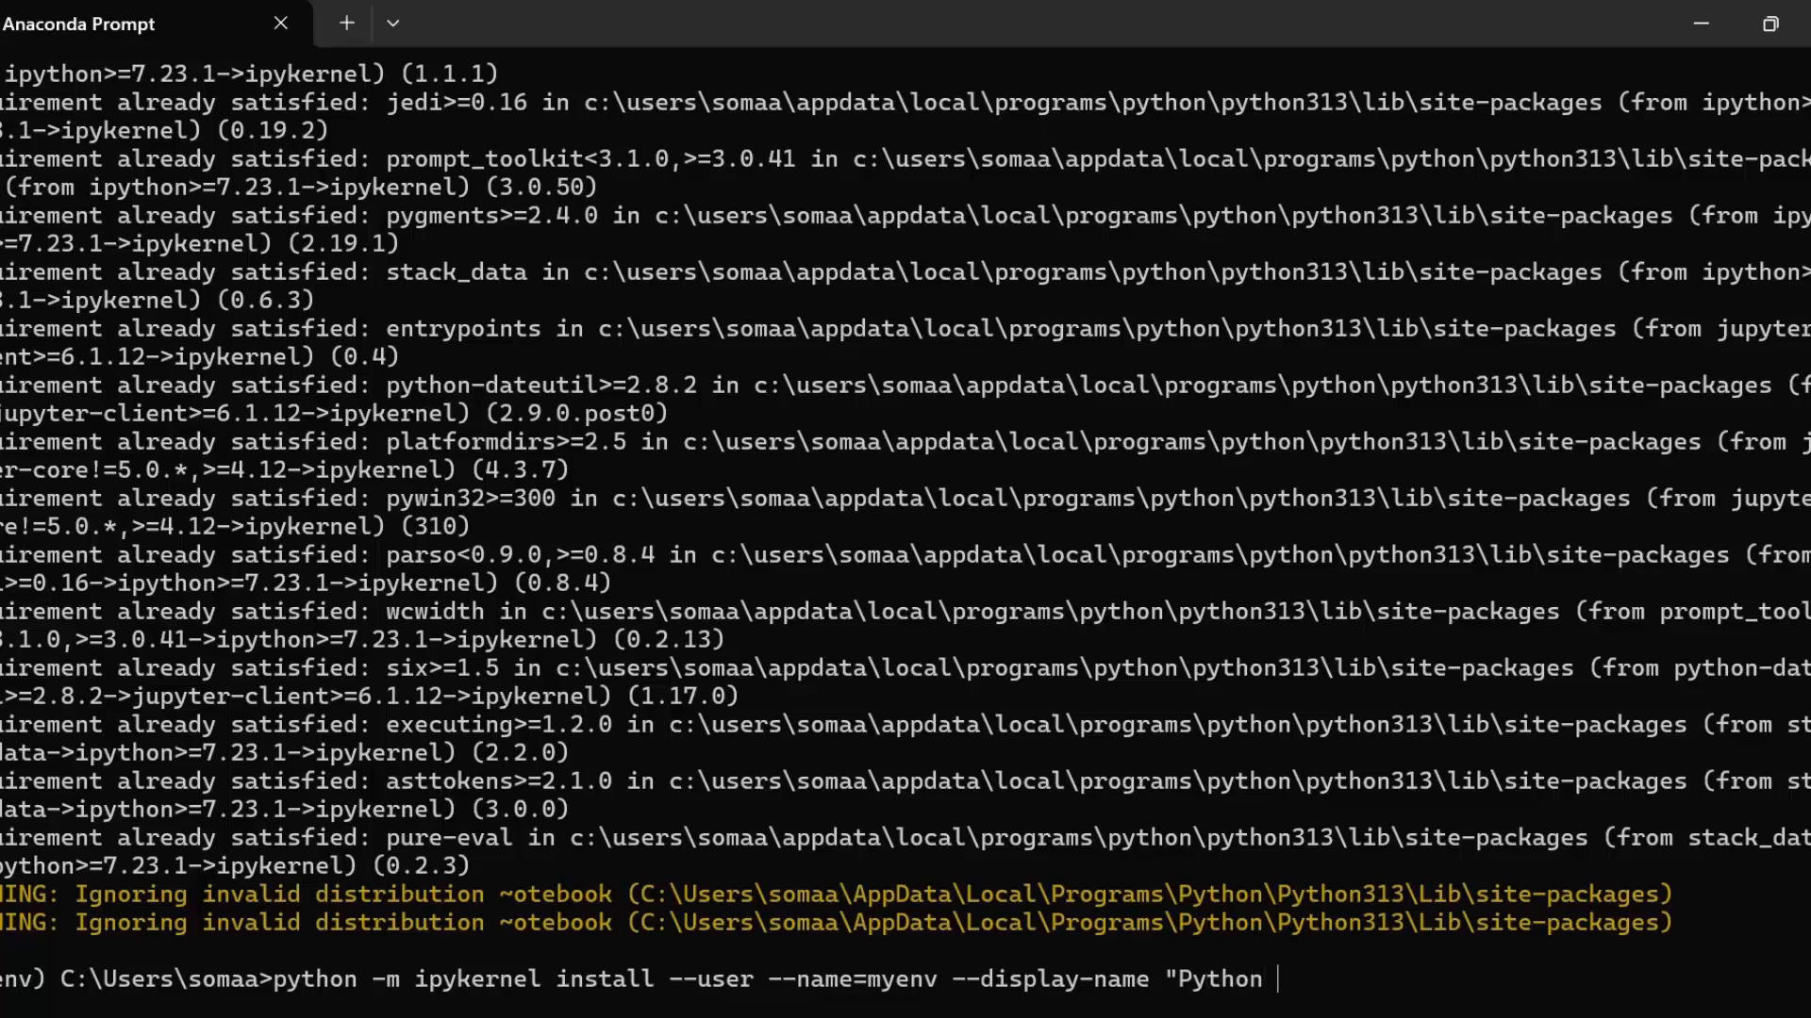
pyautogui.write('(myenv')
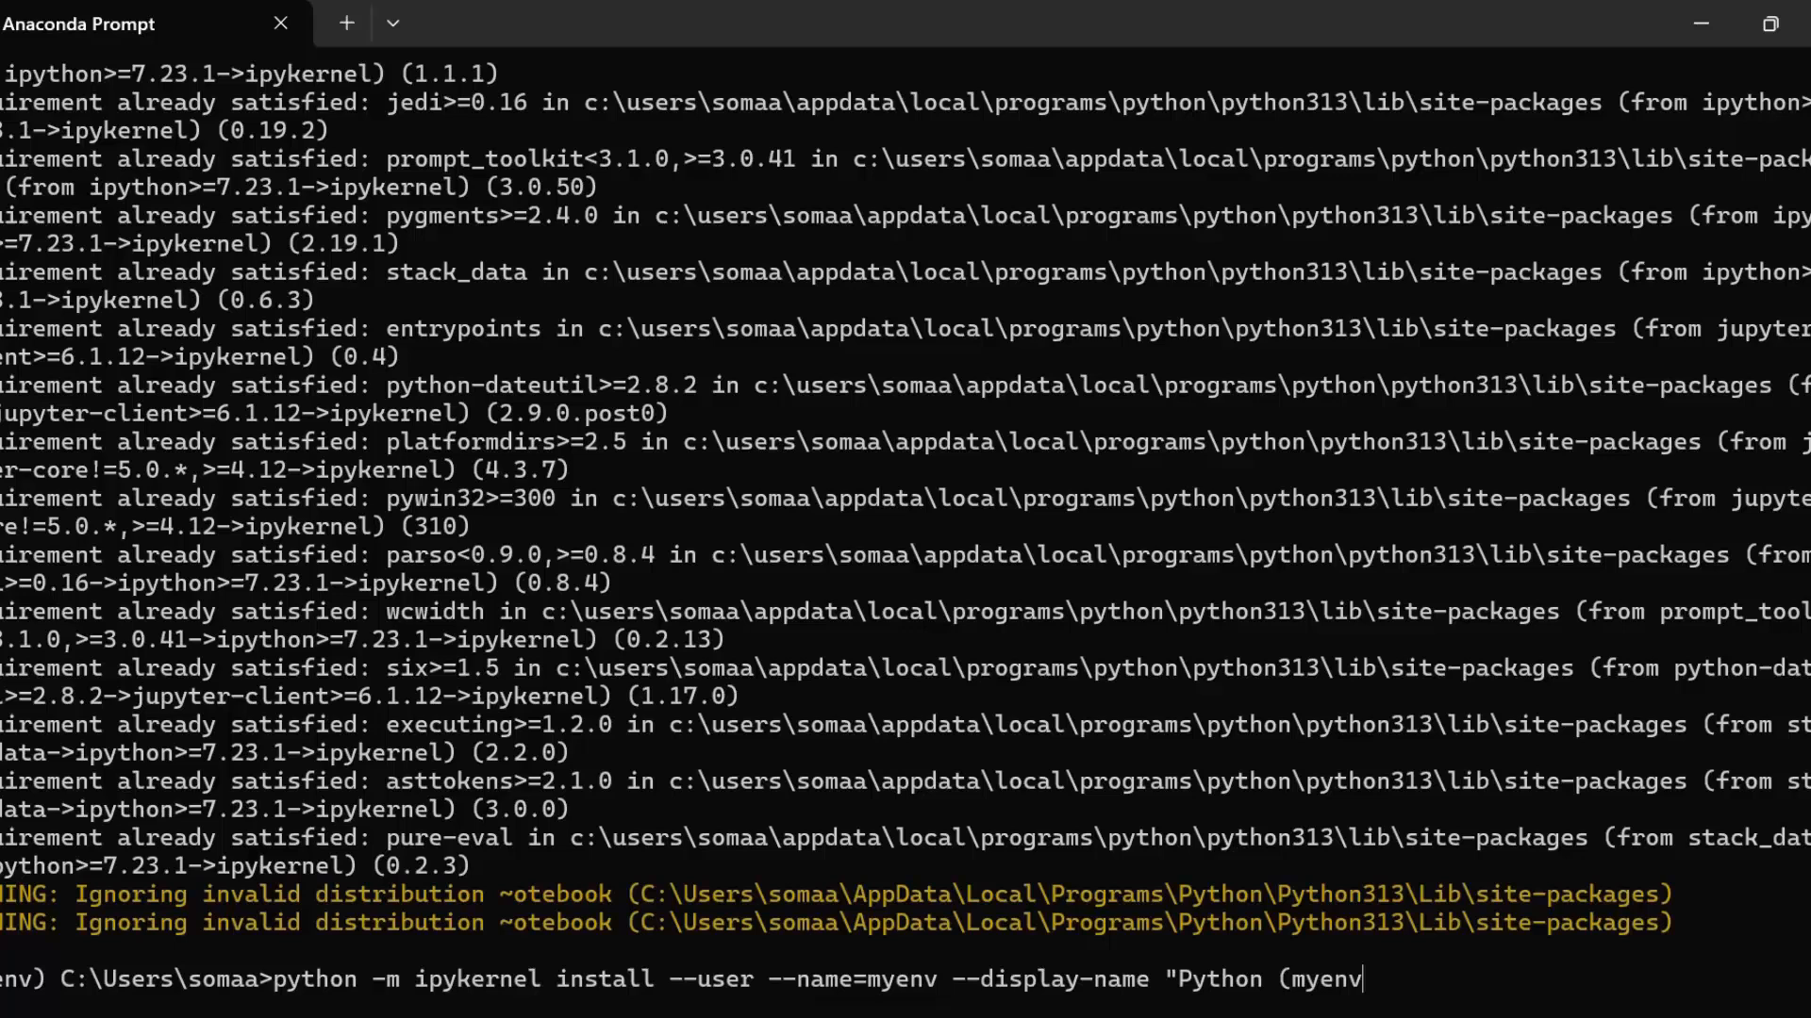
pyautogui.write('"')
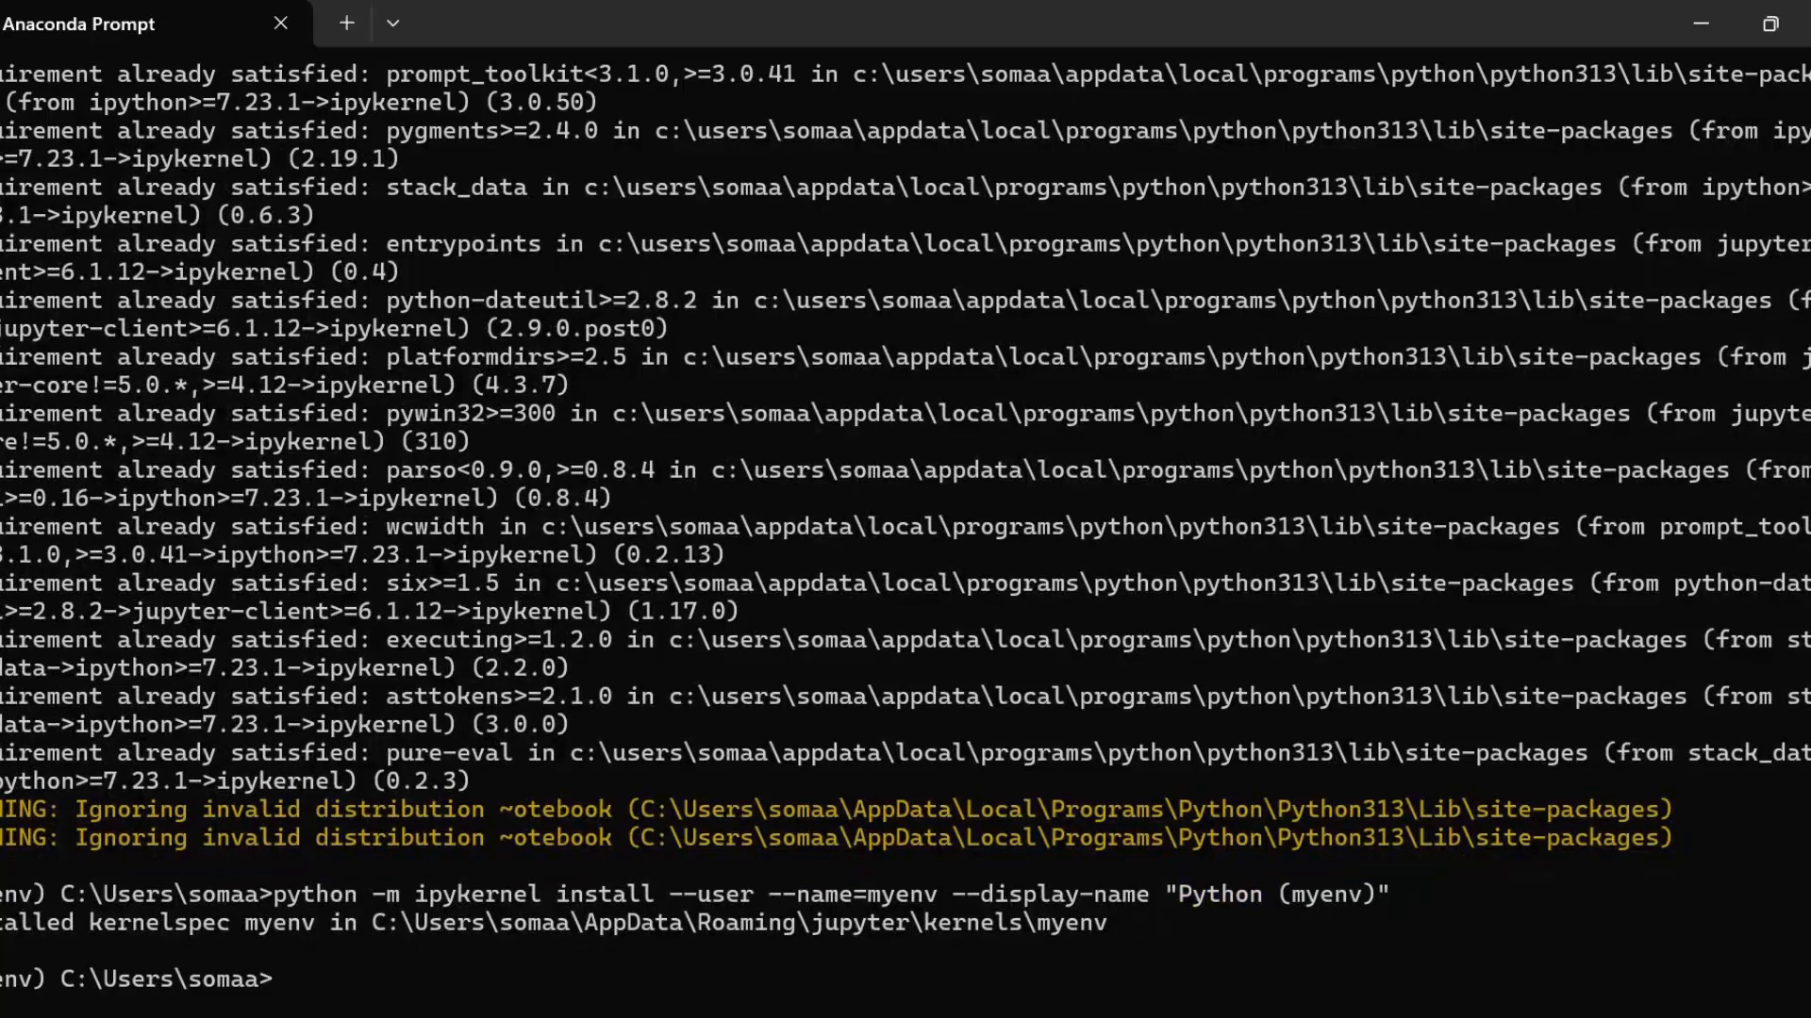
# Enter 'jupyter kernelspec list' to confirm myenv appears alongside python3.
pyautogui.write('j')
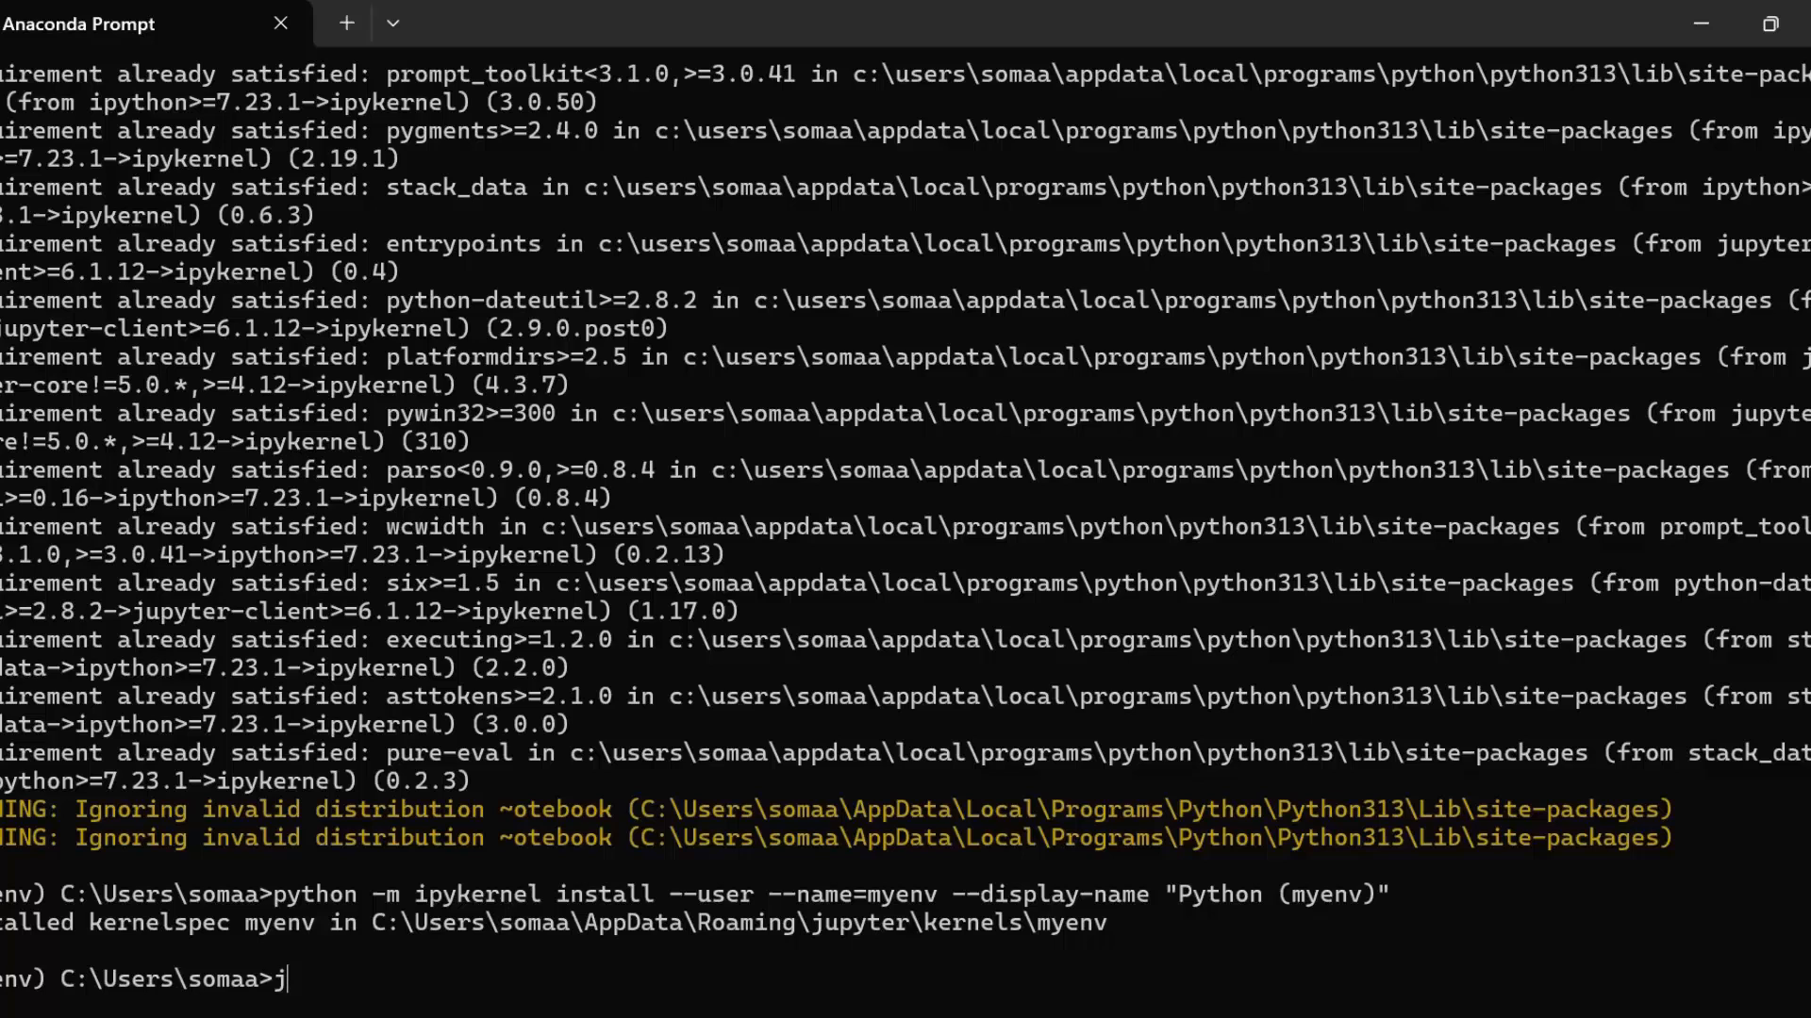
pyautogui.write('upyter')
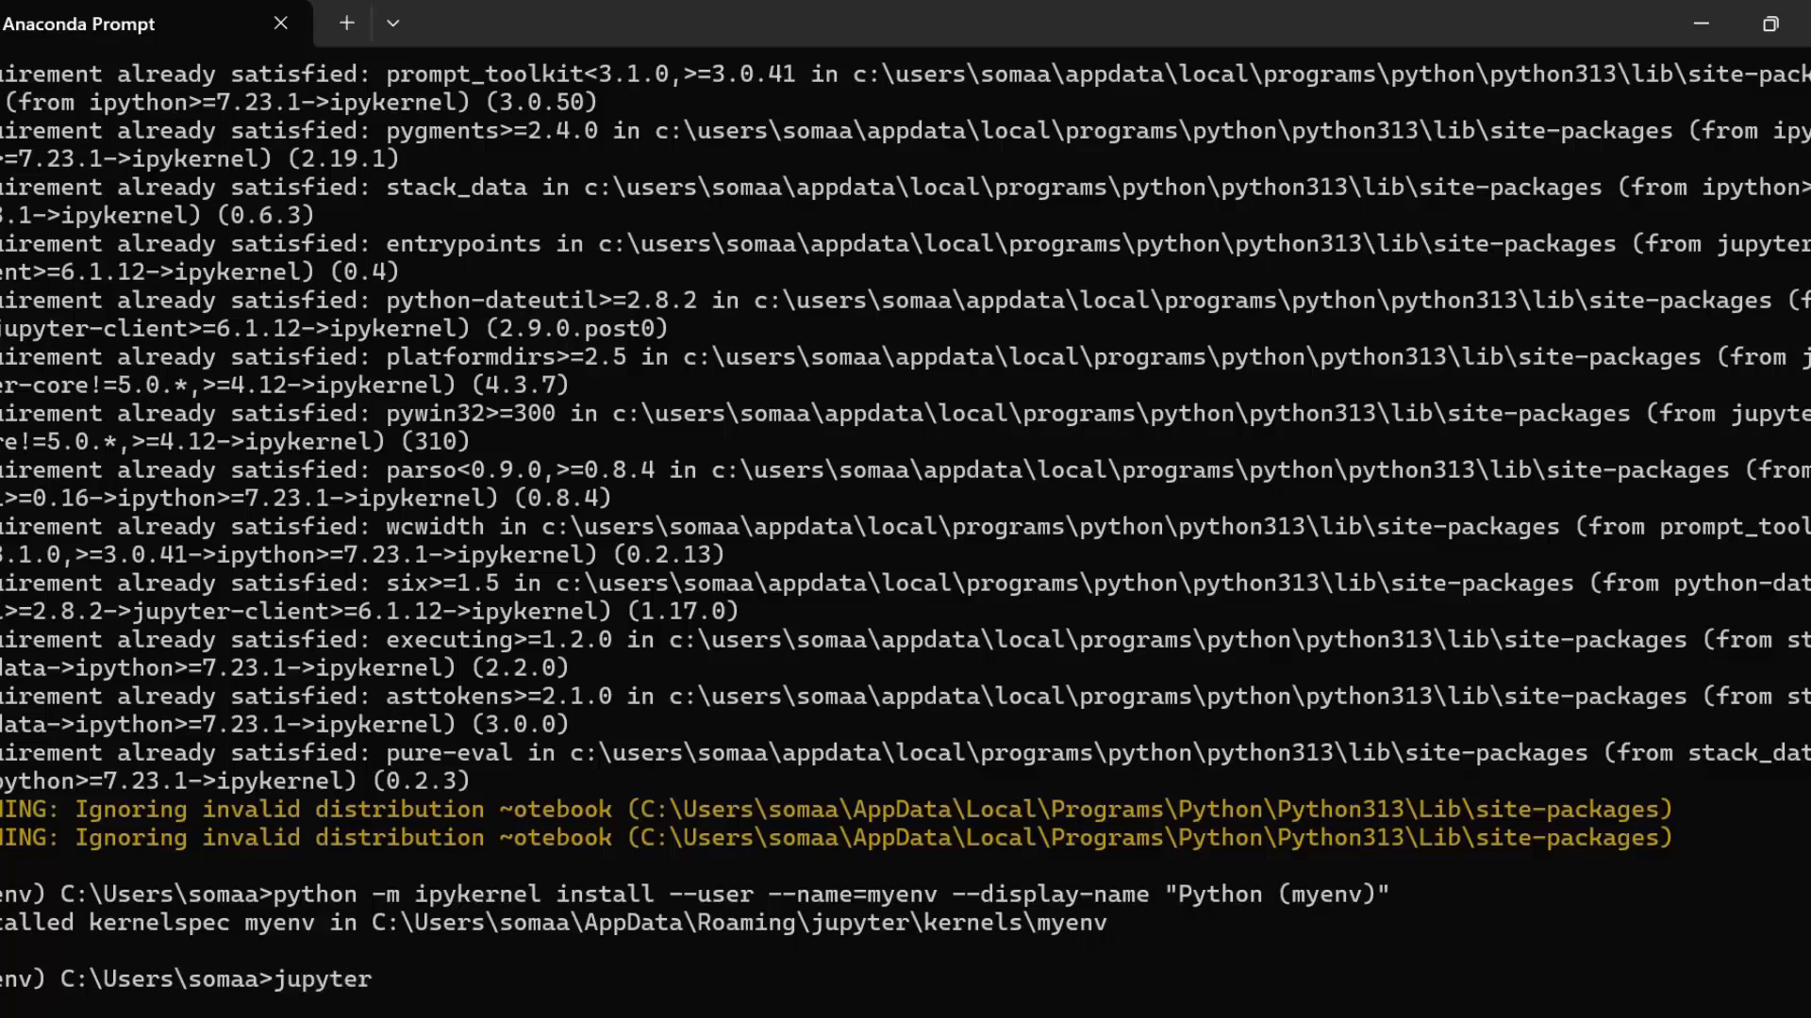
pyautogui.write('kernelspec')
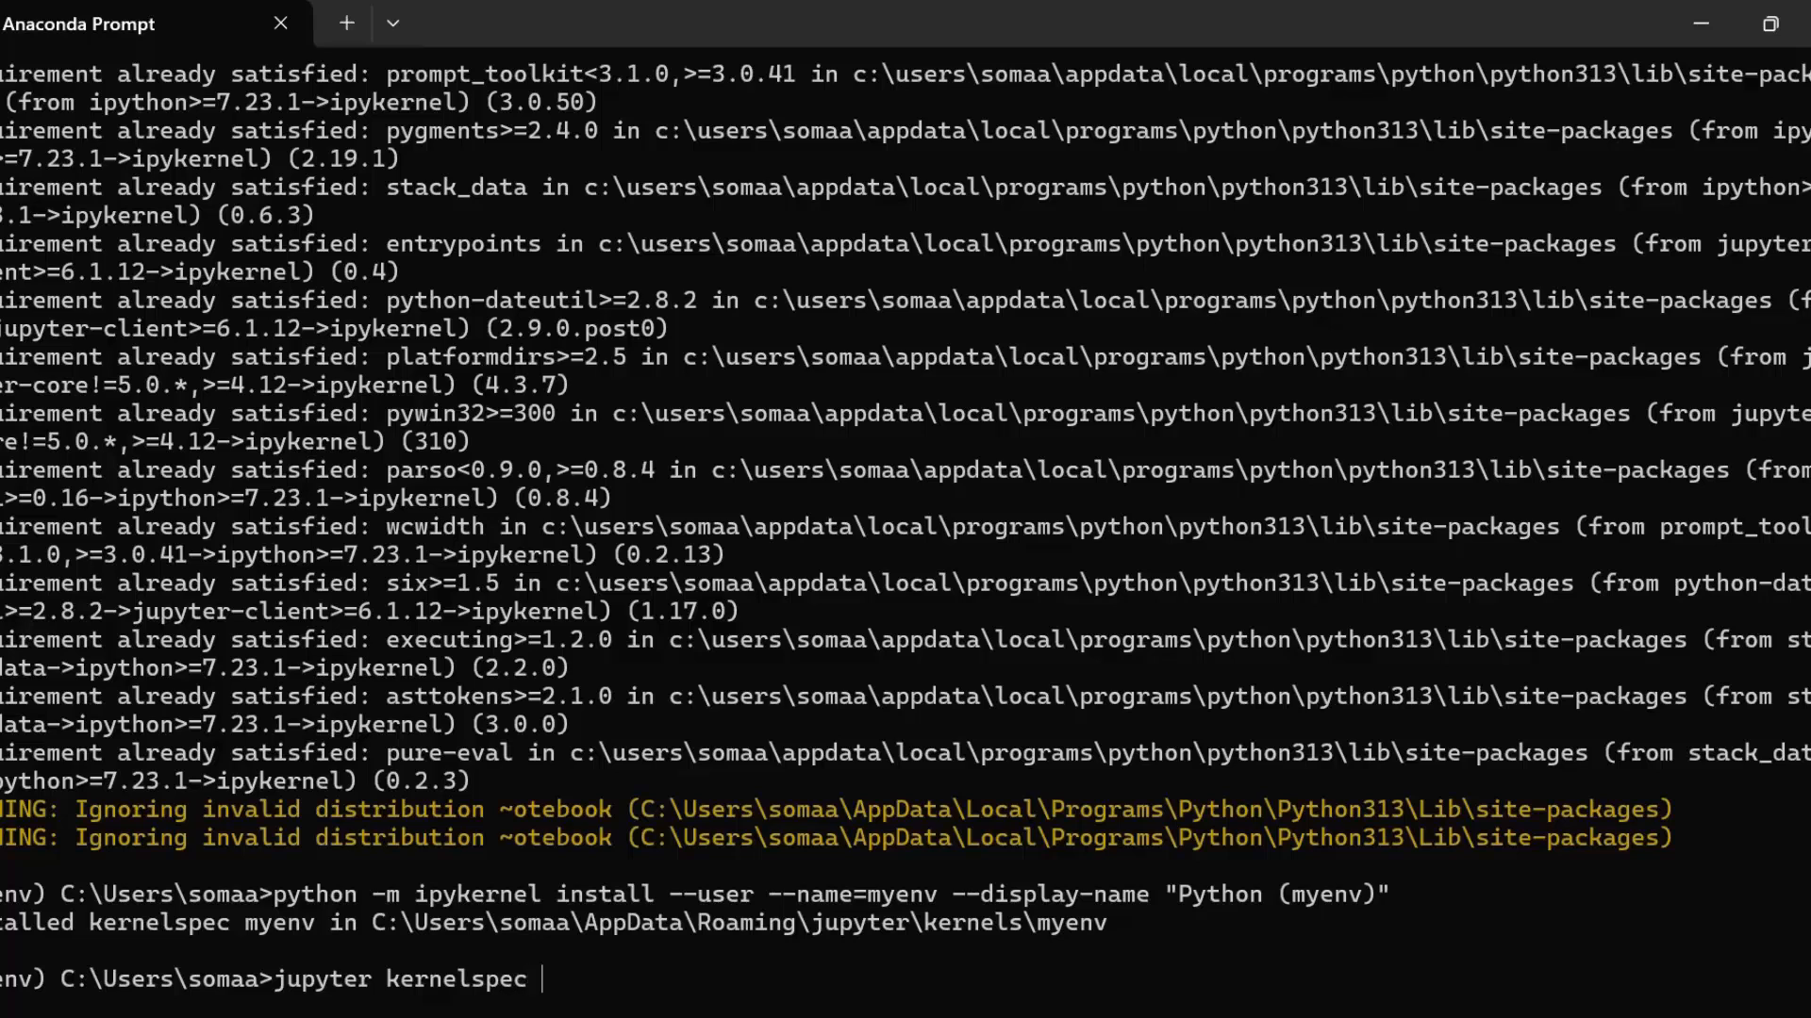
pyautogui.write('list')
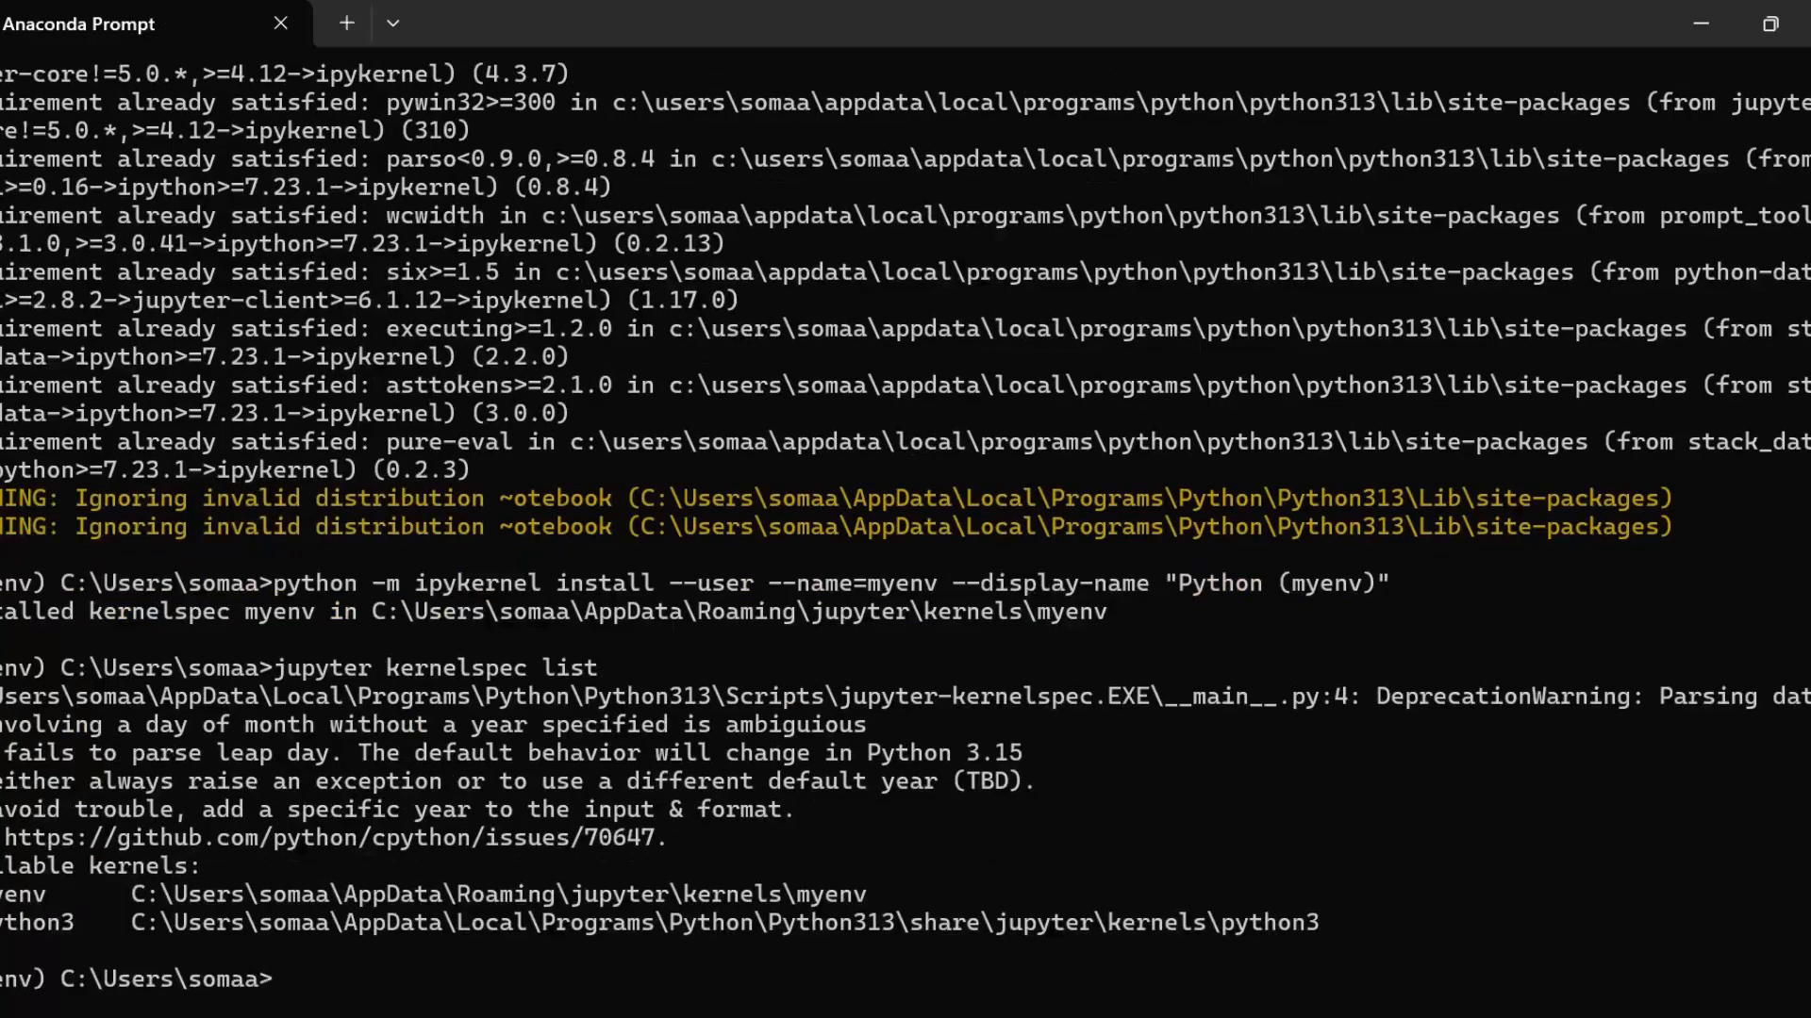
pyautogui.moveTo(17, 837)
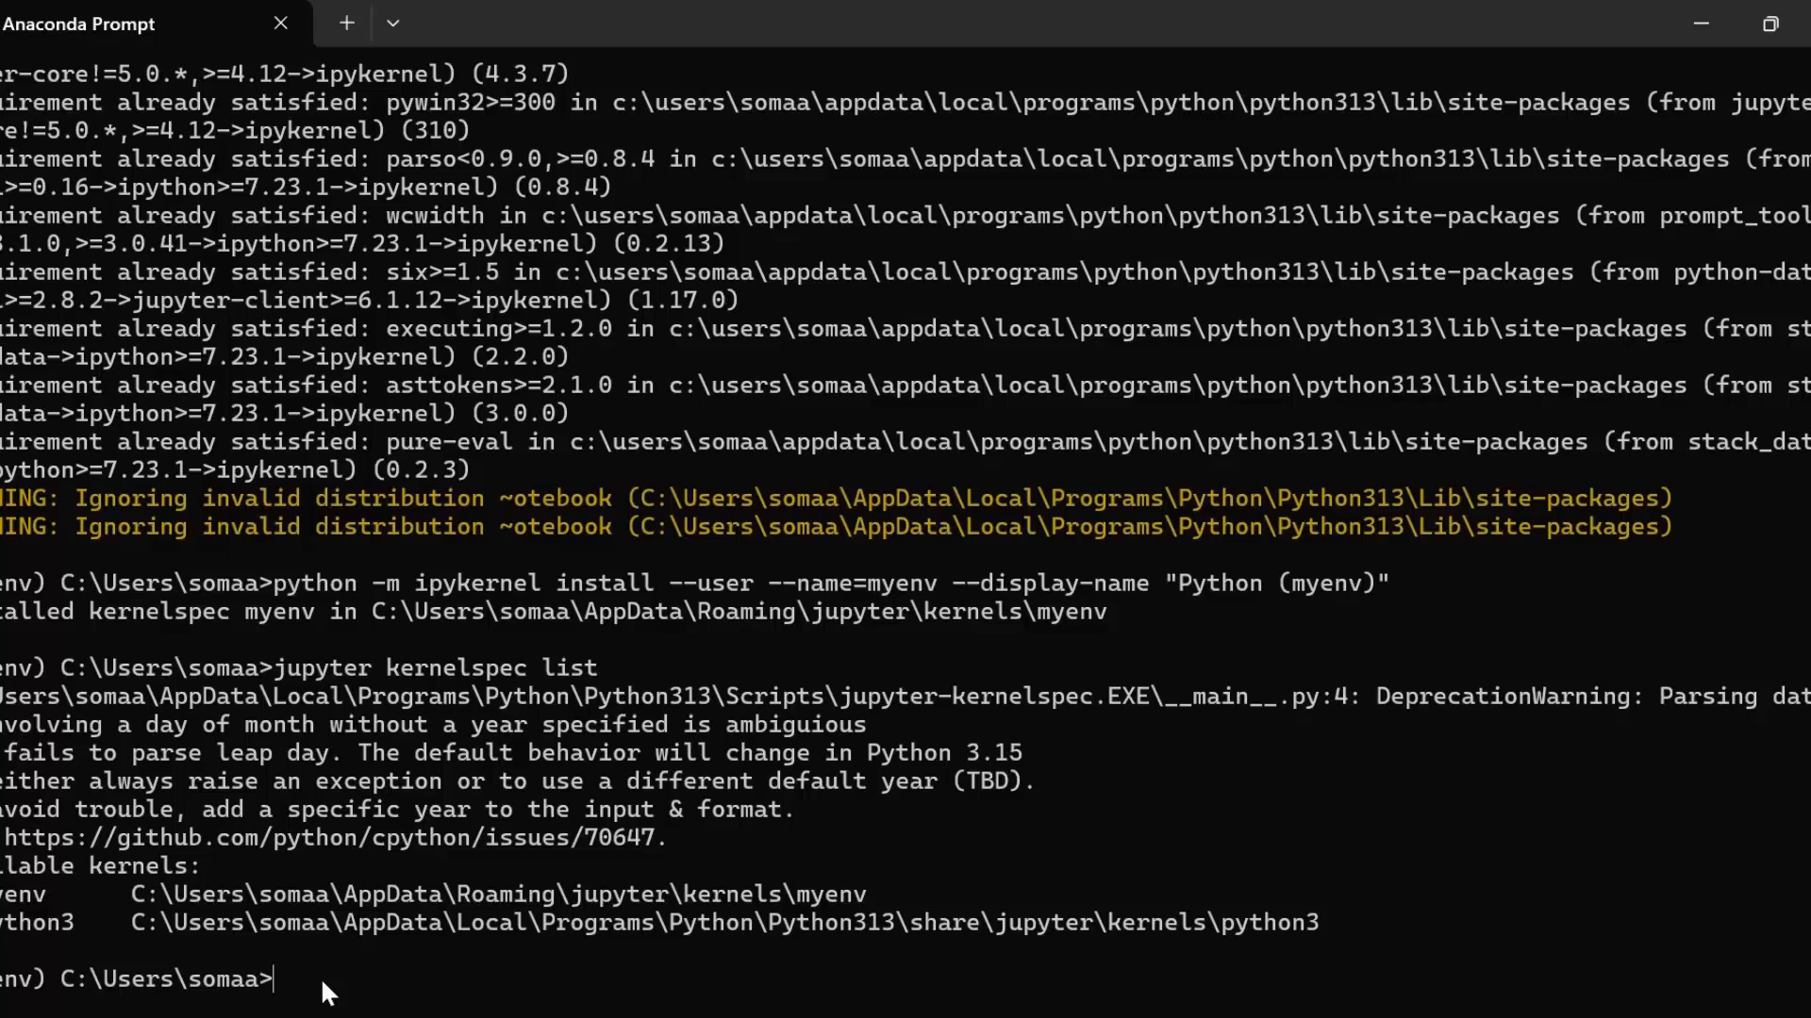
# Uninstall the myenv kernel with 'jupyter kernelspec uninstall myenv' and confirm with y.
pyautogui.write('jupyter')
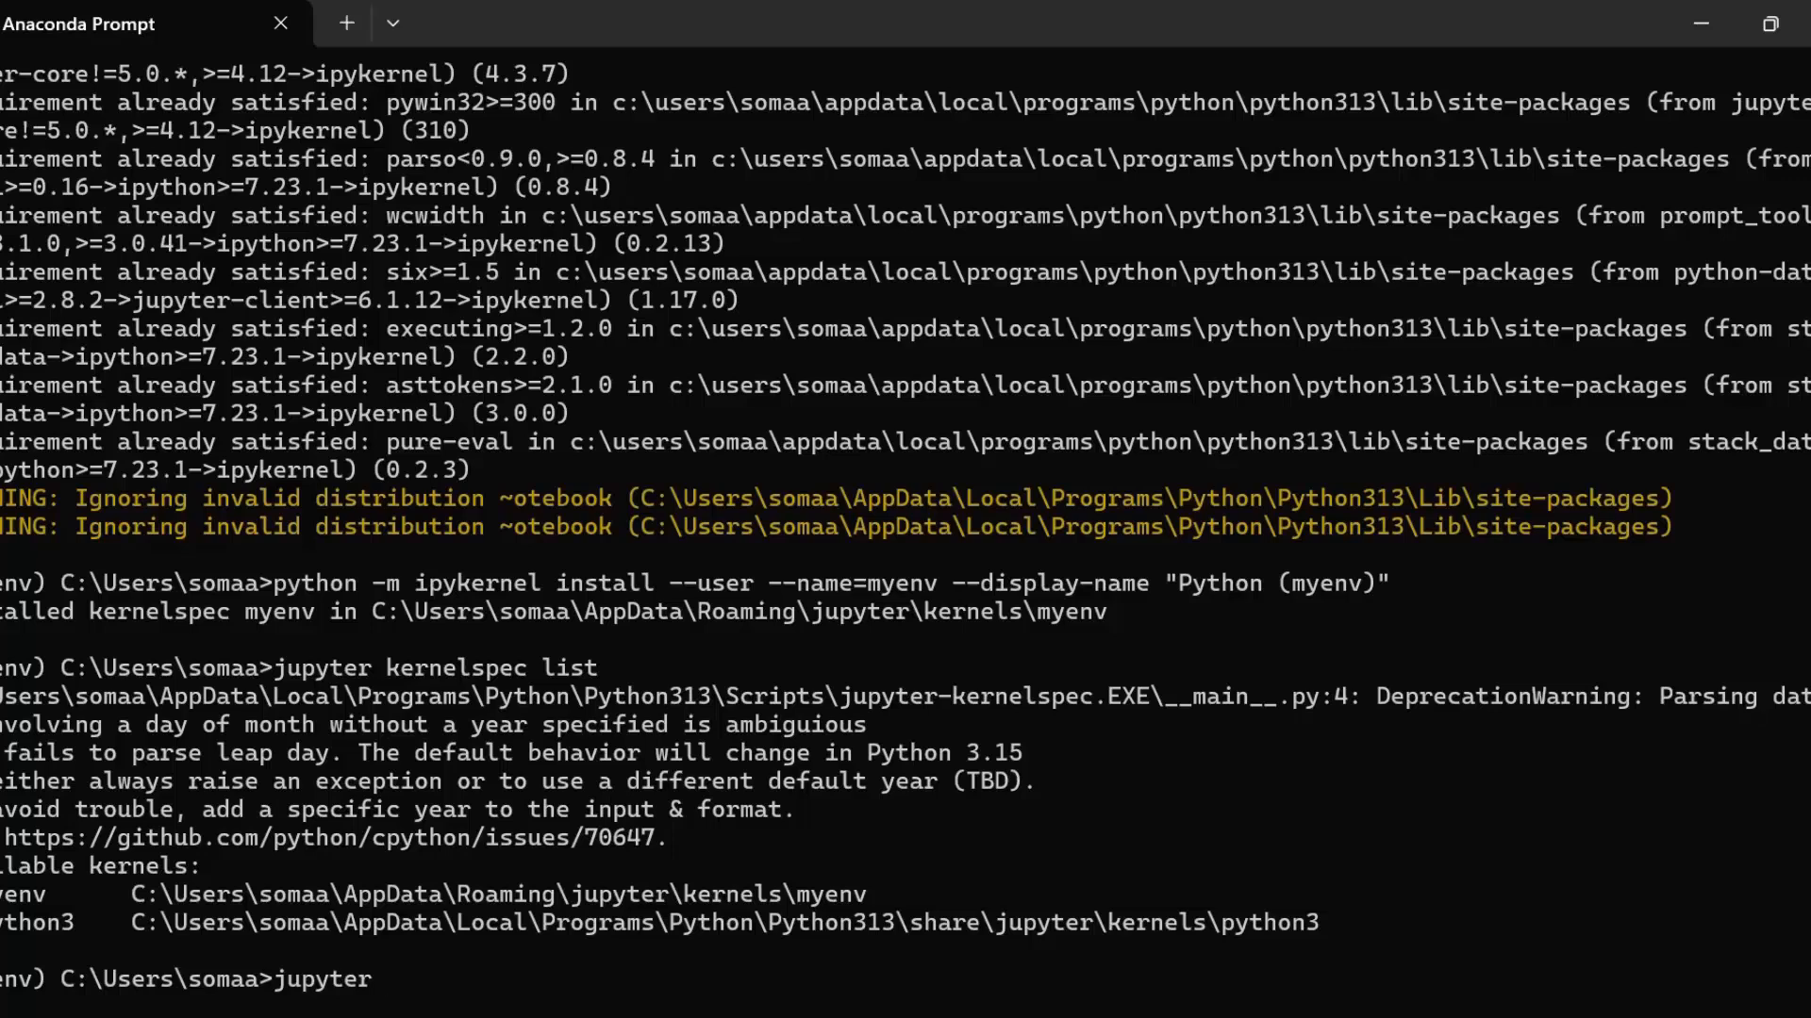
pyautogui.write('kernelspec')
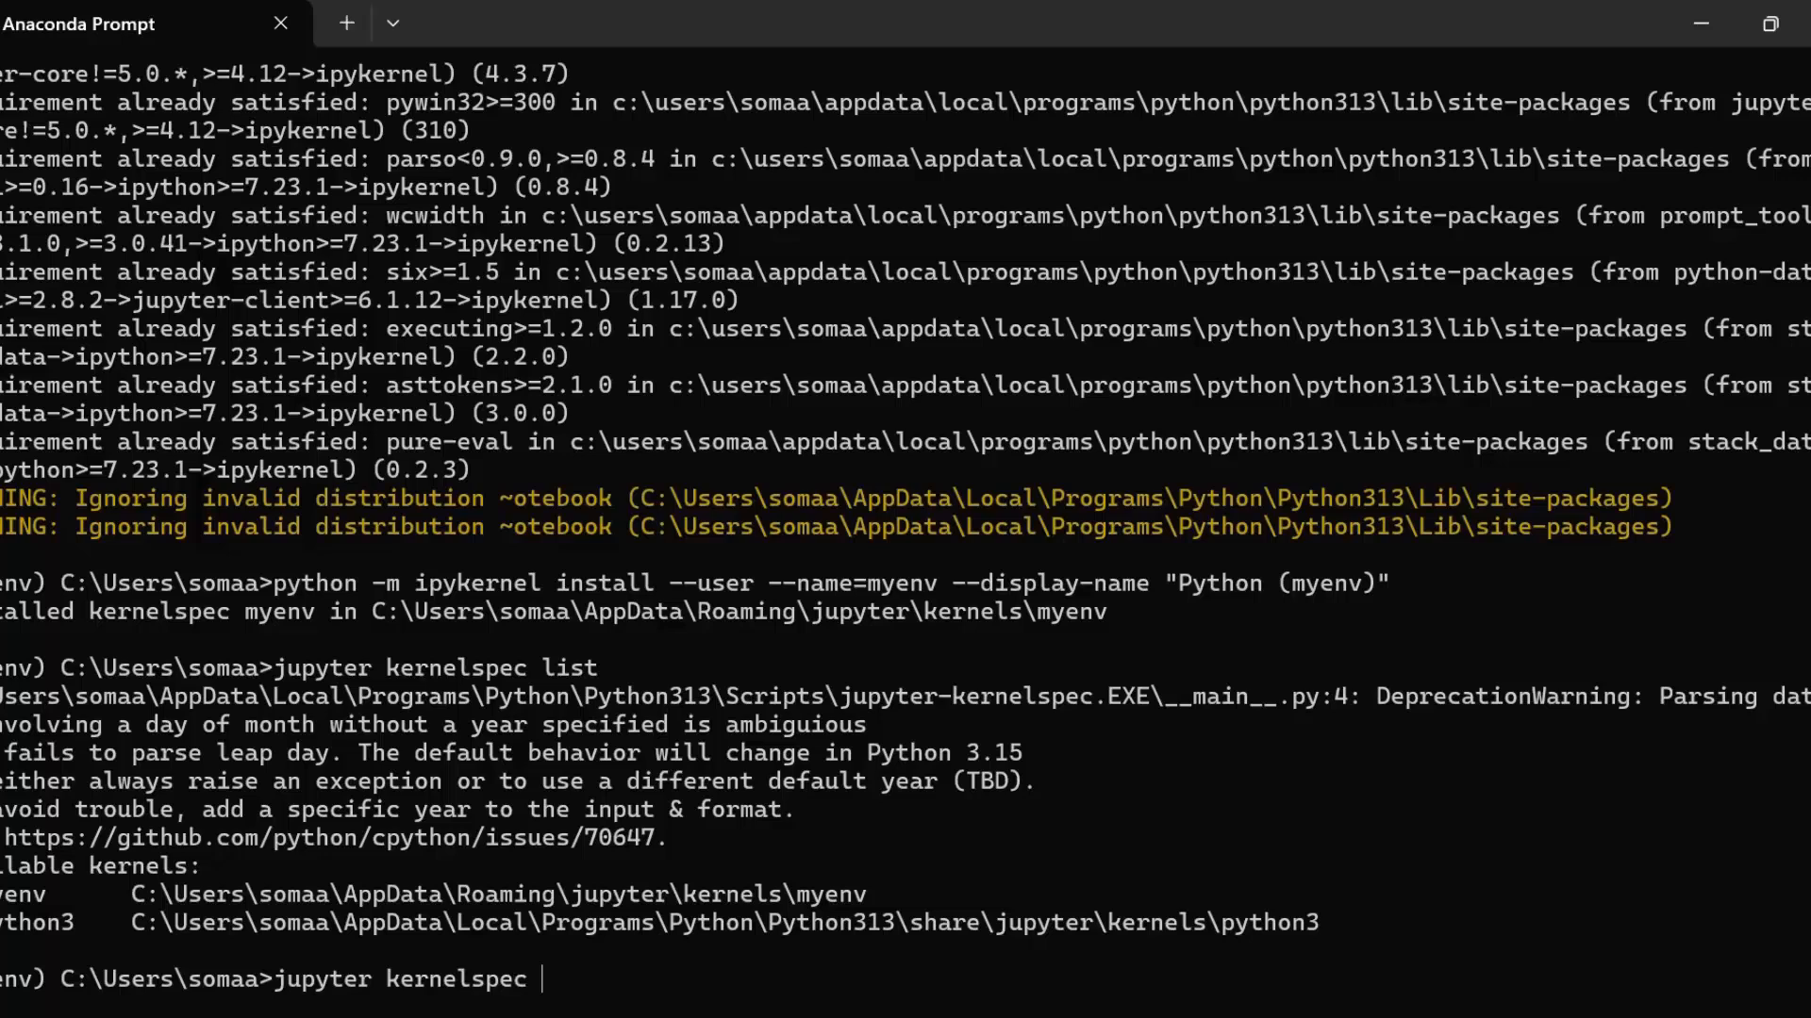
pyautogui.write('uninstal')
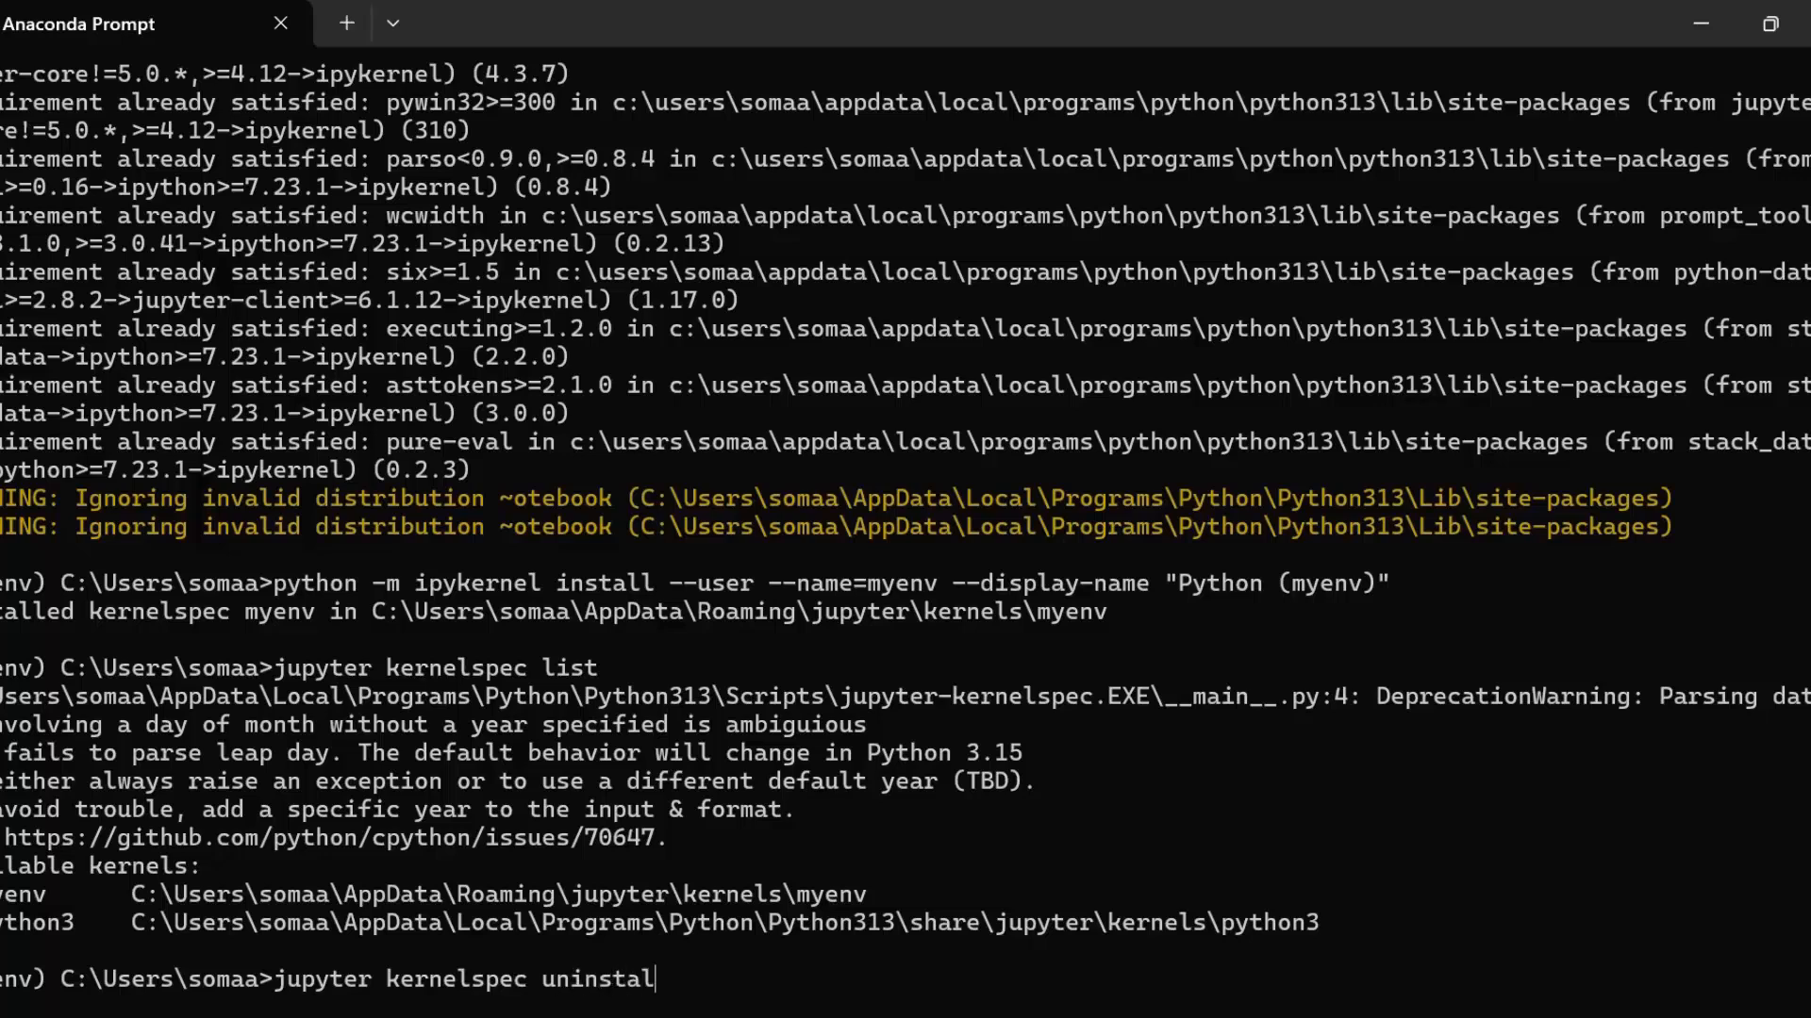
pyautogui.write('mye')
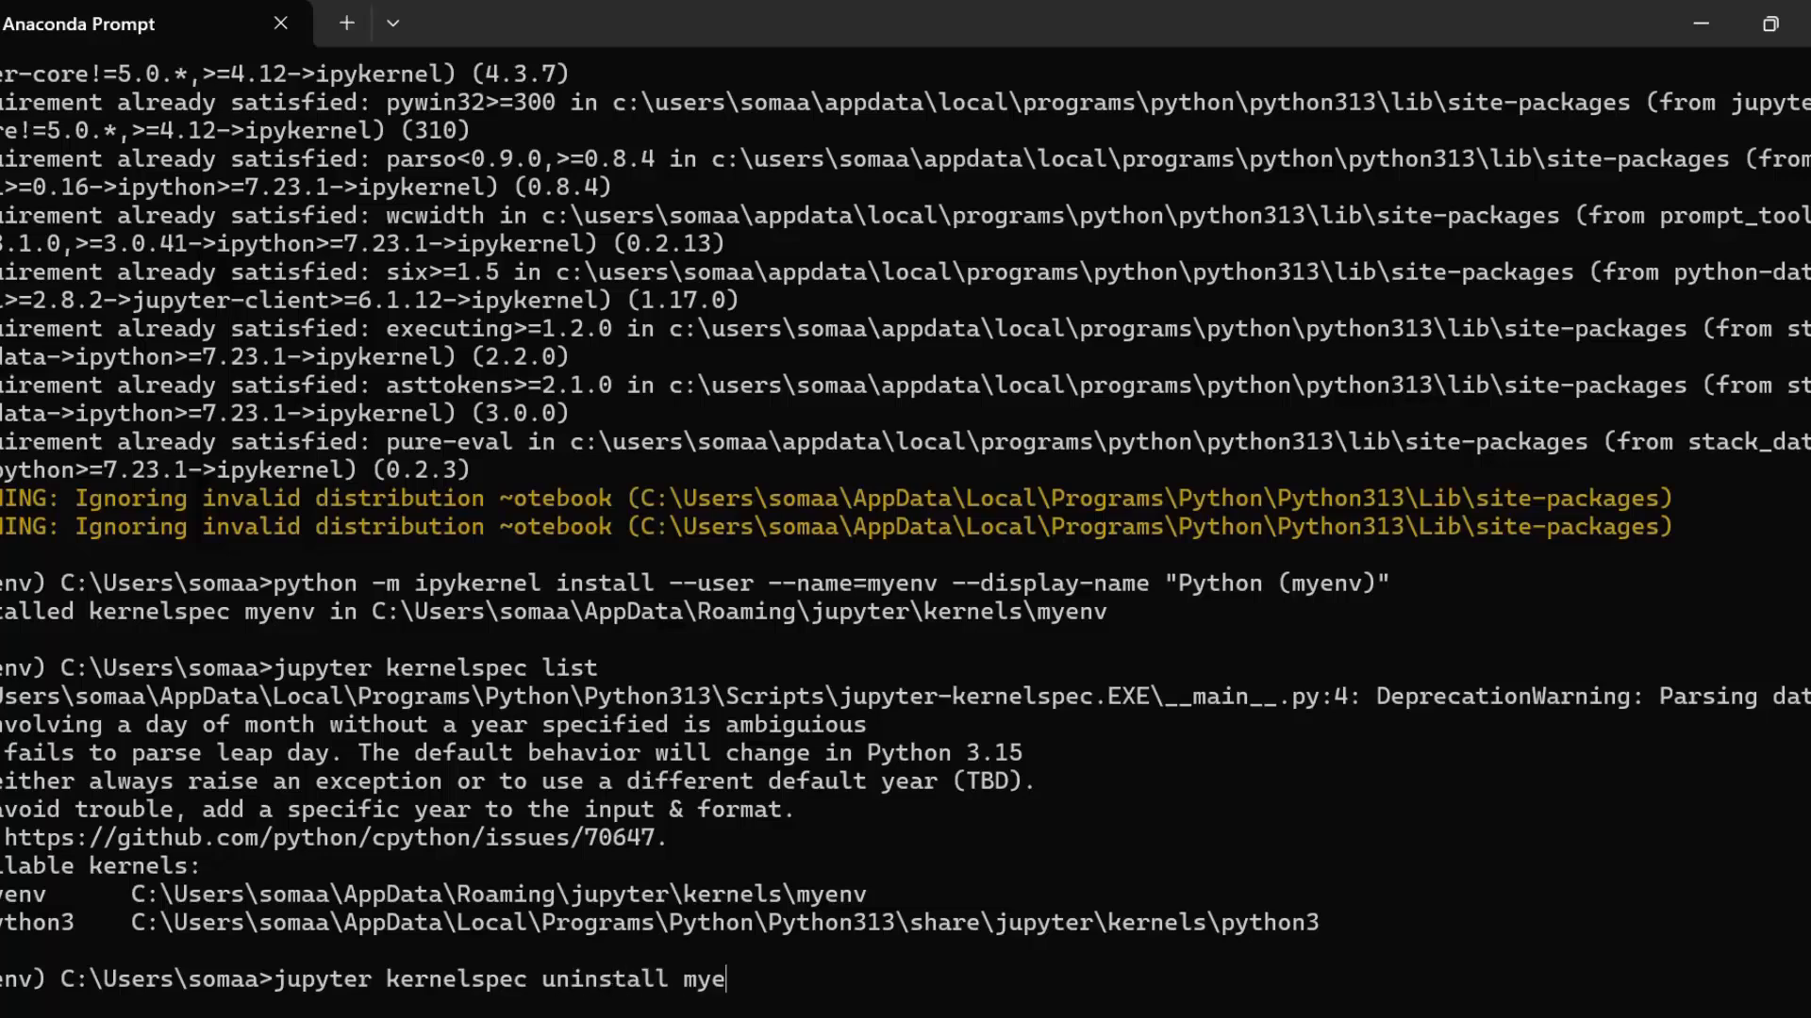
pyautogui.write('nv')
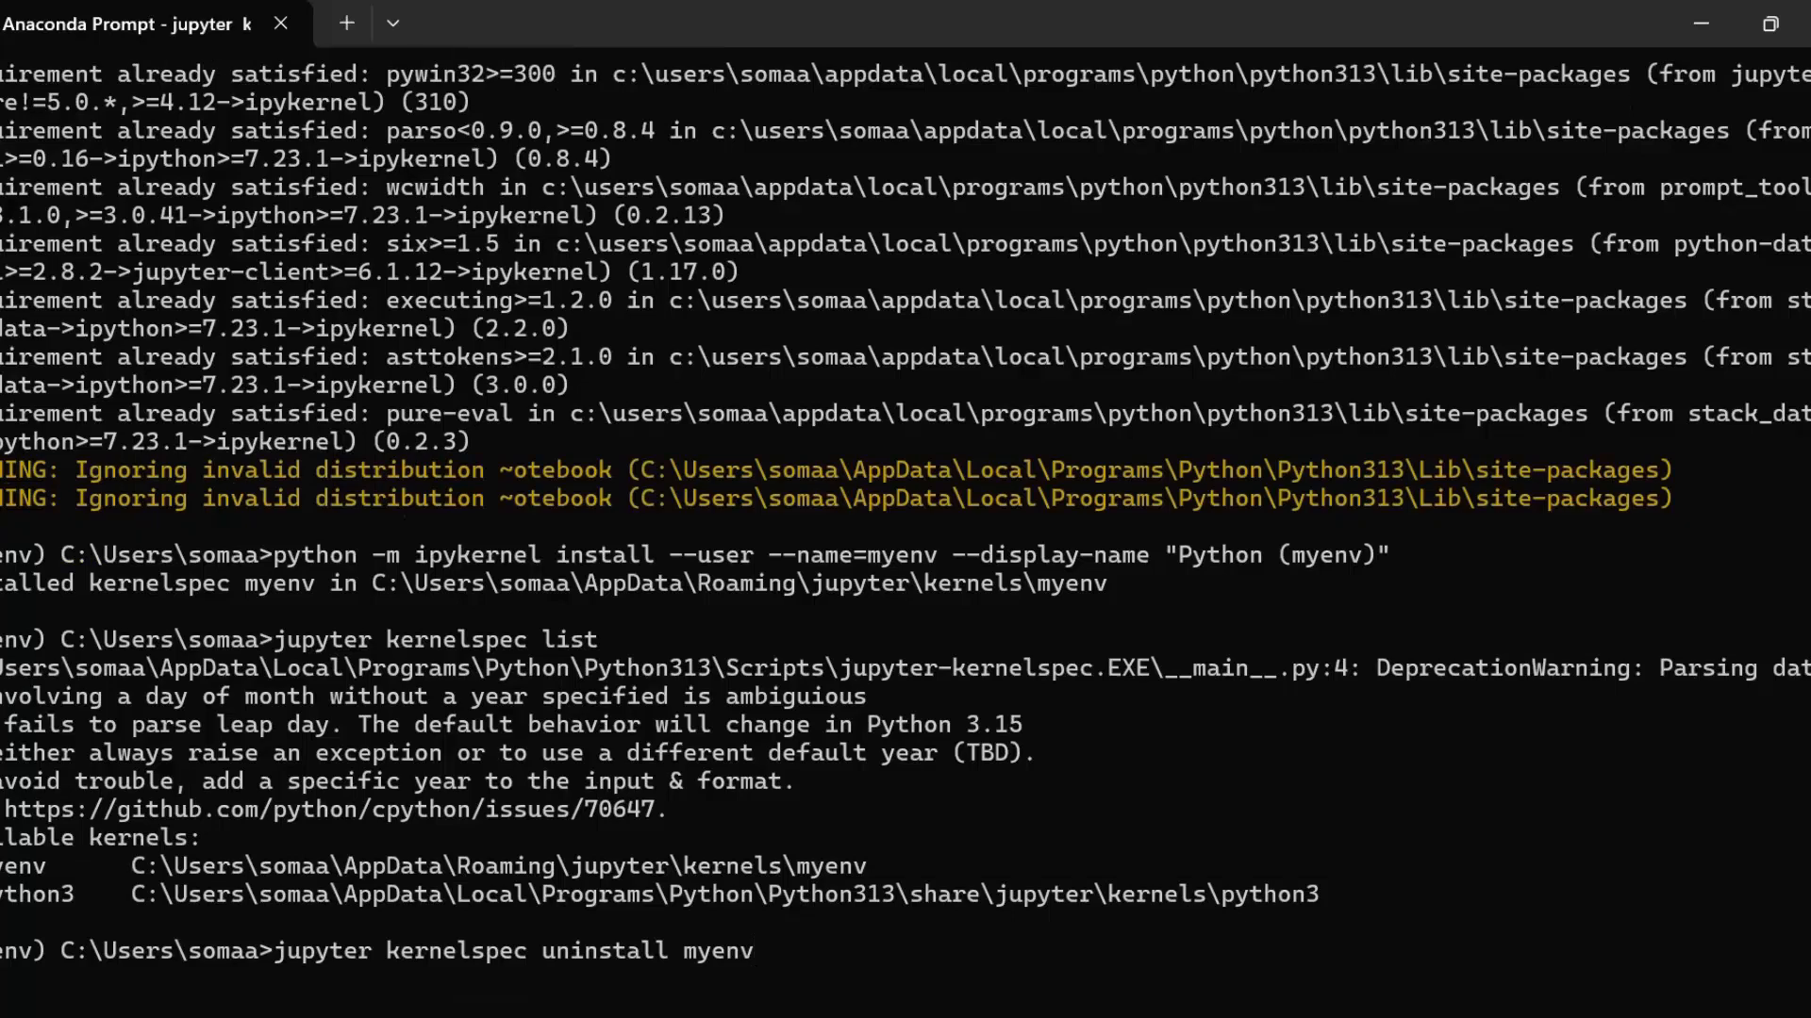
pyautogui.press('enter')
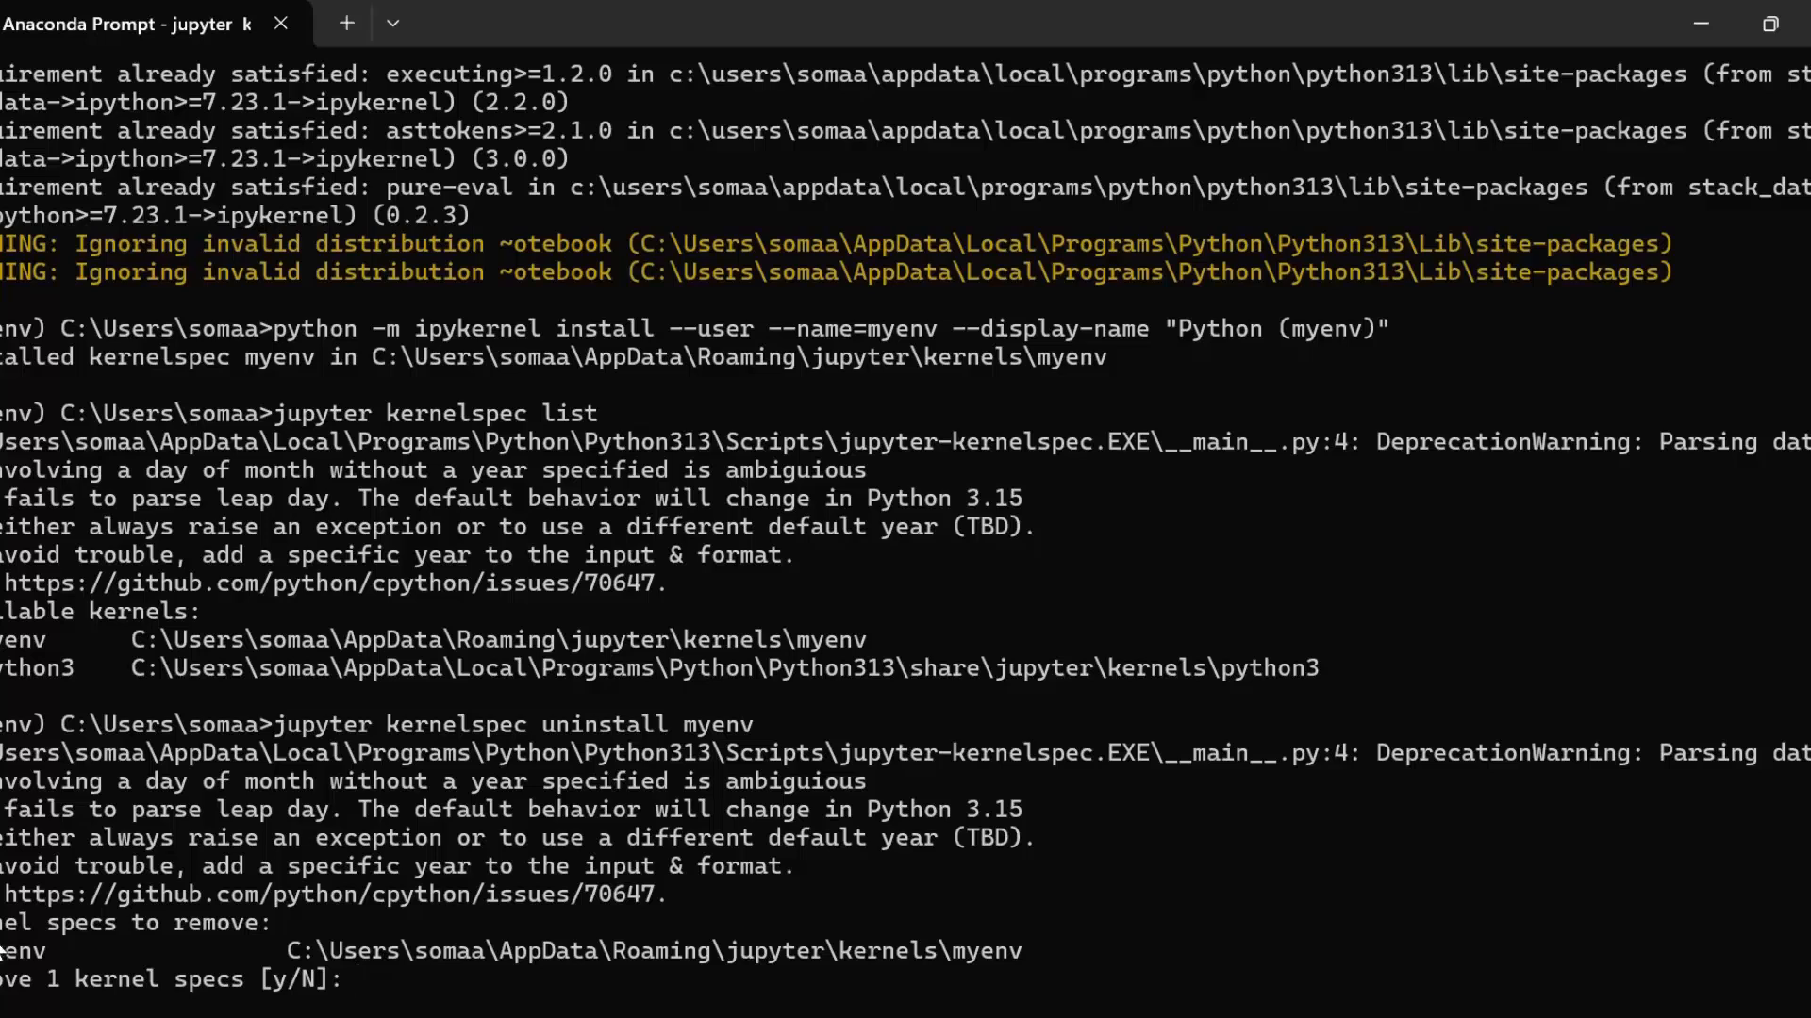
pyautogui.write('y')
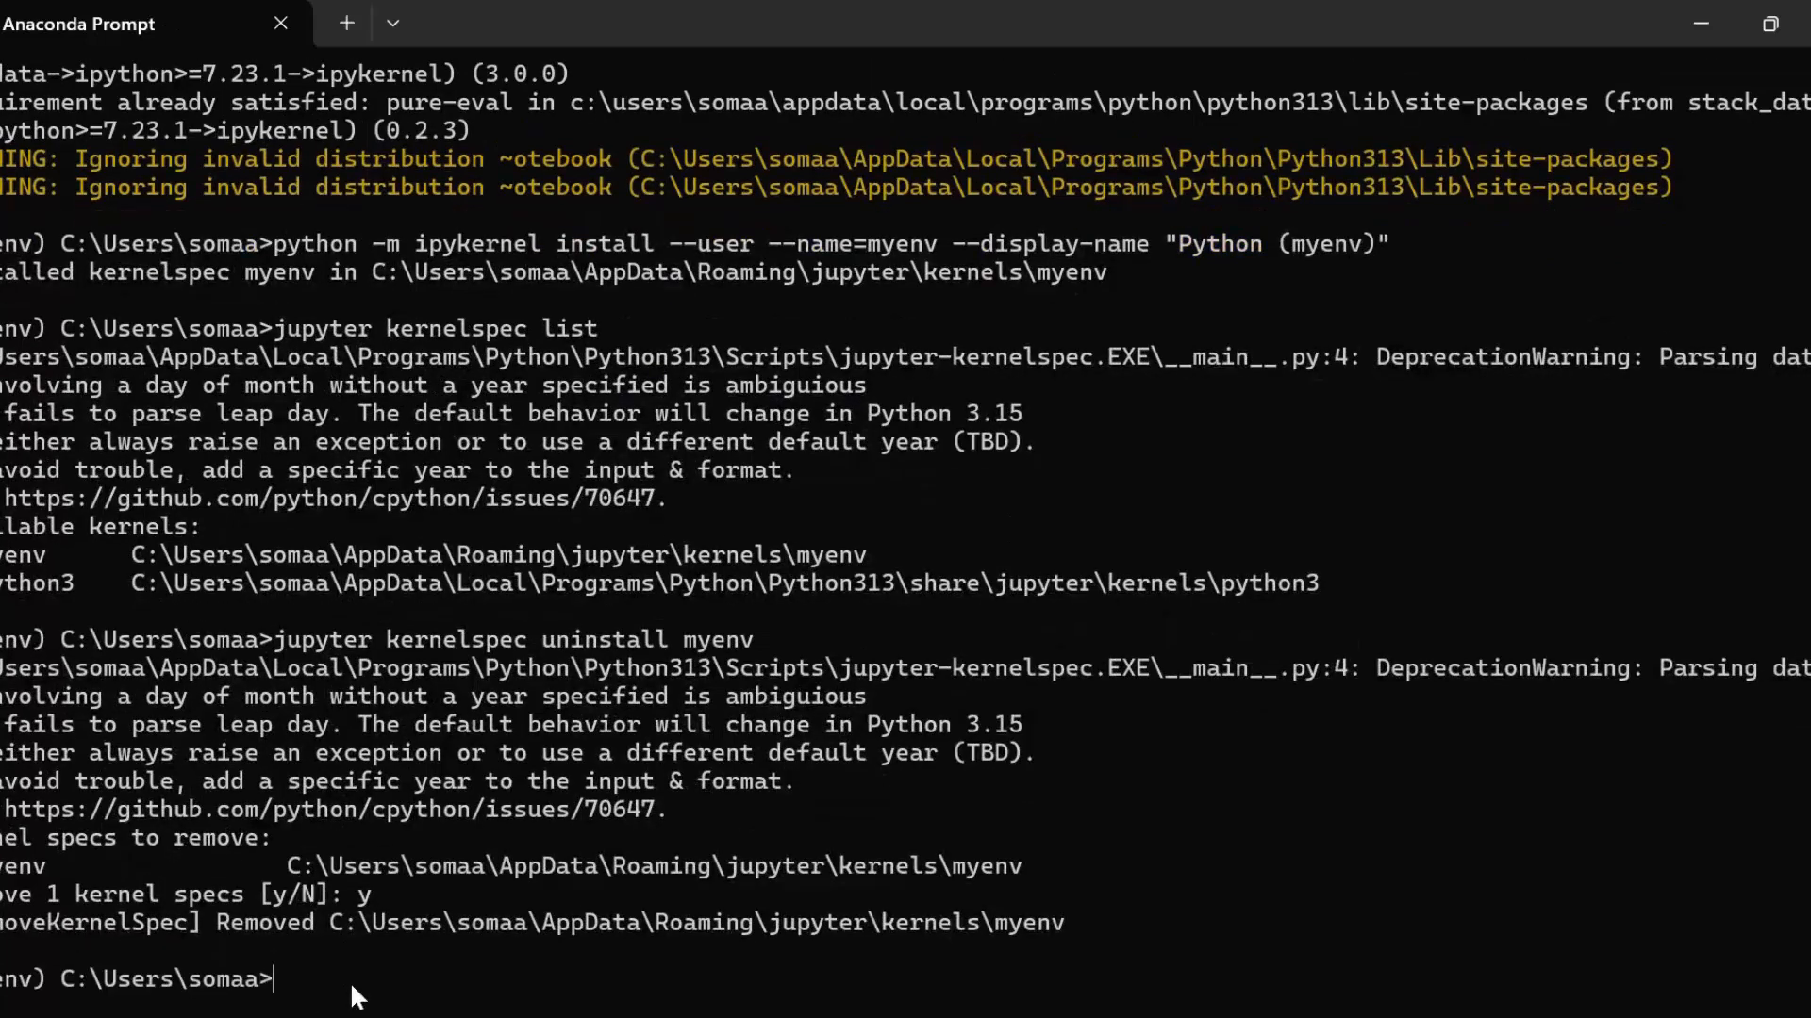
pyautogui.moveTo(221, 935)
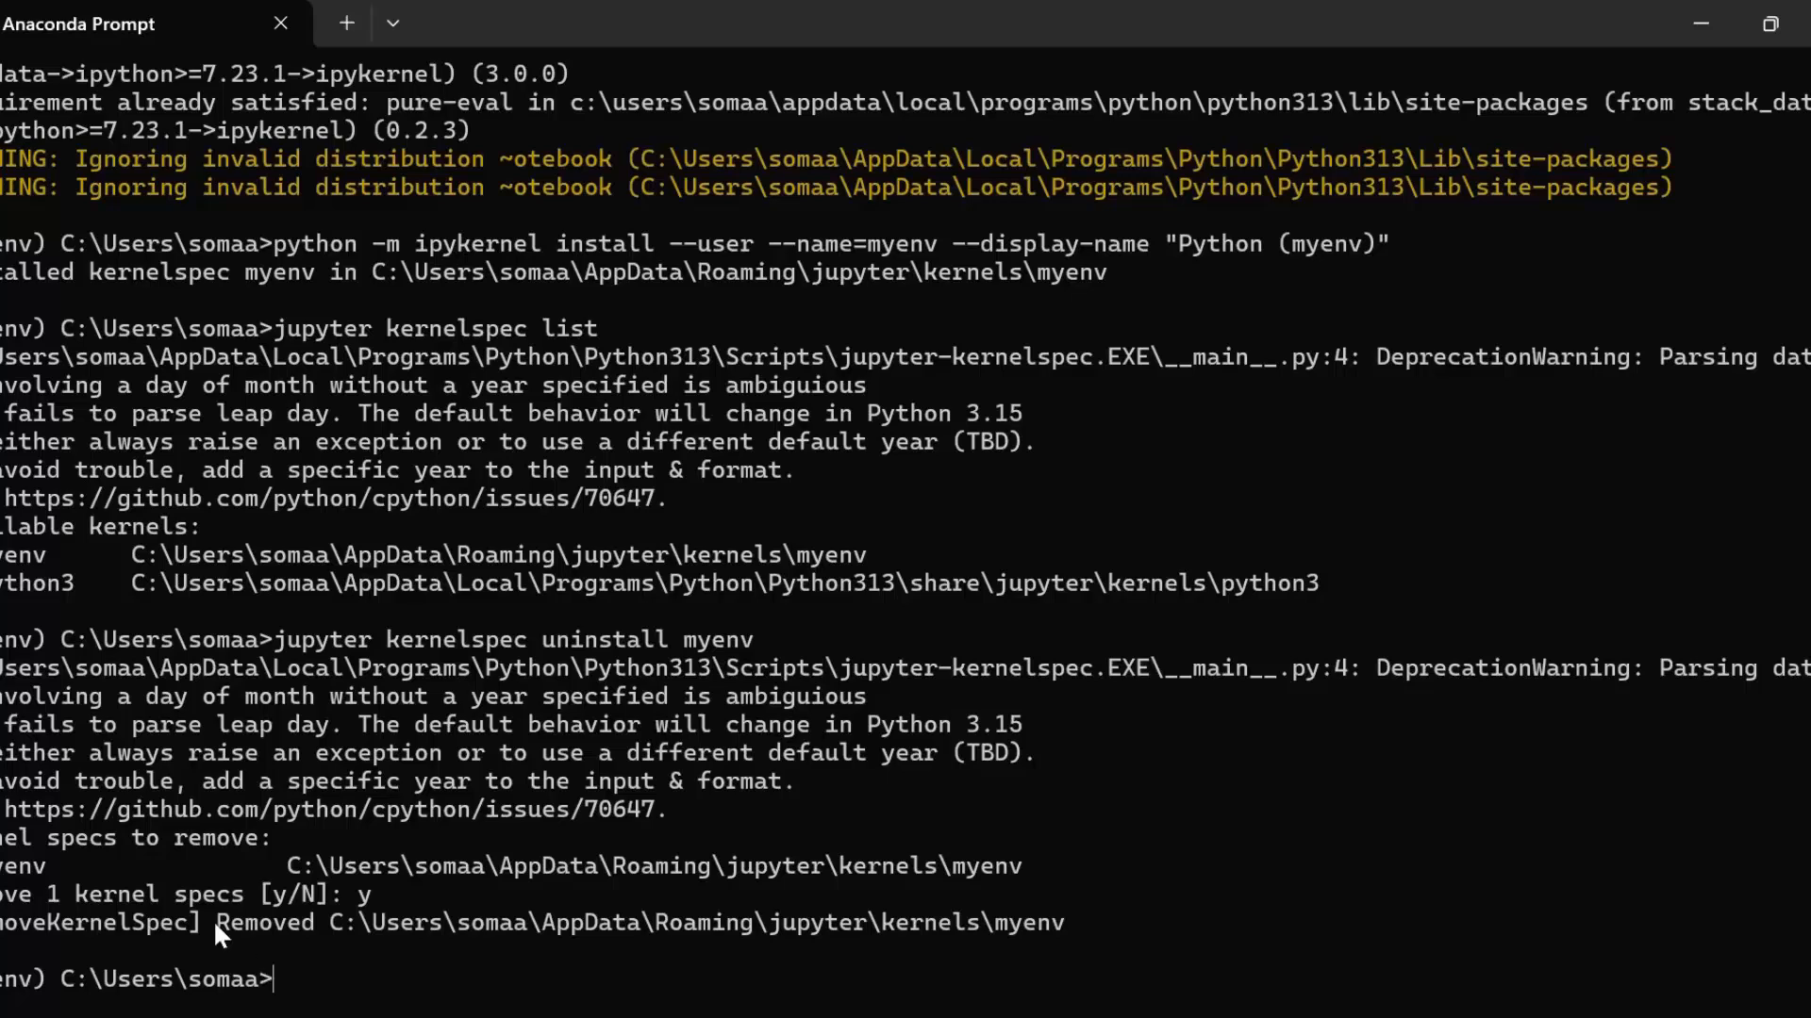
# Start typing 'jupyter kernelspec' again to re-list kernels after removal.
pyautogui.write('ju')
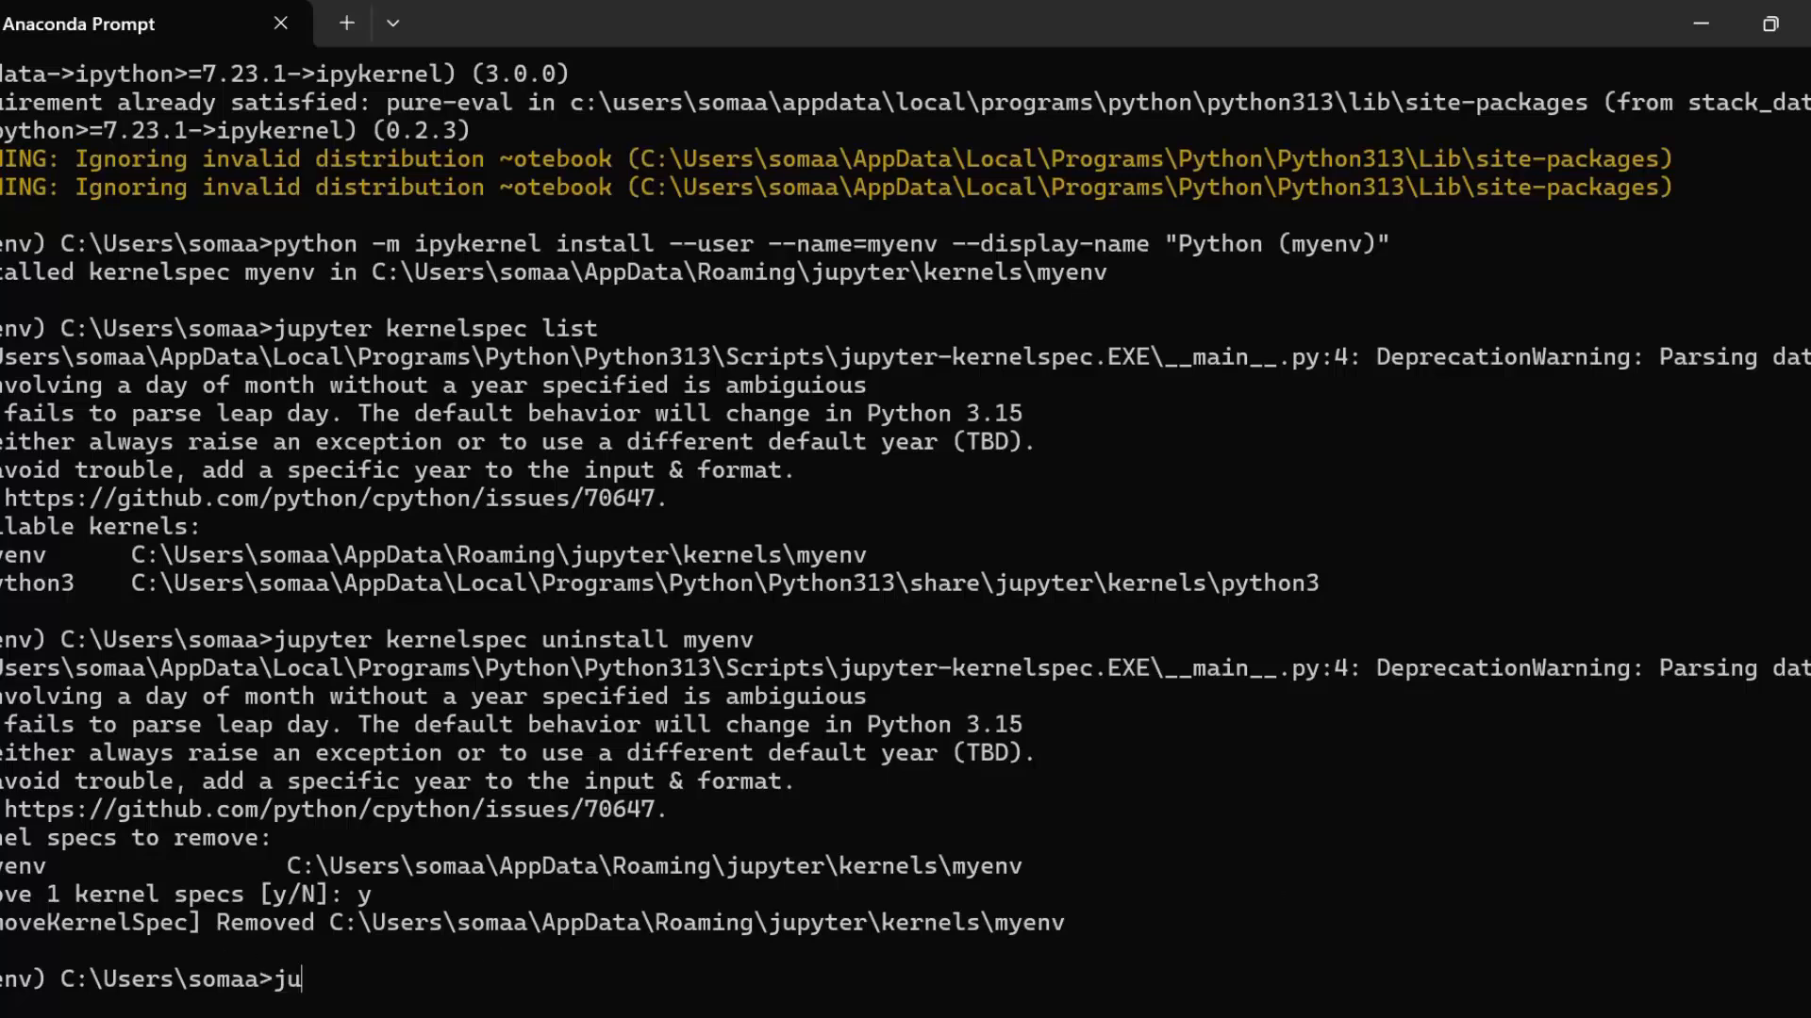
pyautogui.write('pyter')
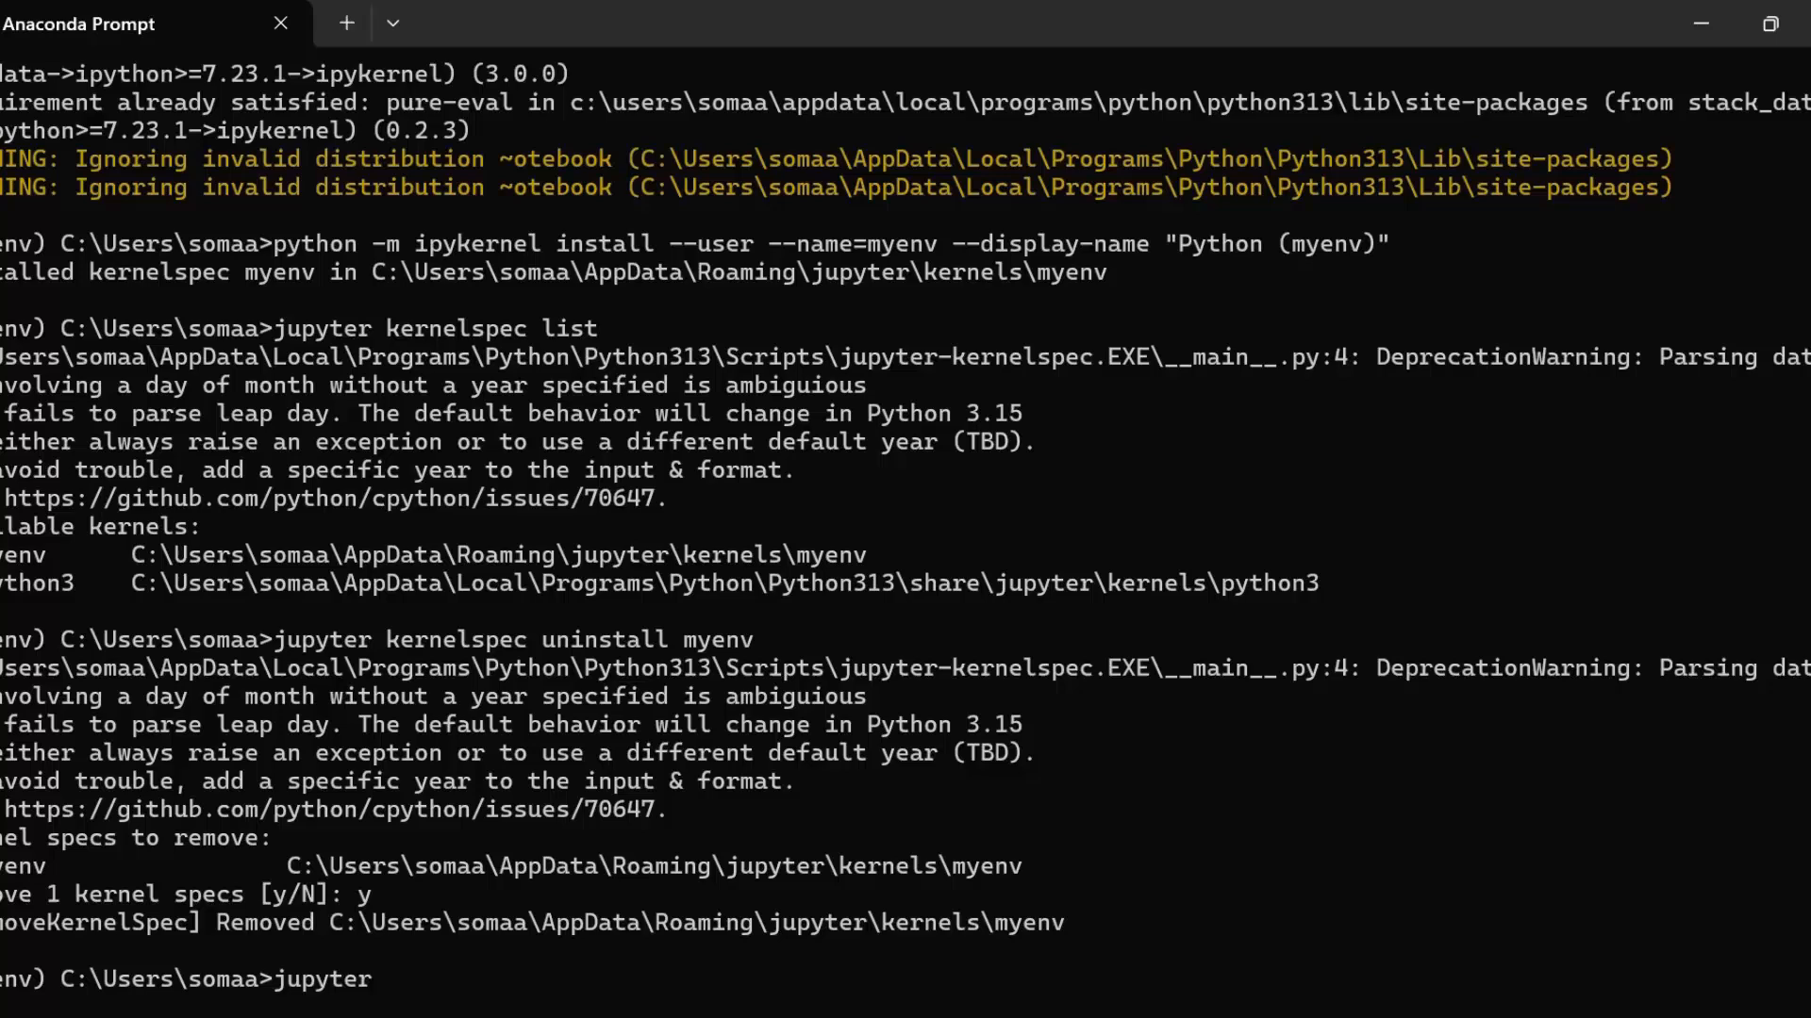
pyautogui.write('kerne')
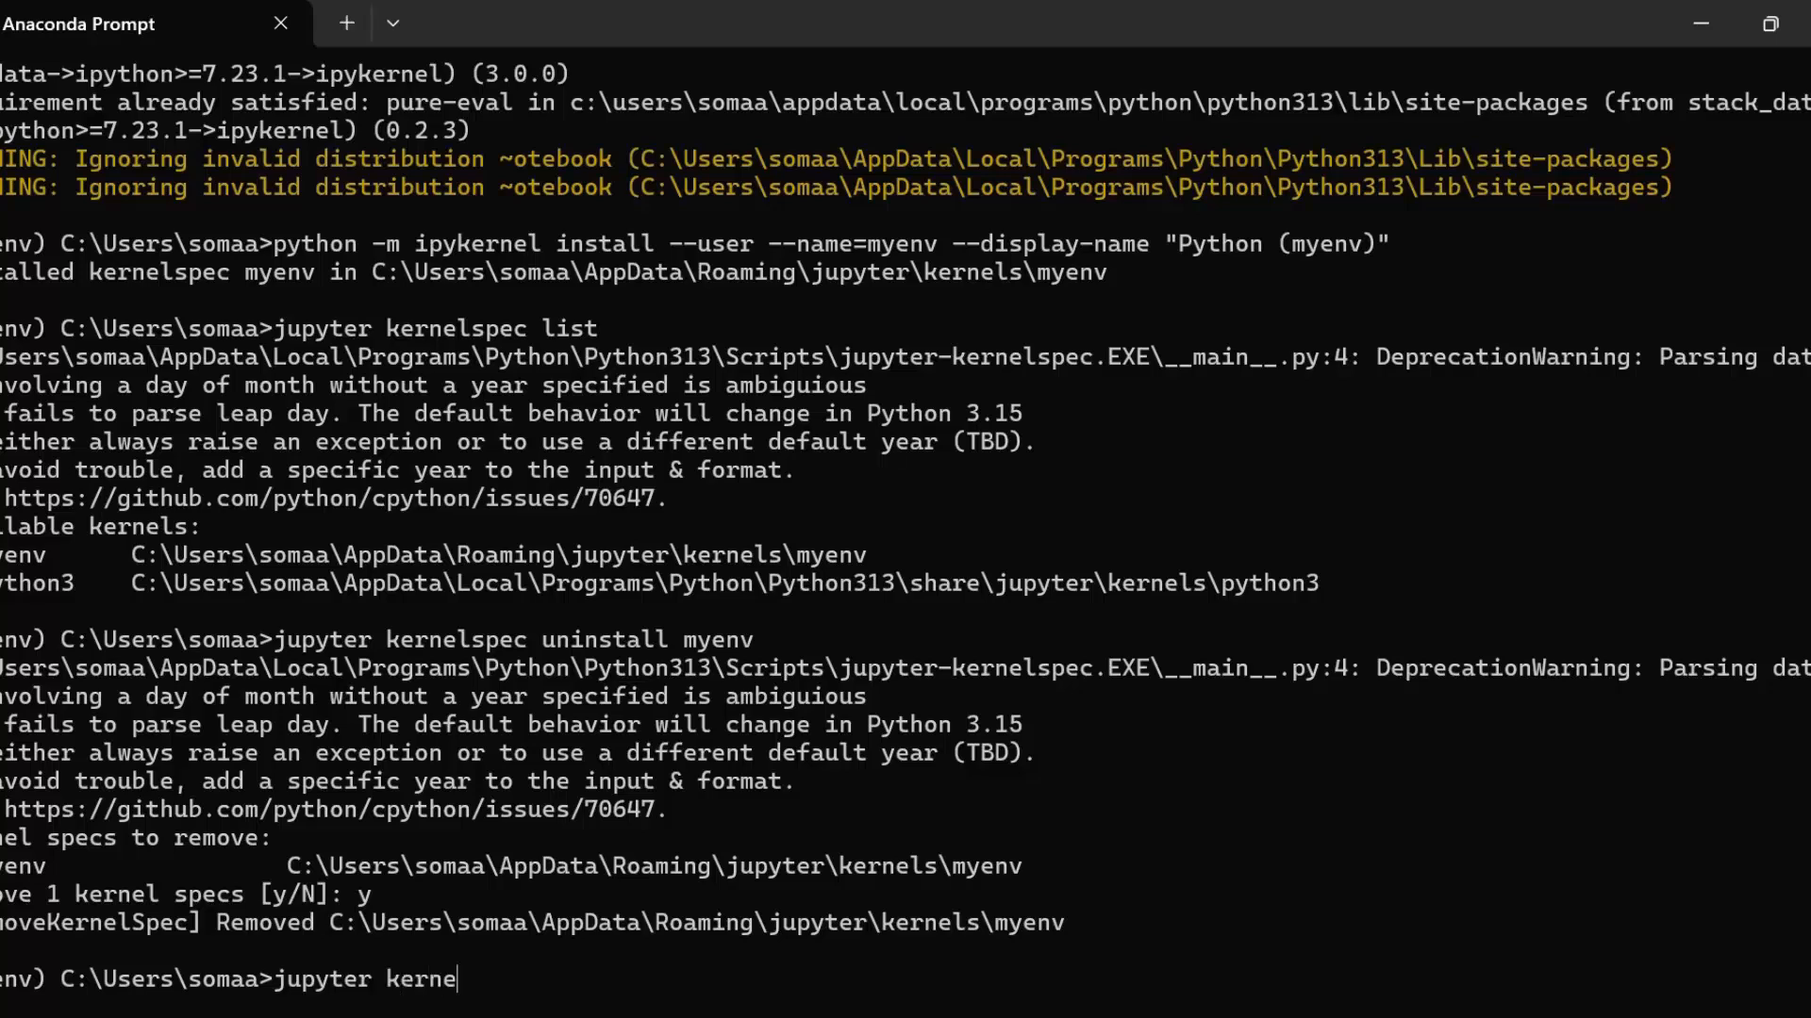
pyautogui.write('lspe')
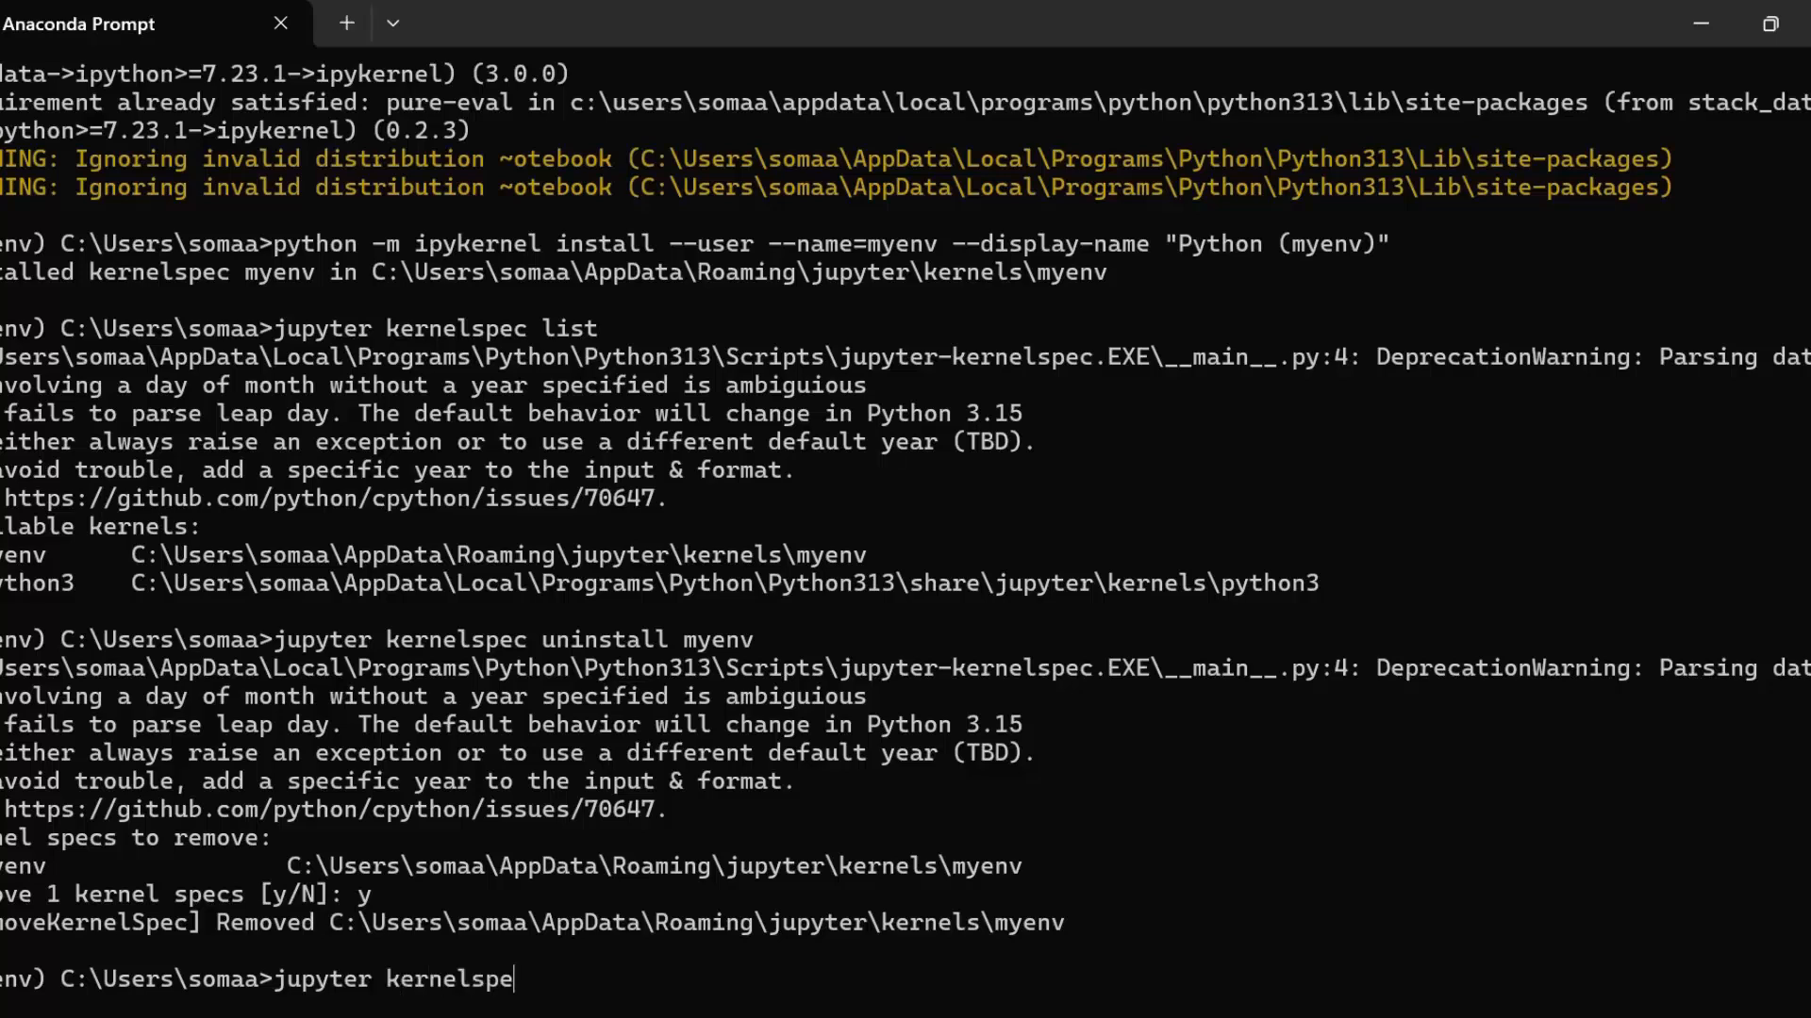